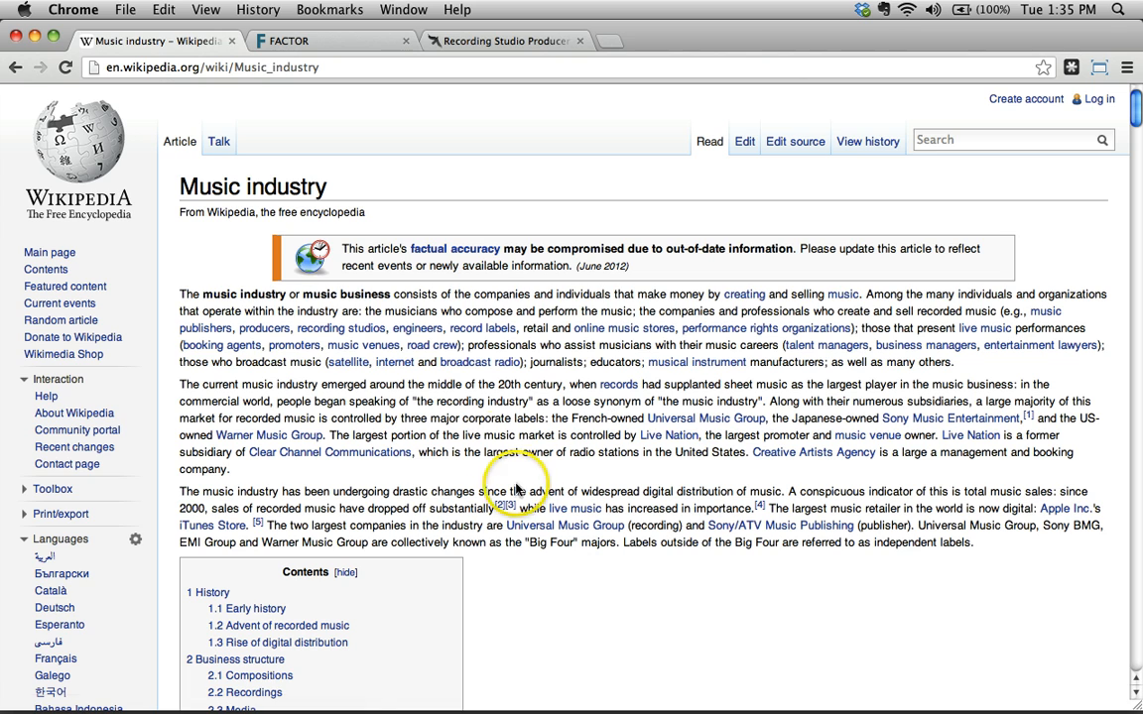
Scroll the Music industry article down to the 2012 album sales and market value table
scroll(down, 3)
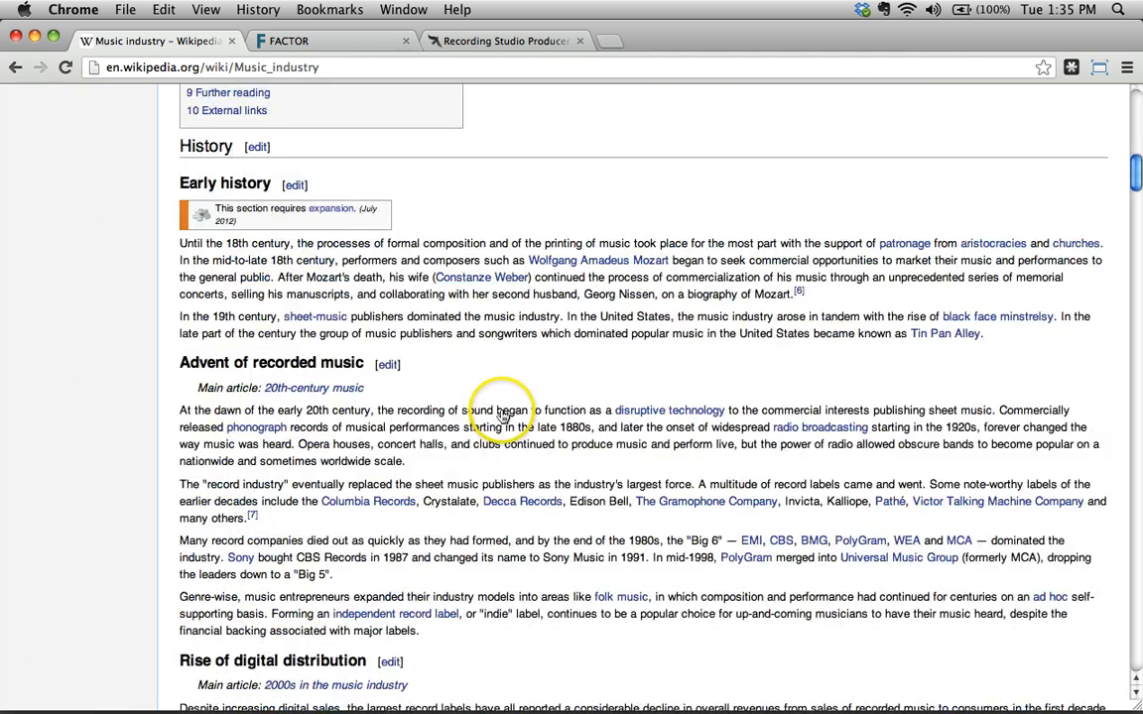
scroll(down, 3)
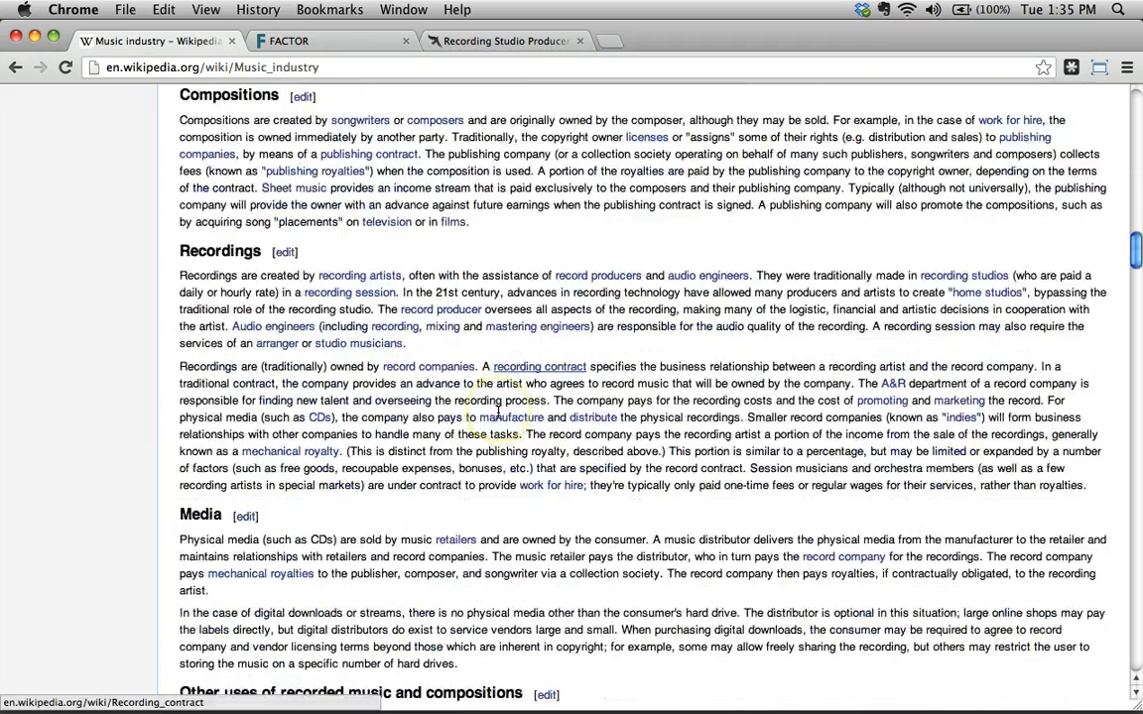
scroll(down, 3)
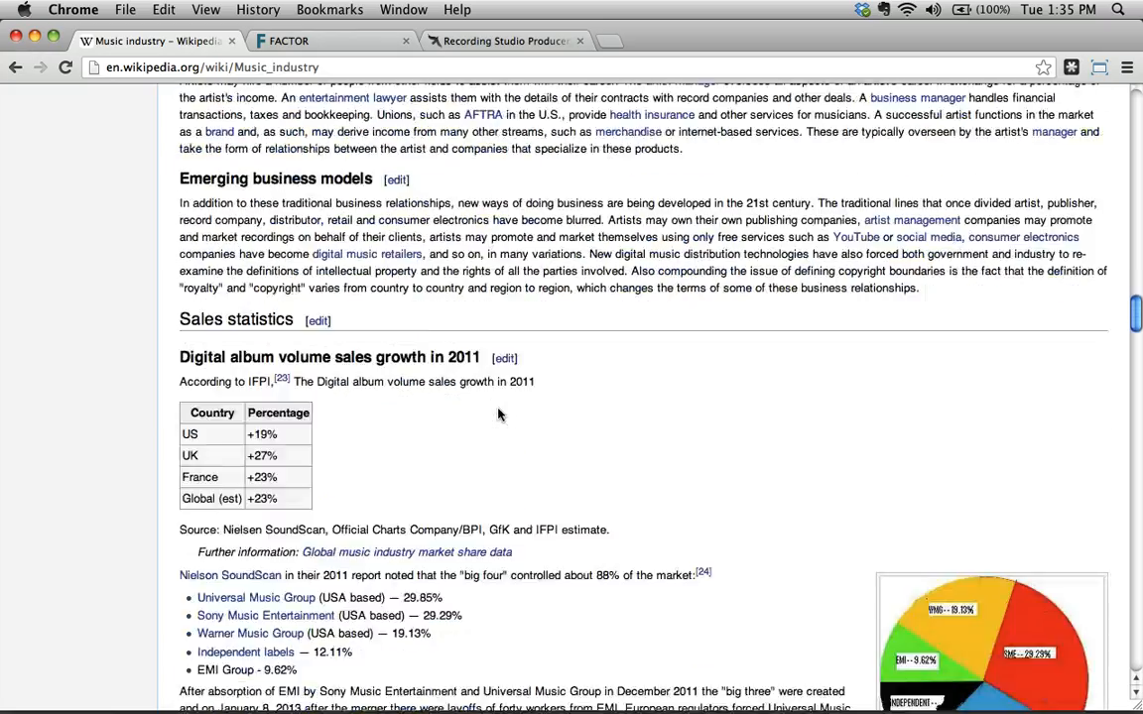
scroll(down, 3)
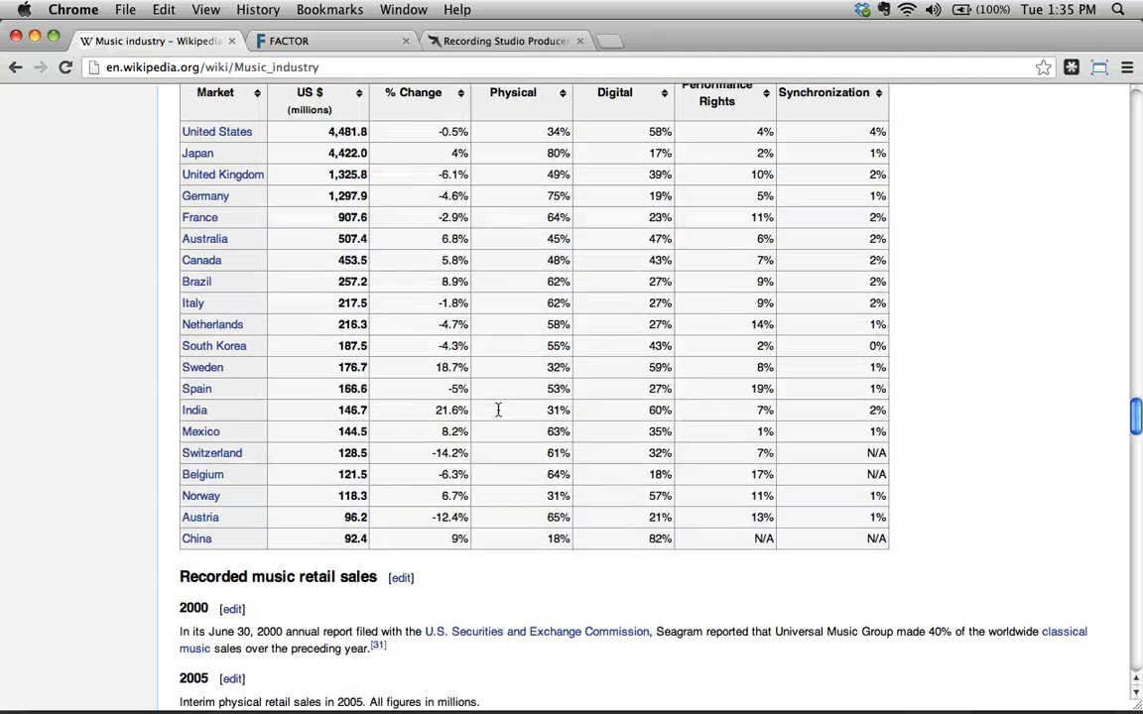
scroll(up, 3)
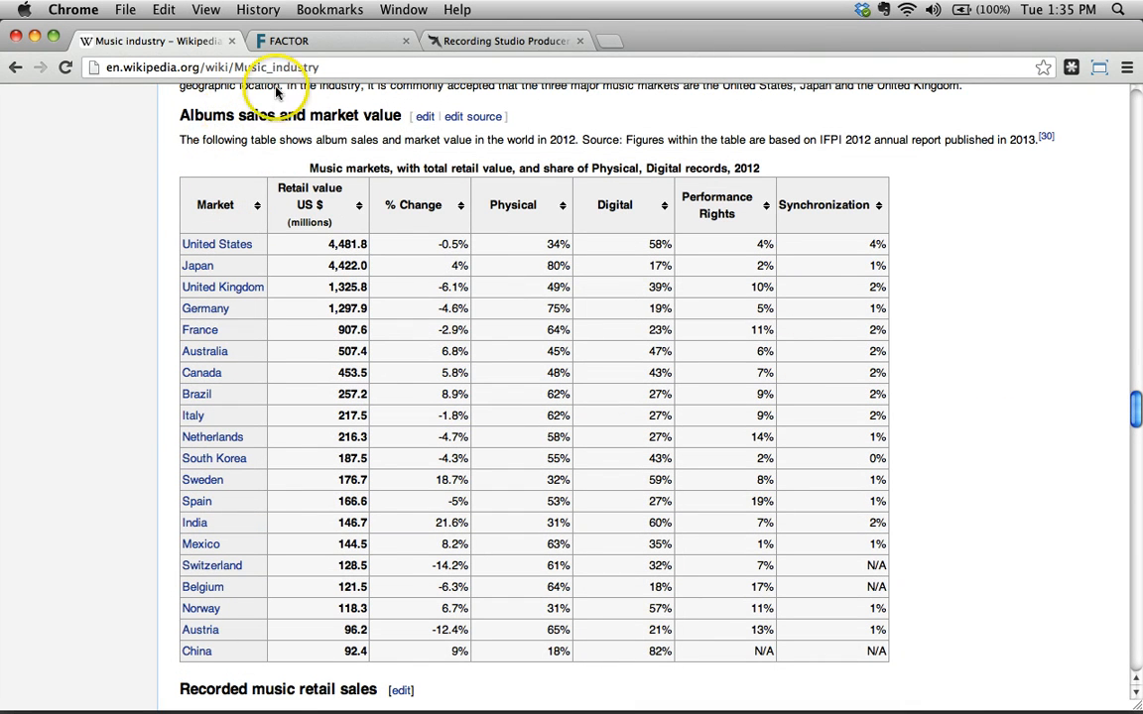
mouse_move(105, 97)
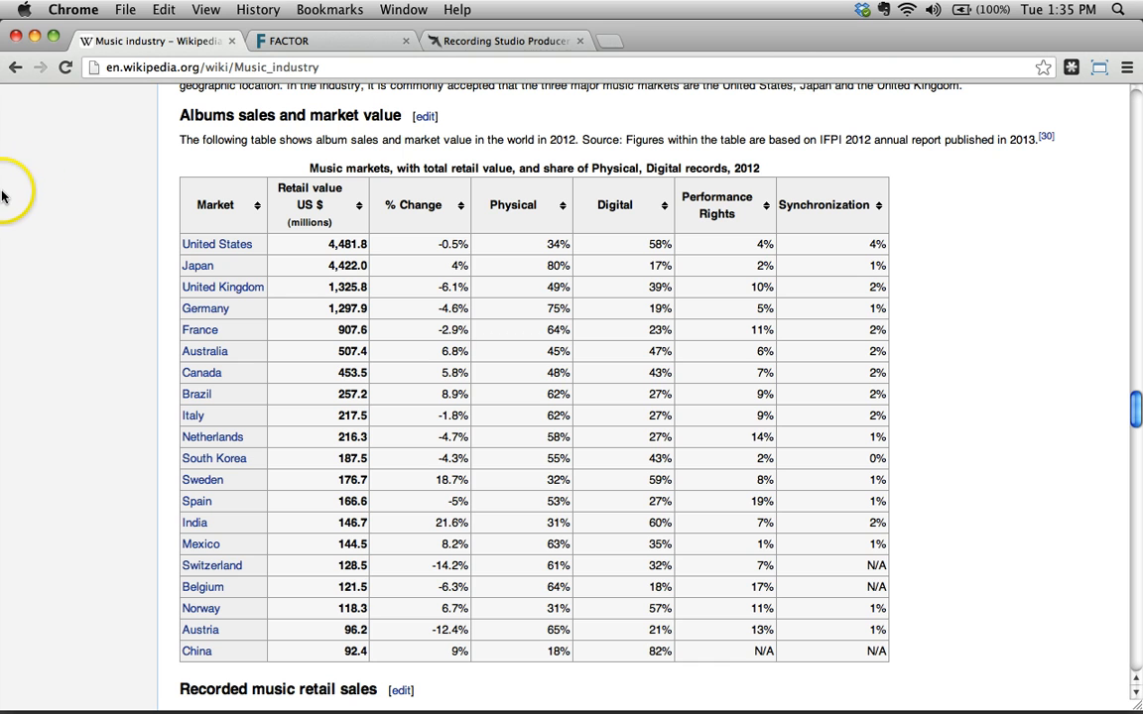
mouse_move(589, 159)
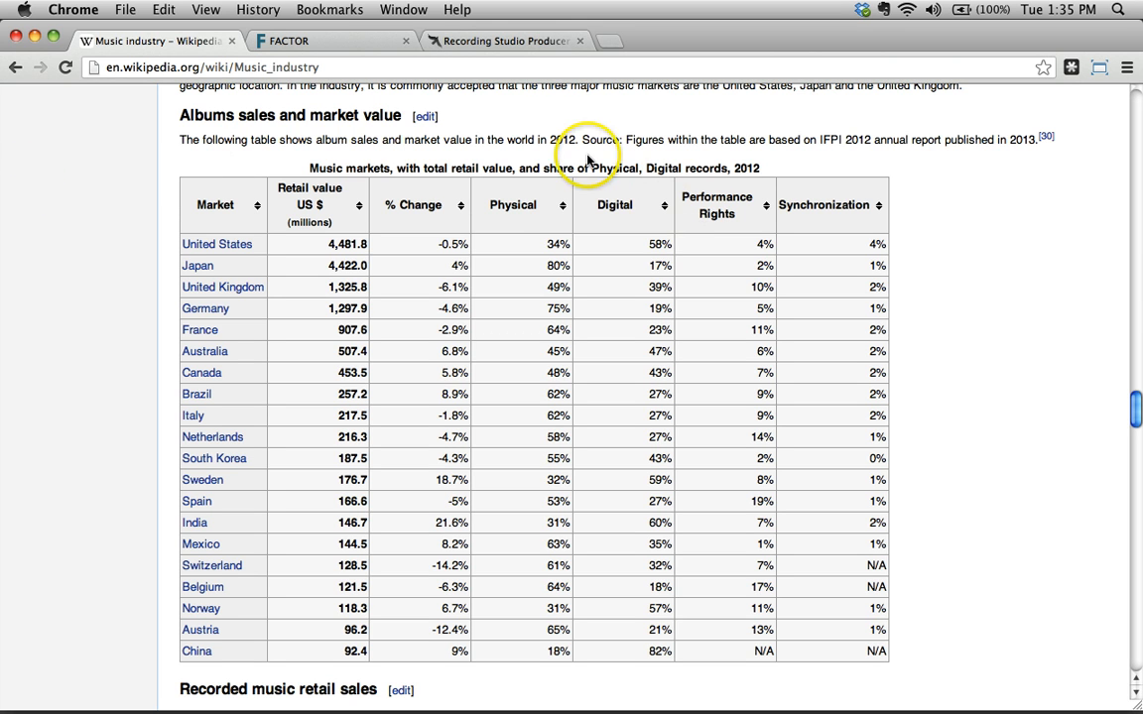
mouse_move(1094, 345)
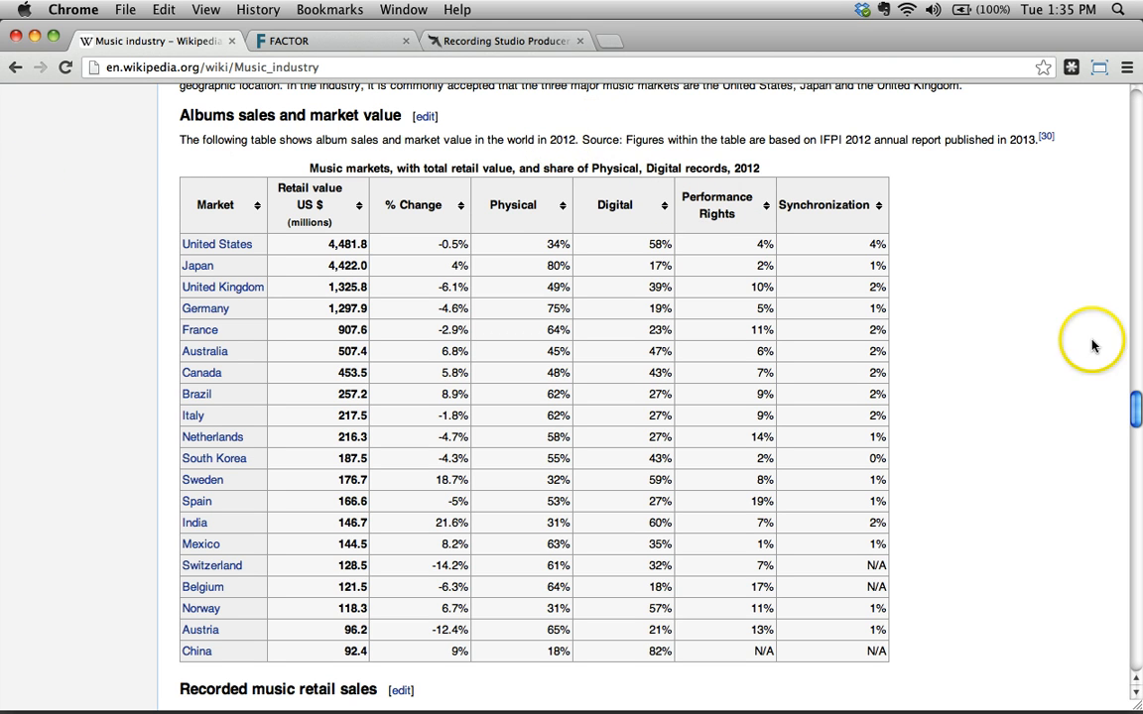
mouse_move(201, 191)
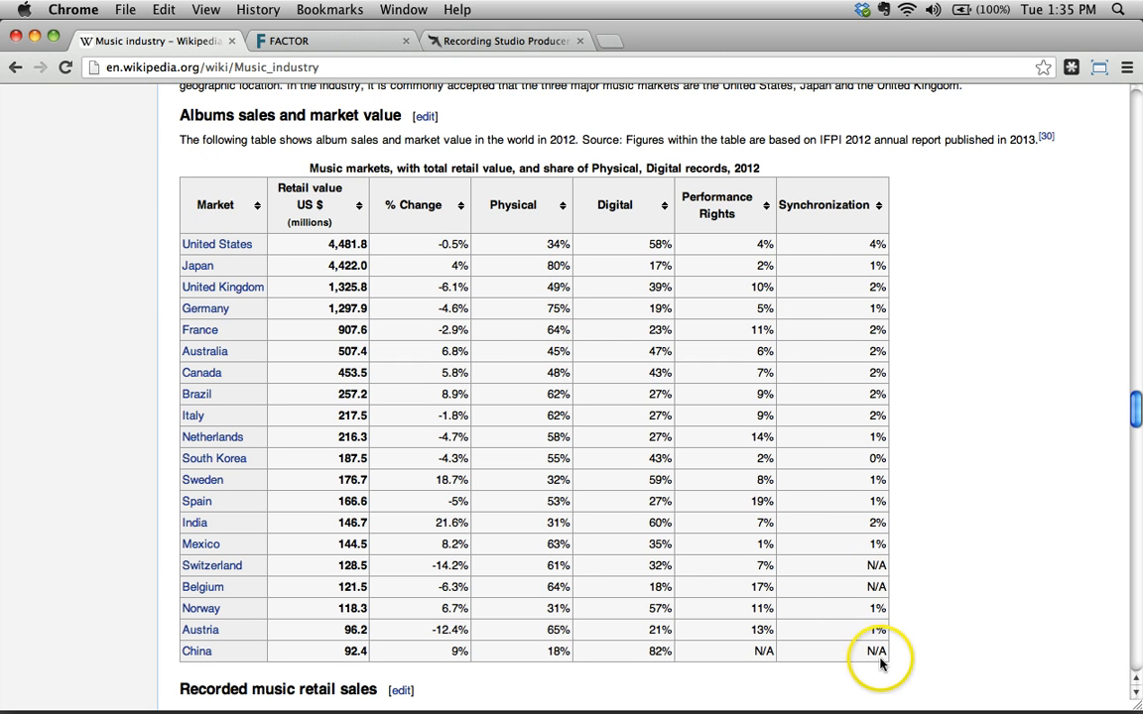
mouse_move(600, 699)
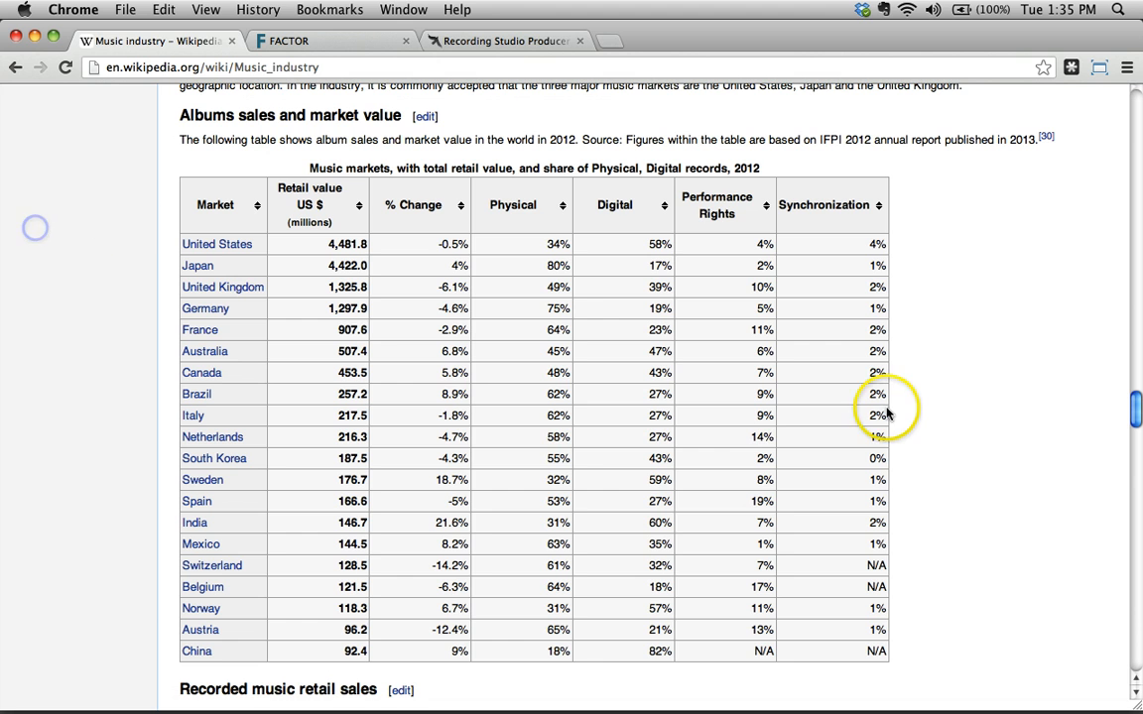
mouse_move(816, 423)
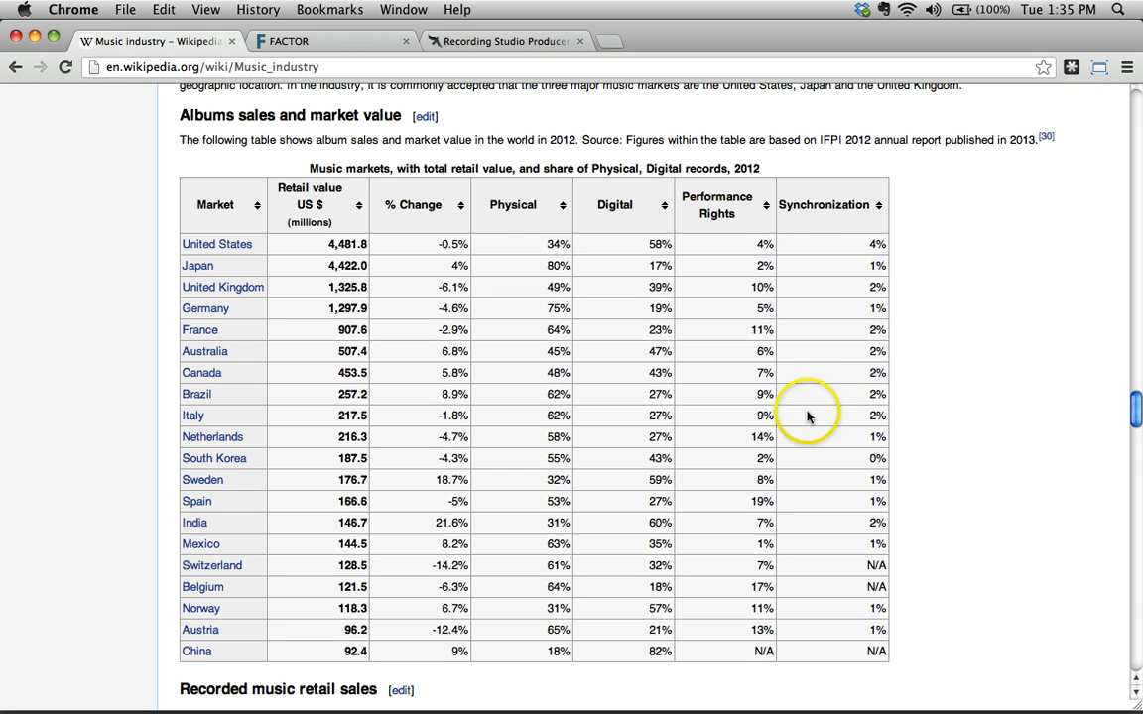
mouse_move(442, 266)
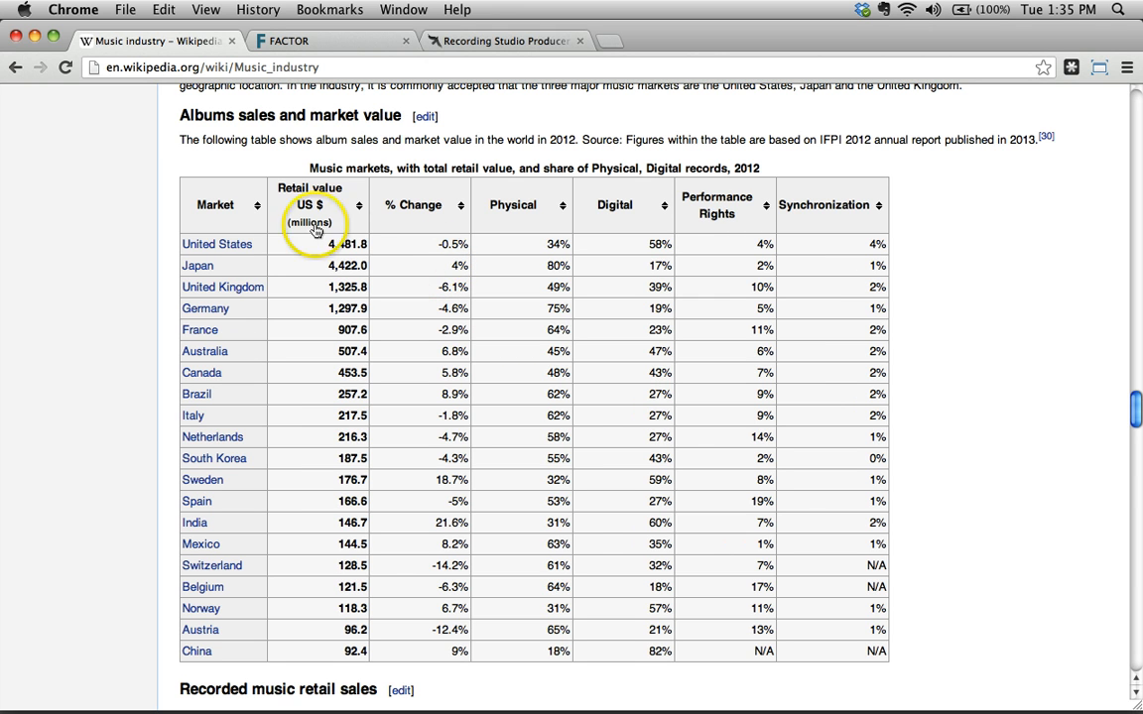
mouse_move(795, 531)
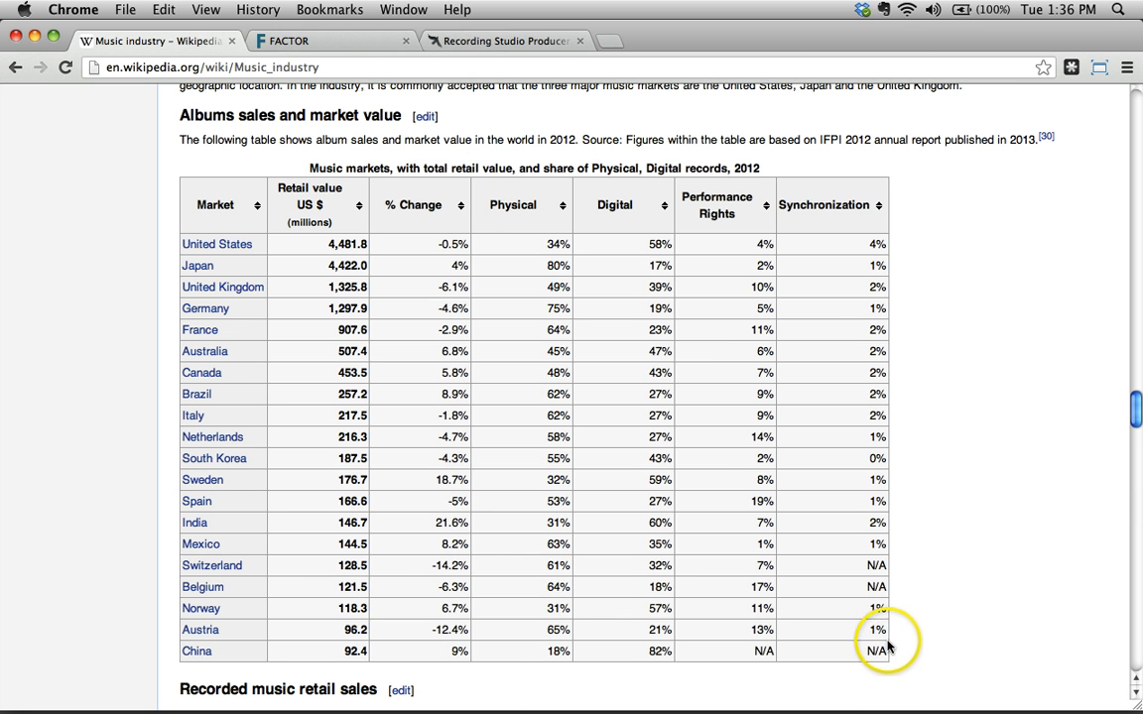
mouse_move(913, 612)
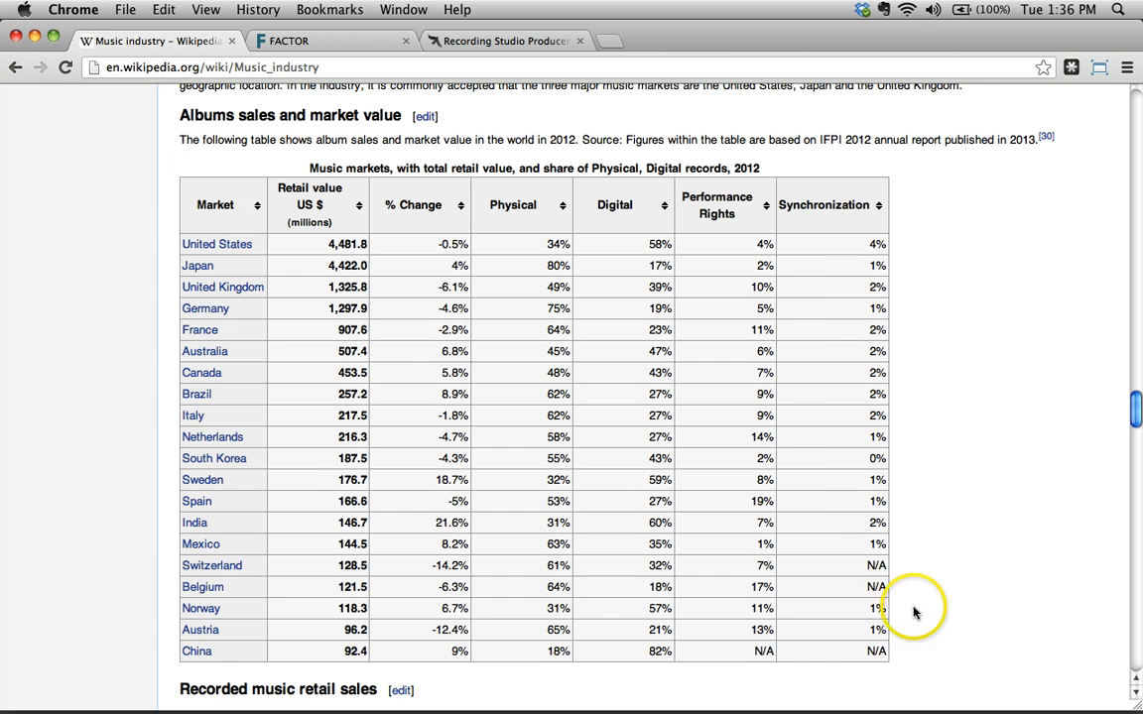
mouse_move(903, 651)
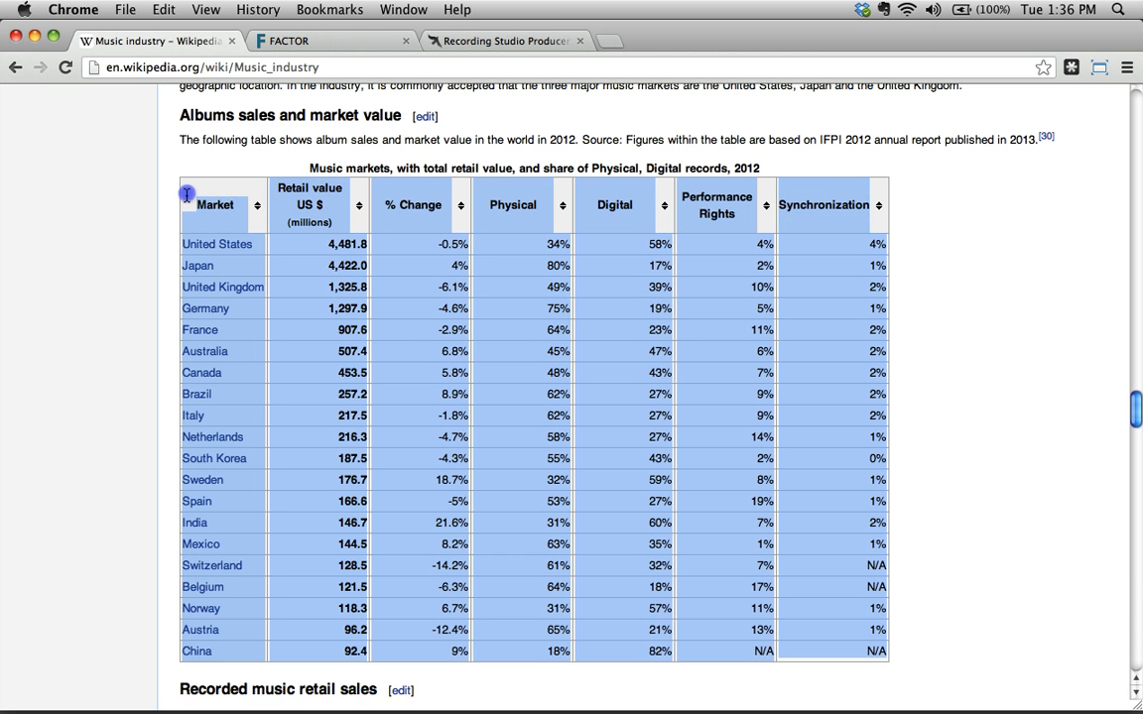
mouse_move(215, 205)
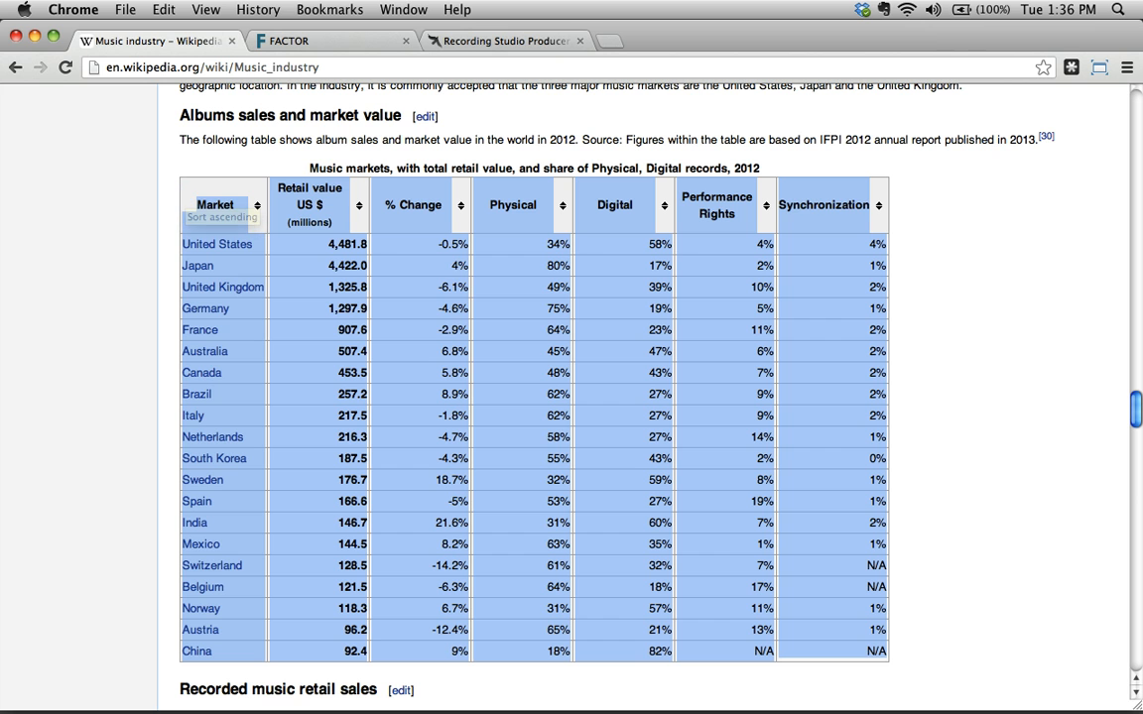
mouse_move(315, 370)
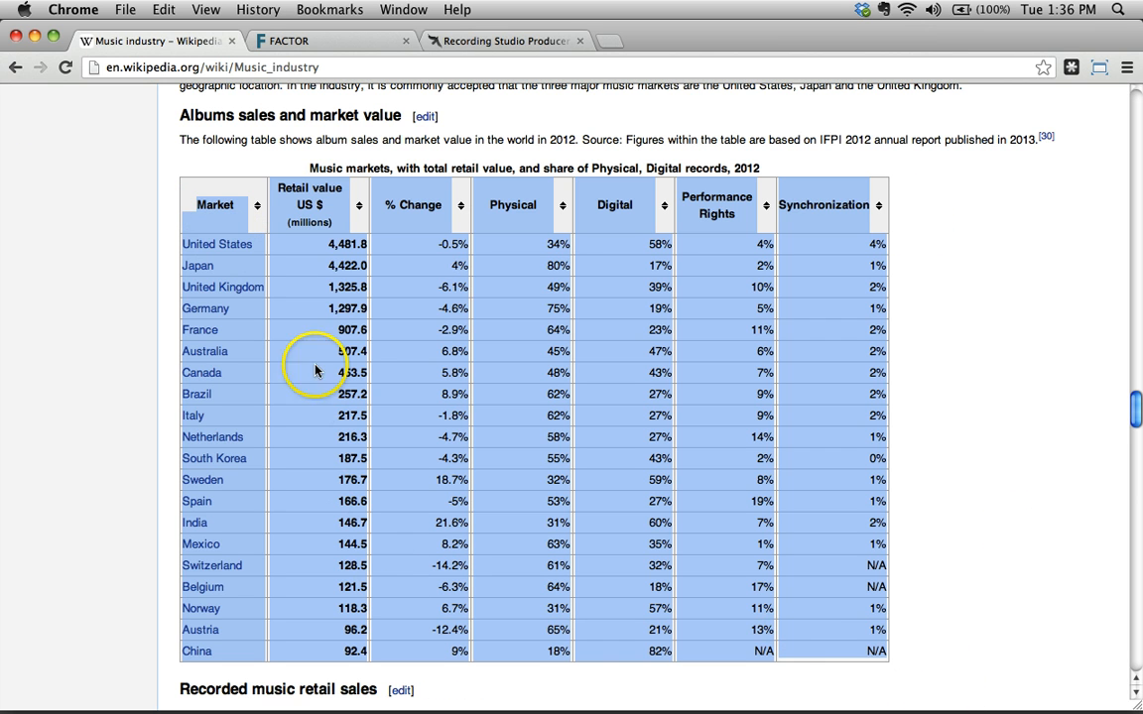
mouse_move(474, 287)
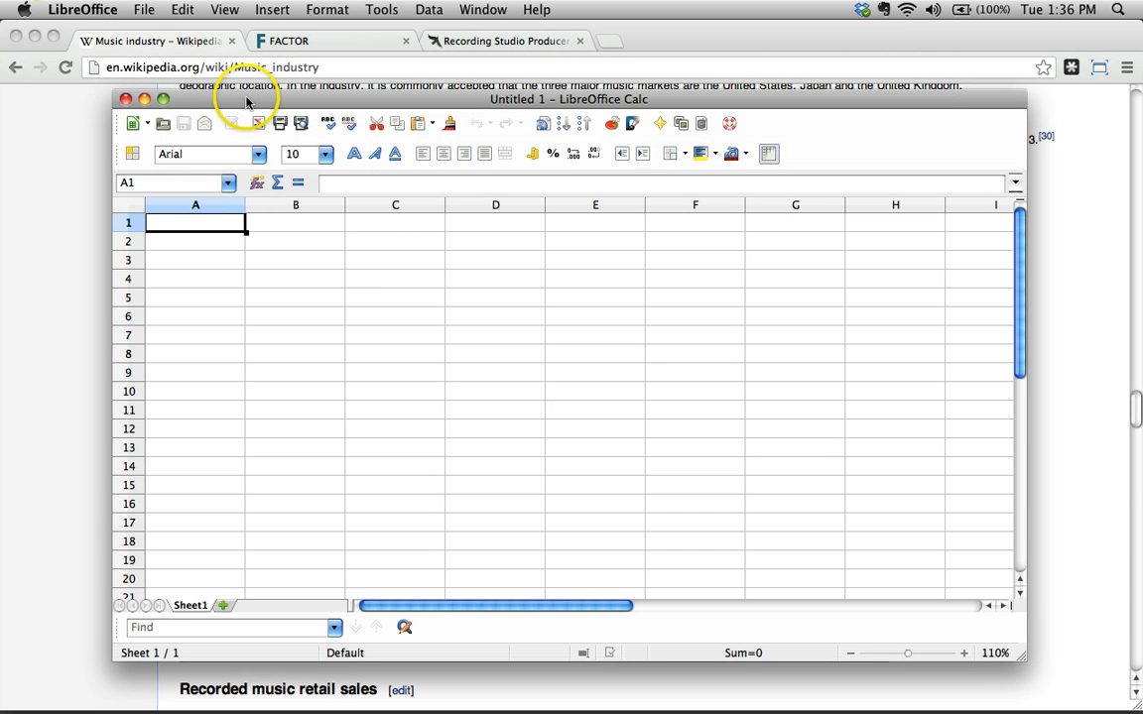
mouse_move(300, 361)
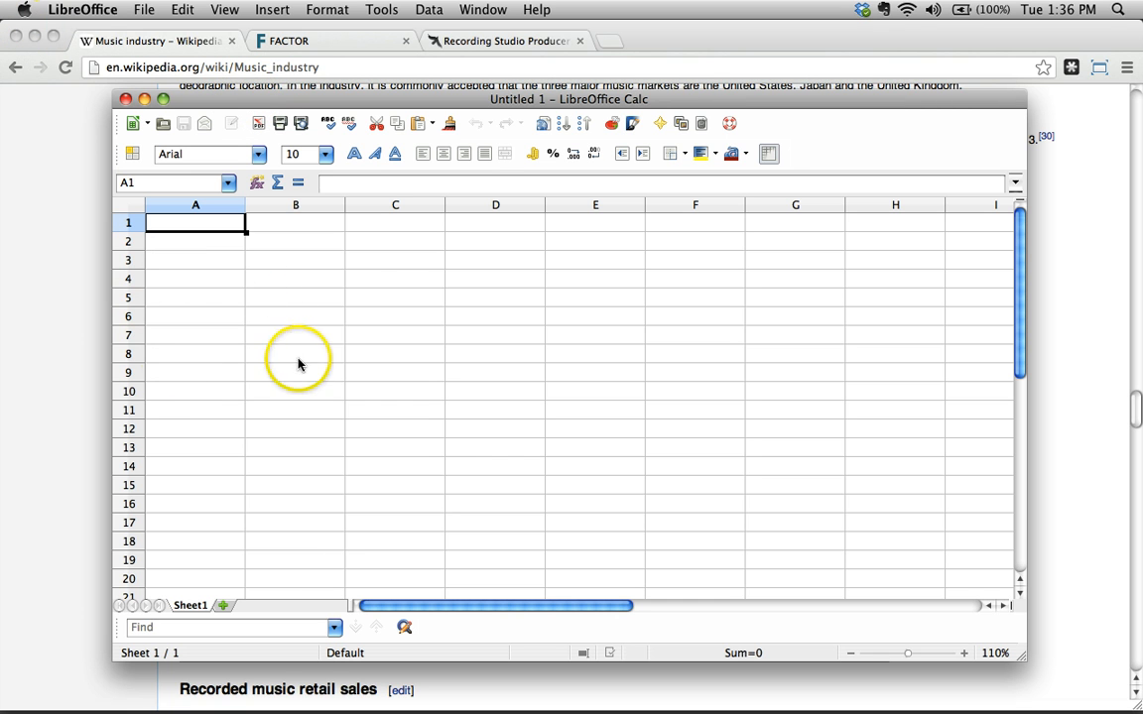
Make cell A1 of the empty Untitled 1 sheet the active paste target
click(195, 297)
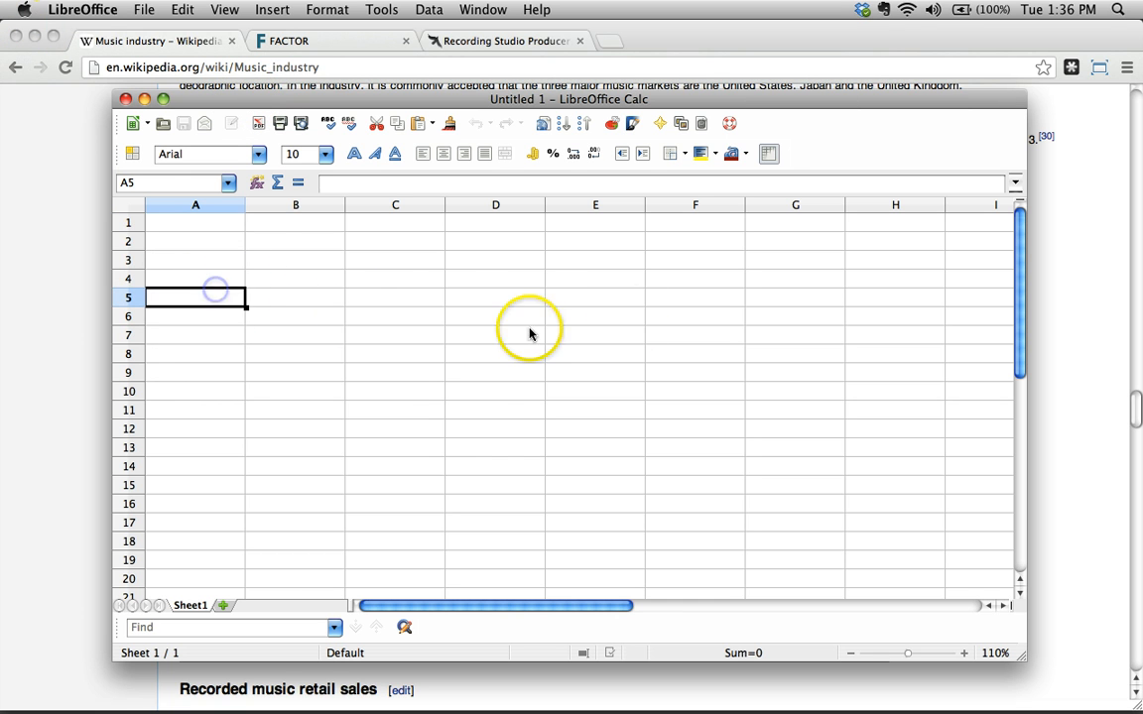
click(195, 222)
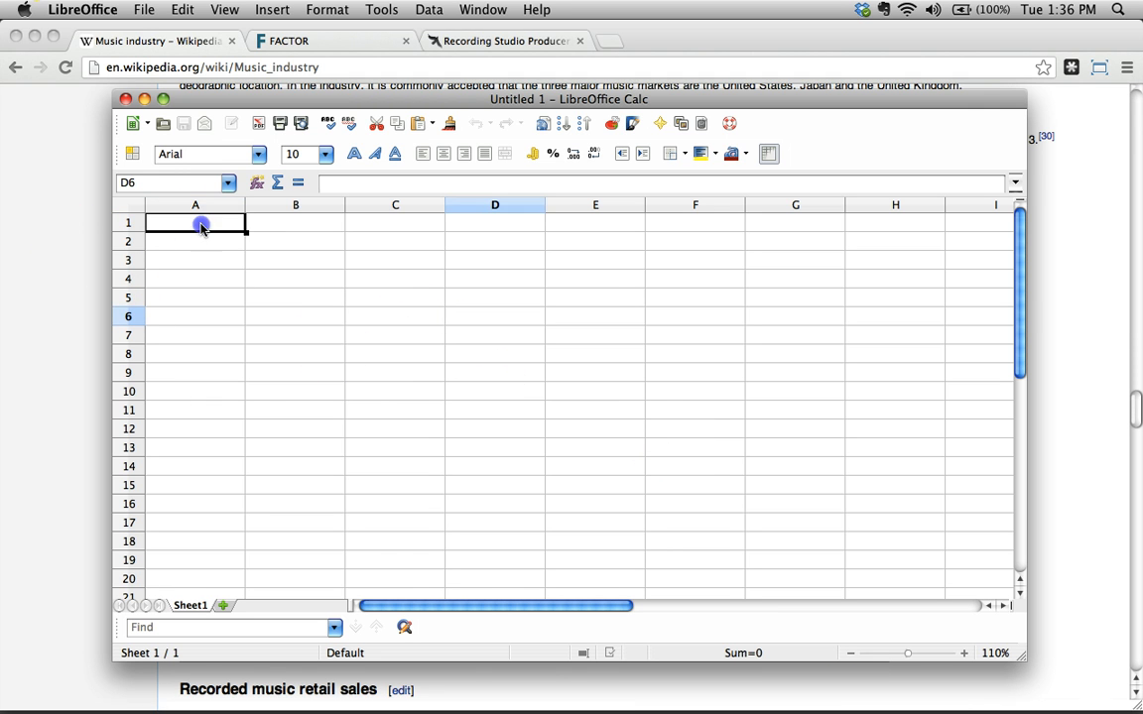
click(195, 221)
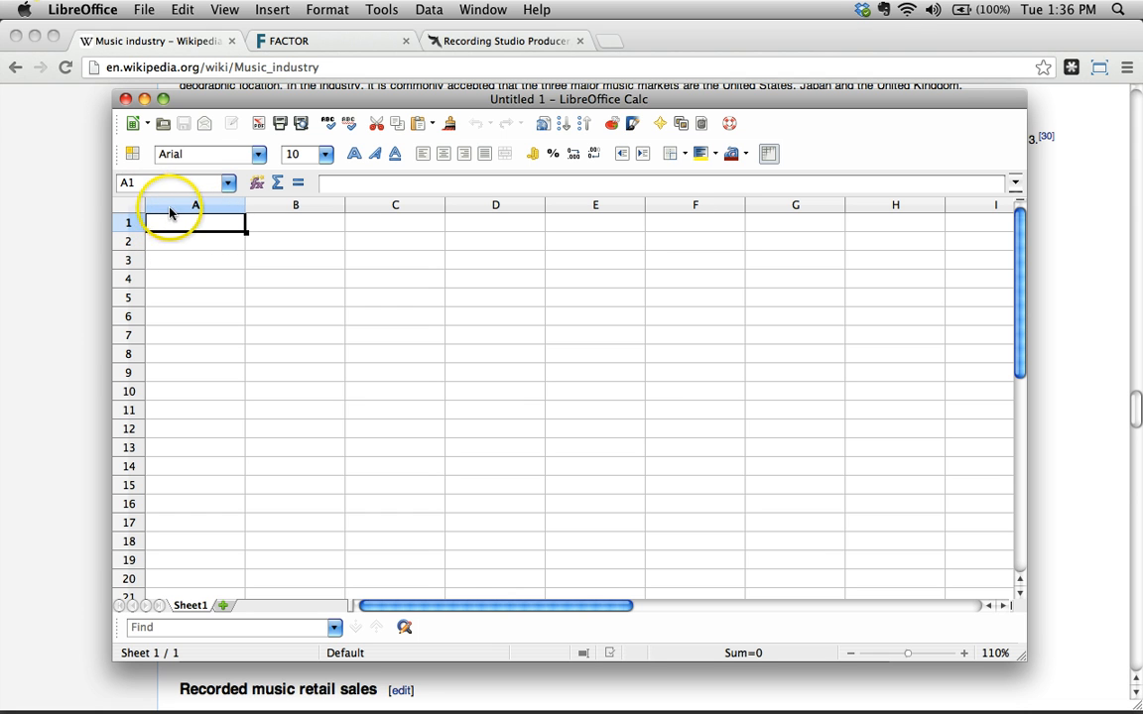
mouse_move(194, 246)
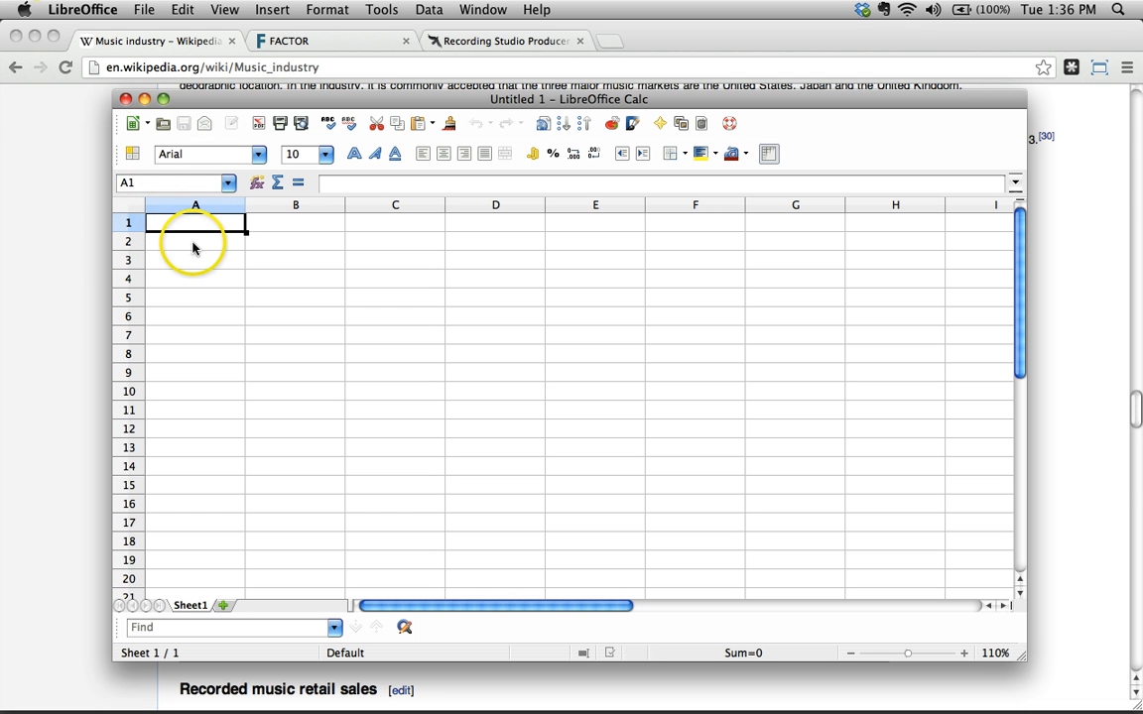
mouse_move(187, 225)
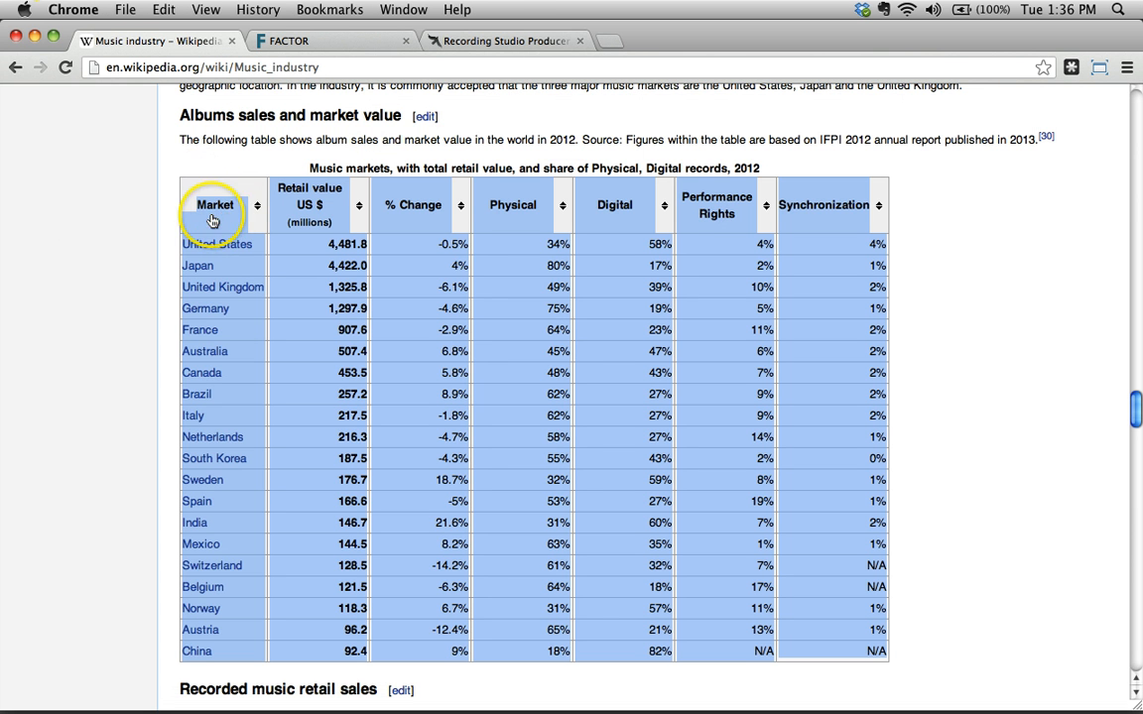
mouse_move(10, 420)
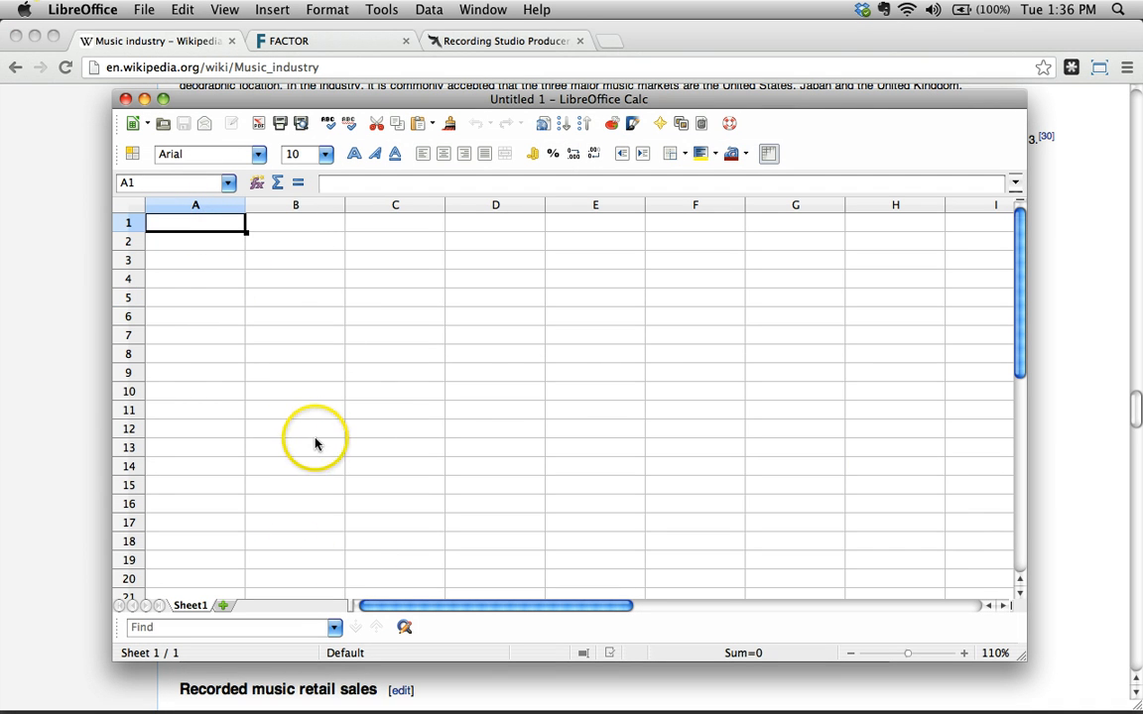
mouse_move(283, 224)
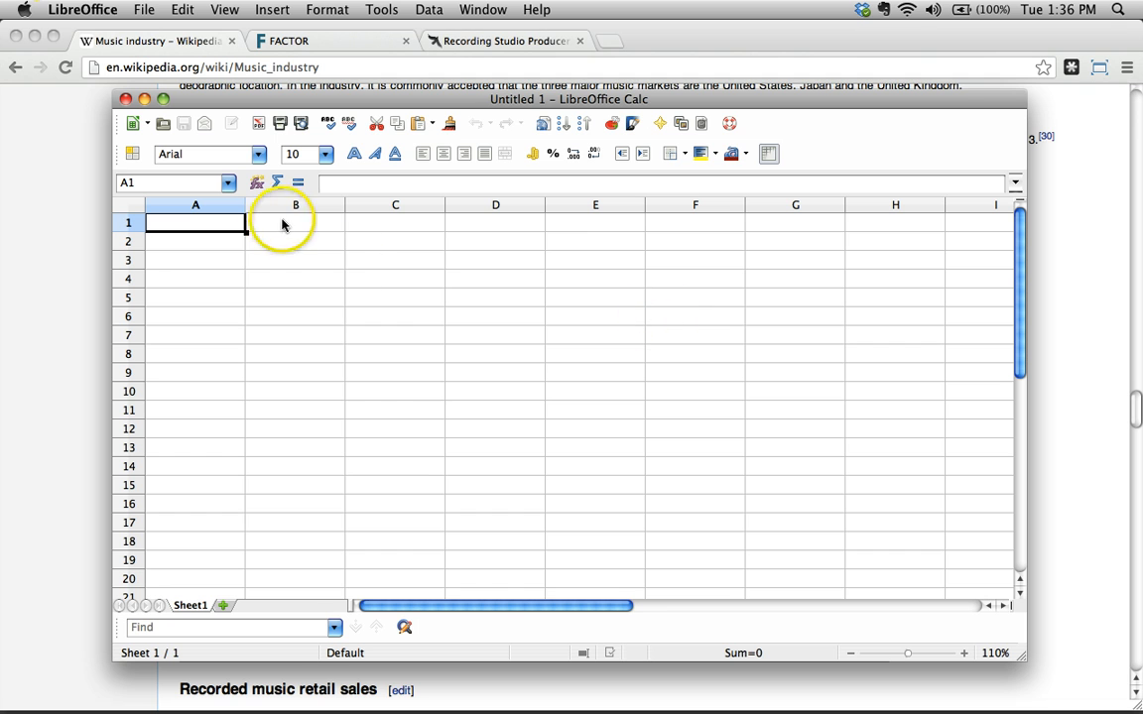
mouse_move(196, 223)
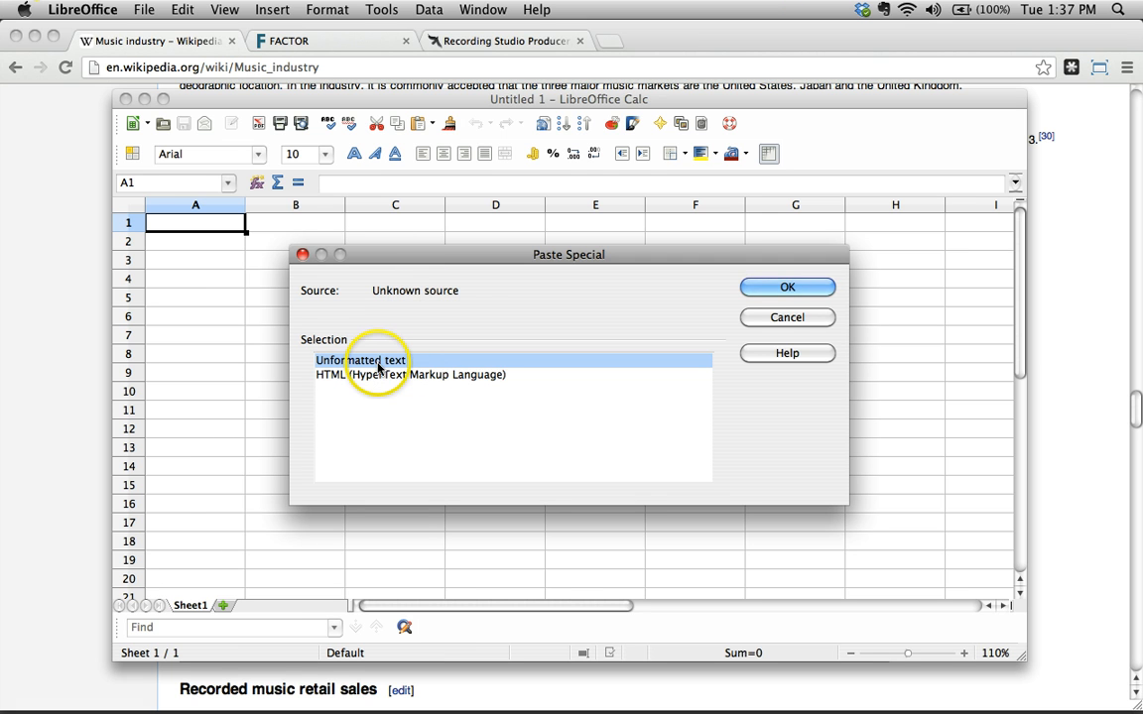
mouse_move(788, 286)
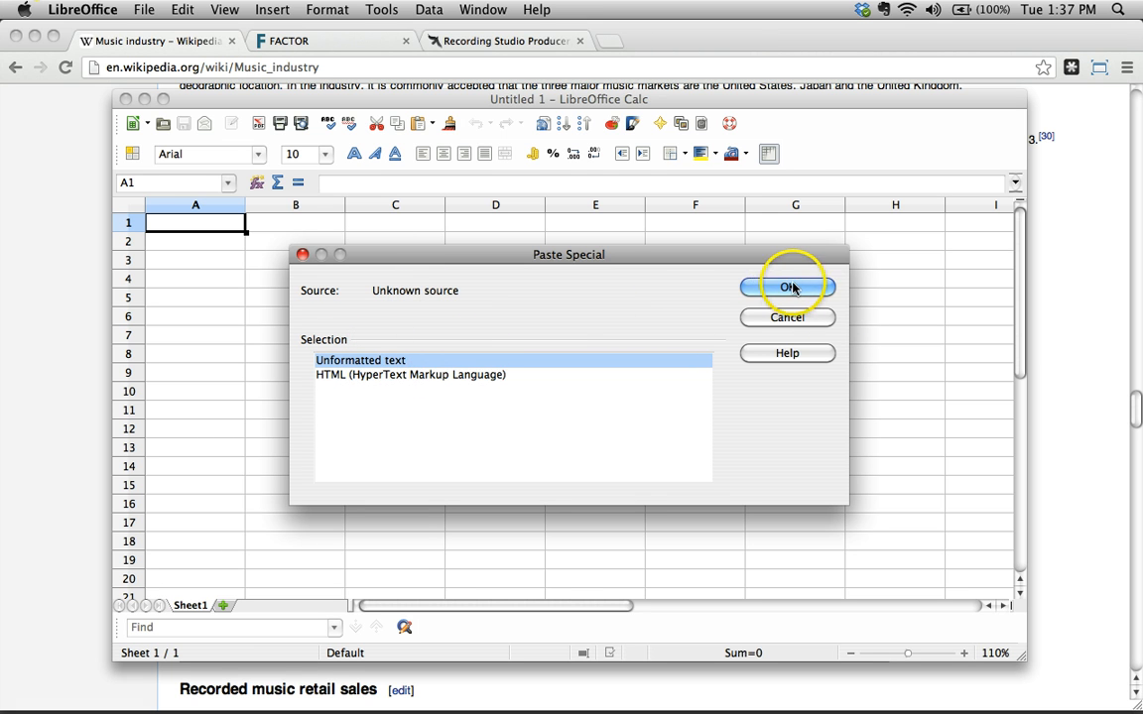
Confirm pasting the copied table as unformatted text, bringing up Text Import
click(787, 286)
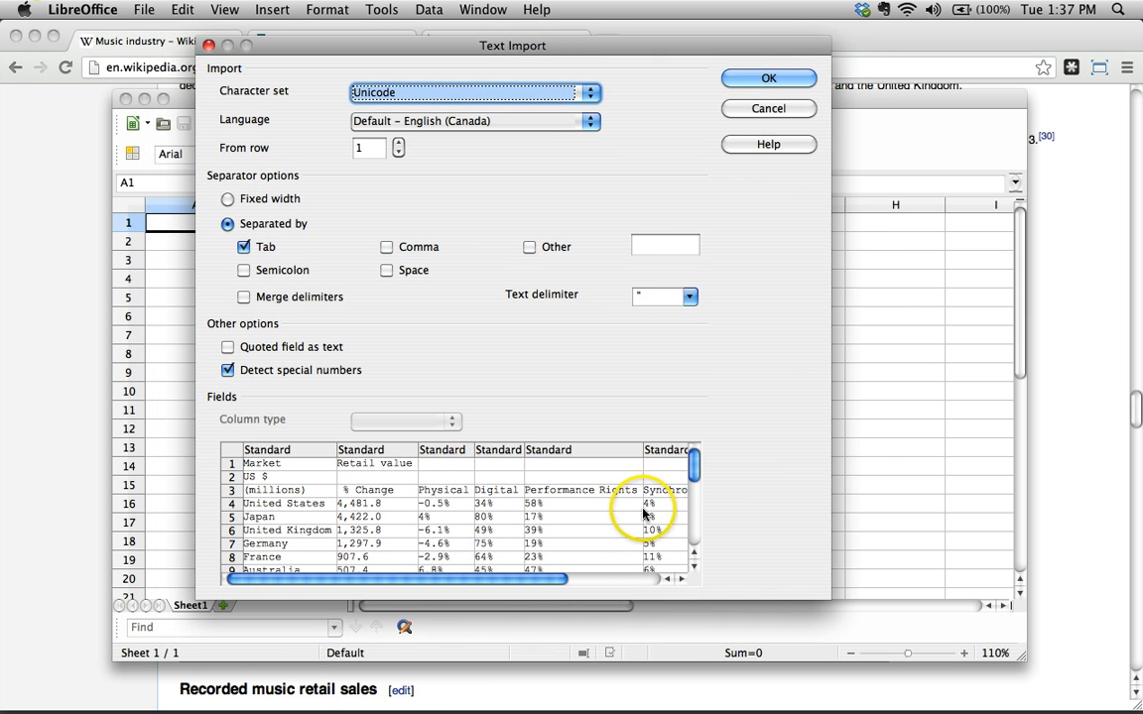
mouse_move(483, 45)
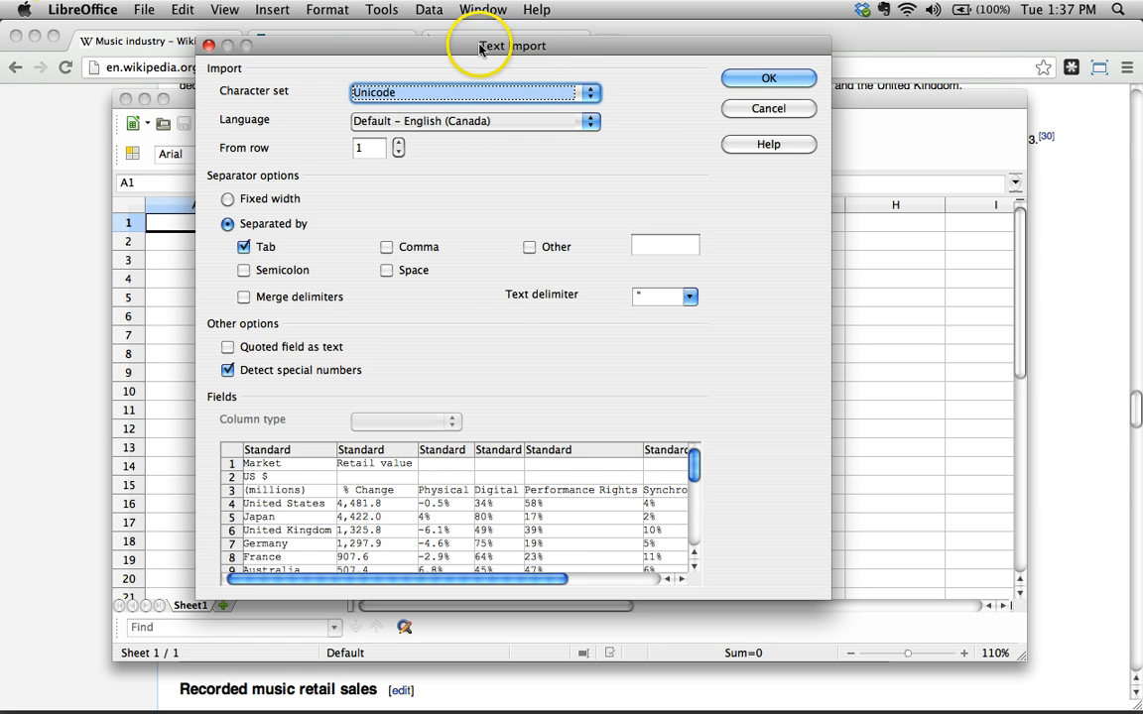
mouse_move(541, 533)
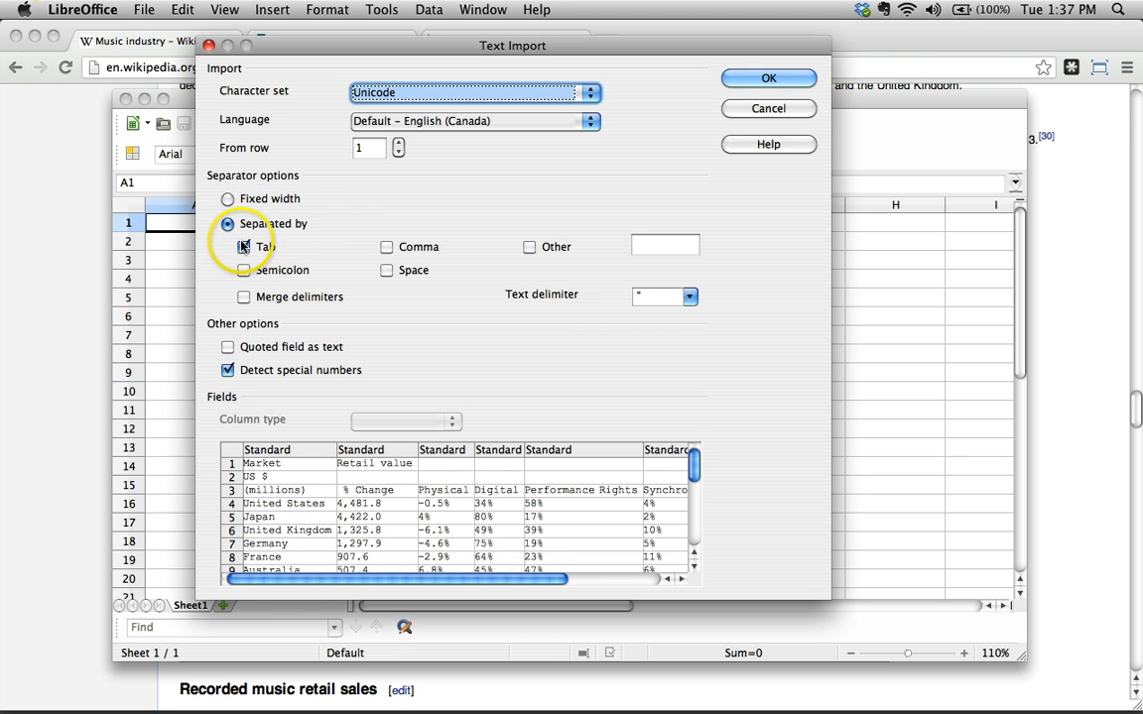
click(244, 246)
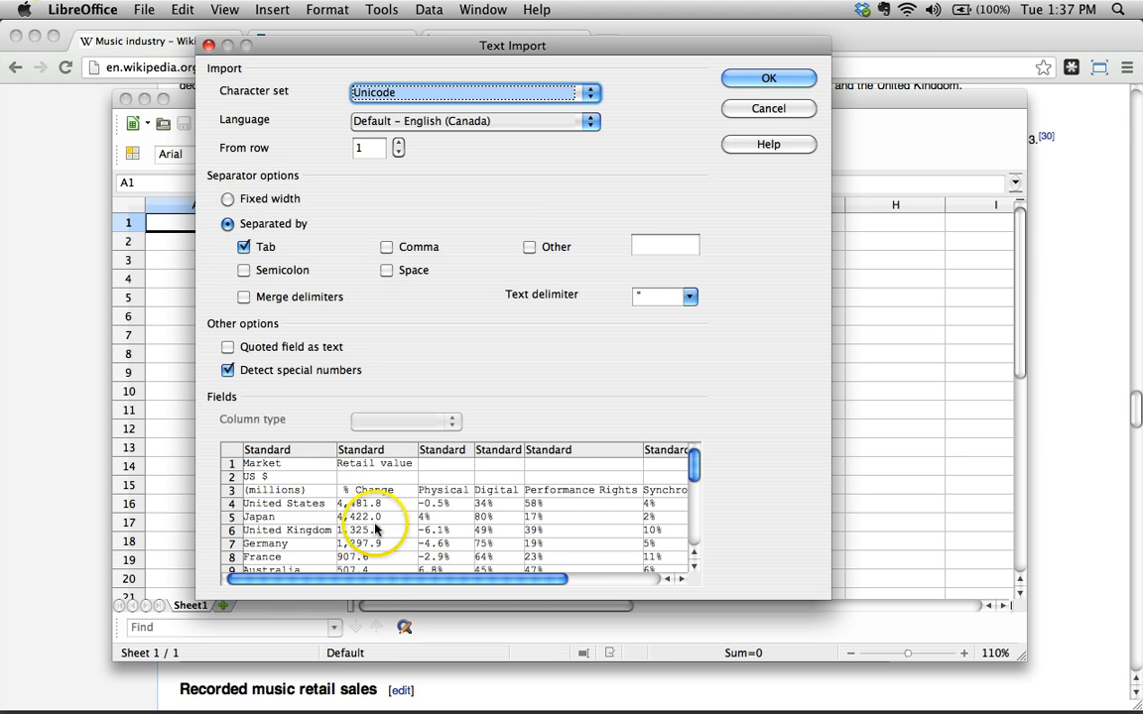
click(387, 246)
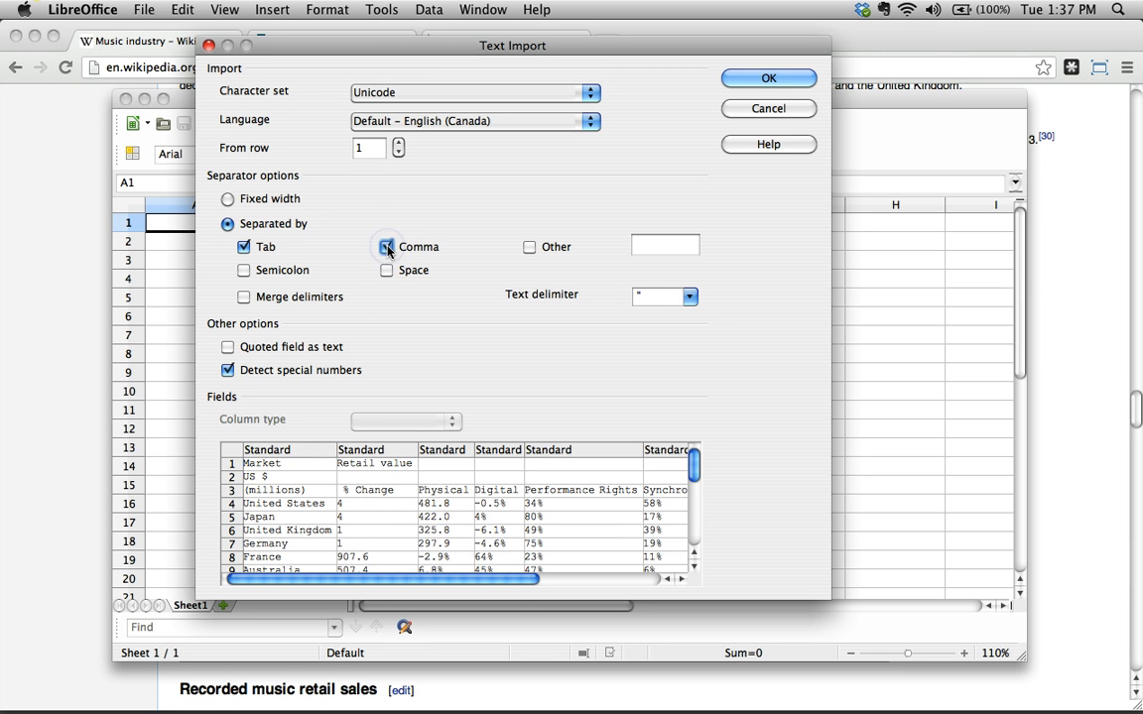
click(386, 246)
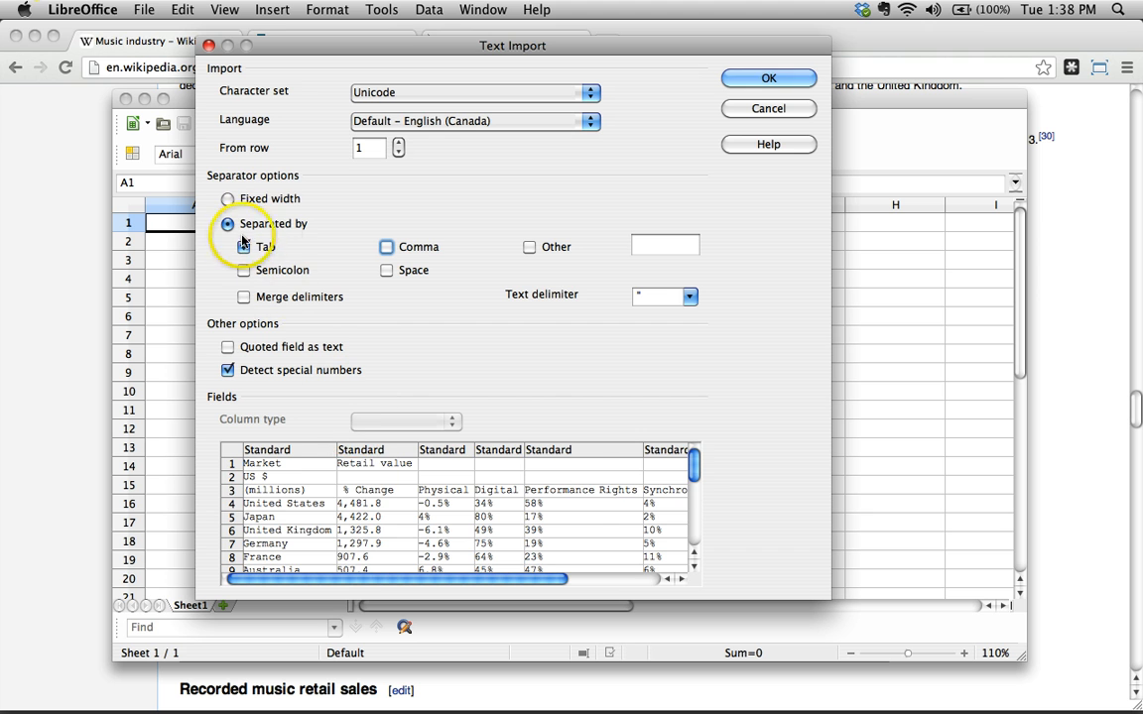
click(244, 247)
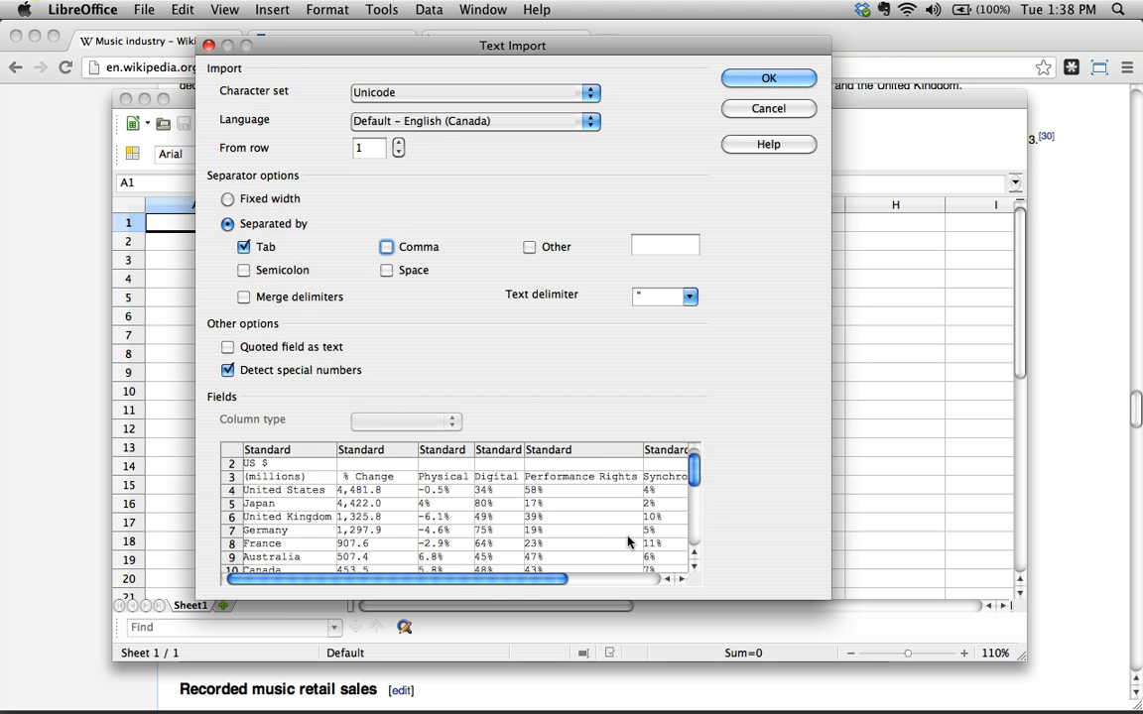
click(499, 464)
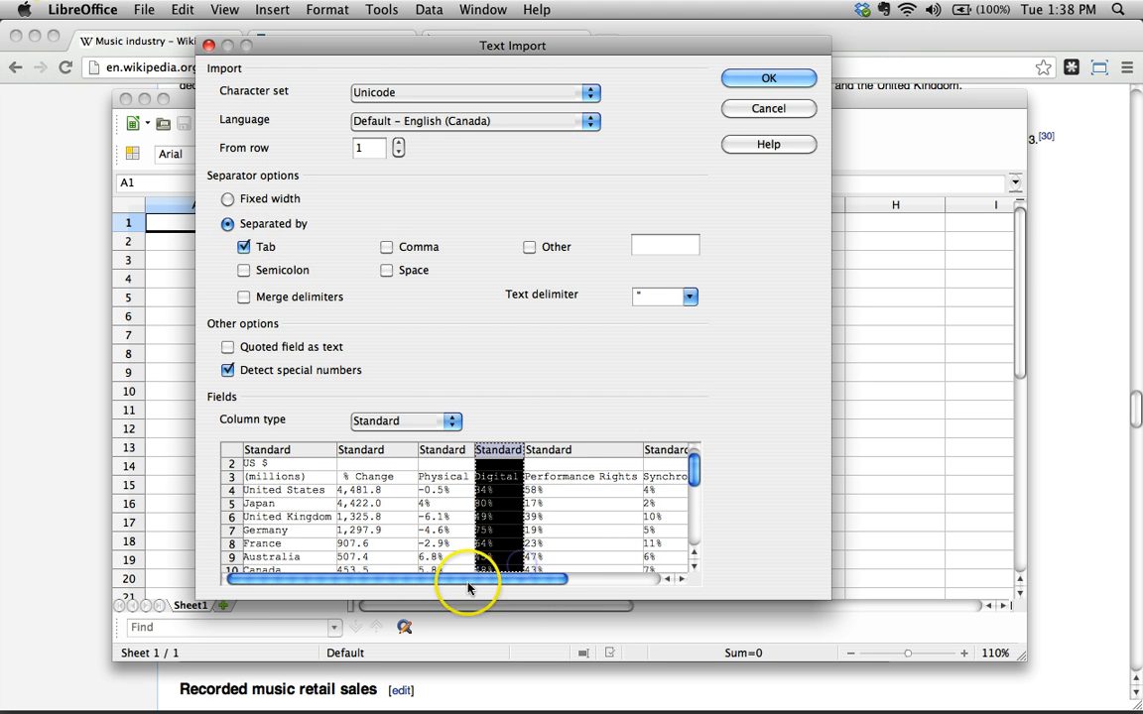
drag(476, 578, 670, 578)
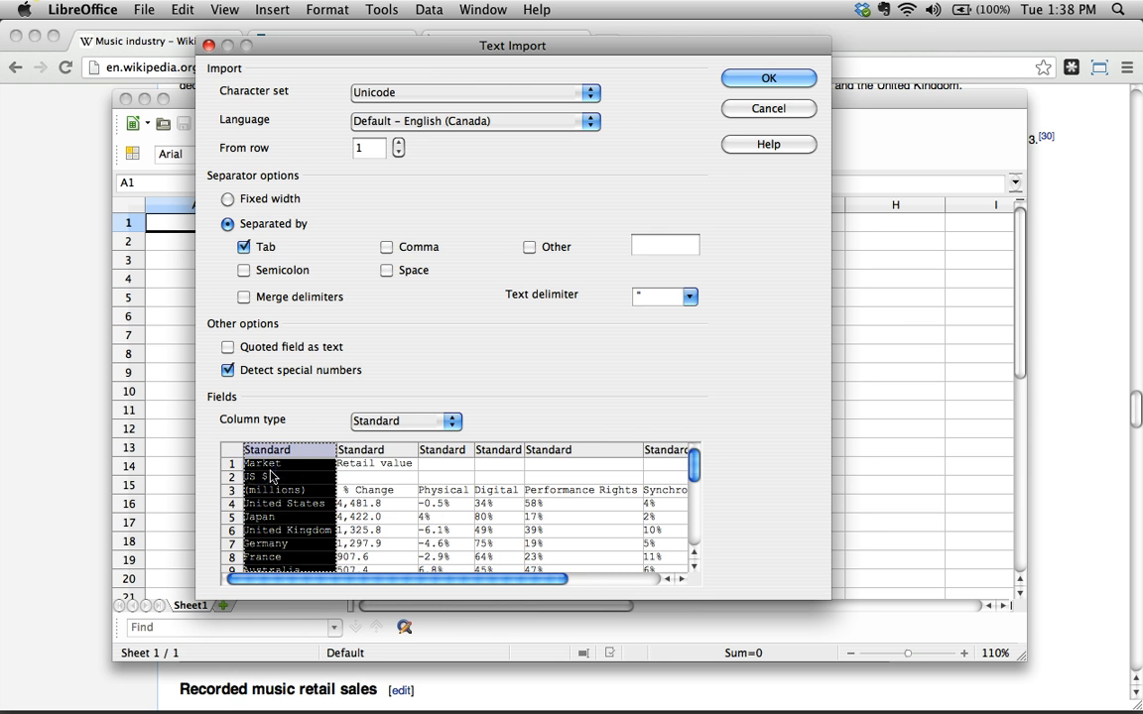
scroll(down, 3)
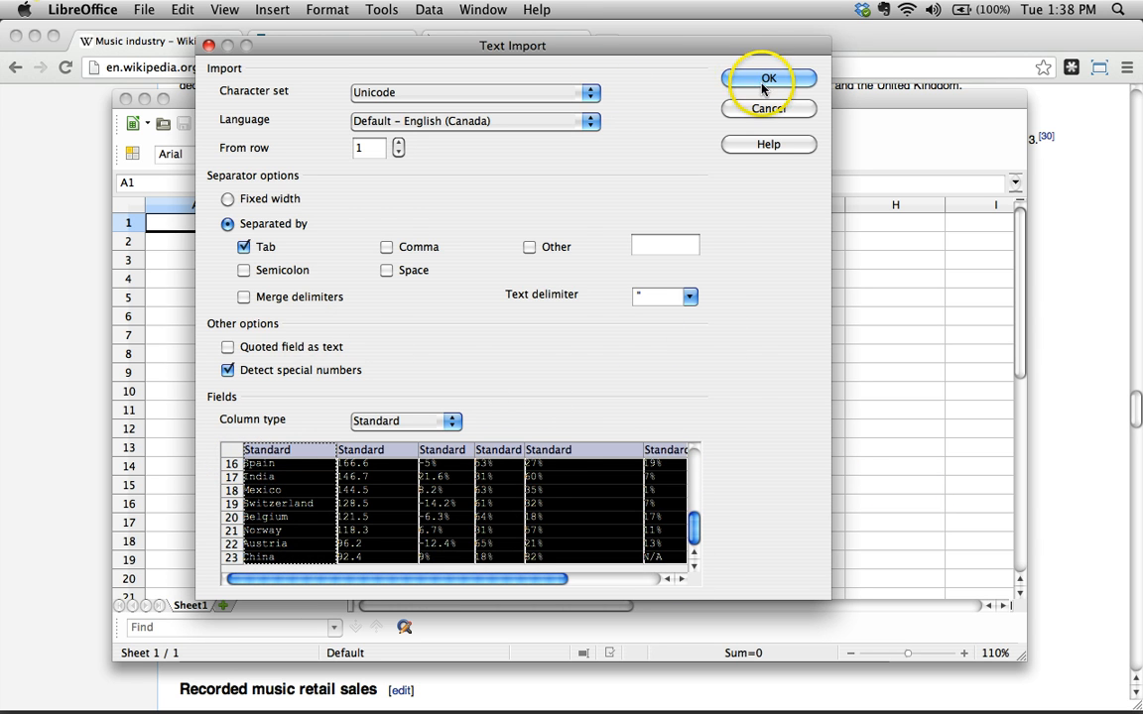
Import the market table and autofit all columns so headers like Performance Rights fit
click(768, 78)
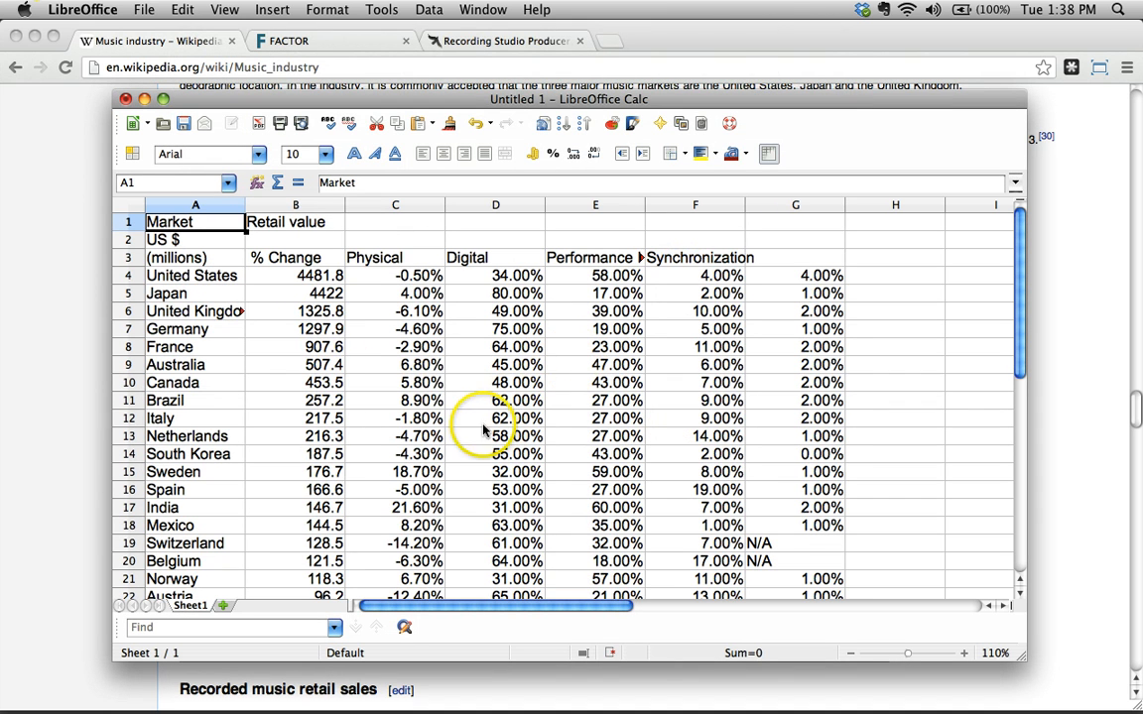
click(395, 382)
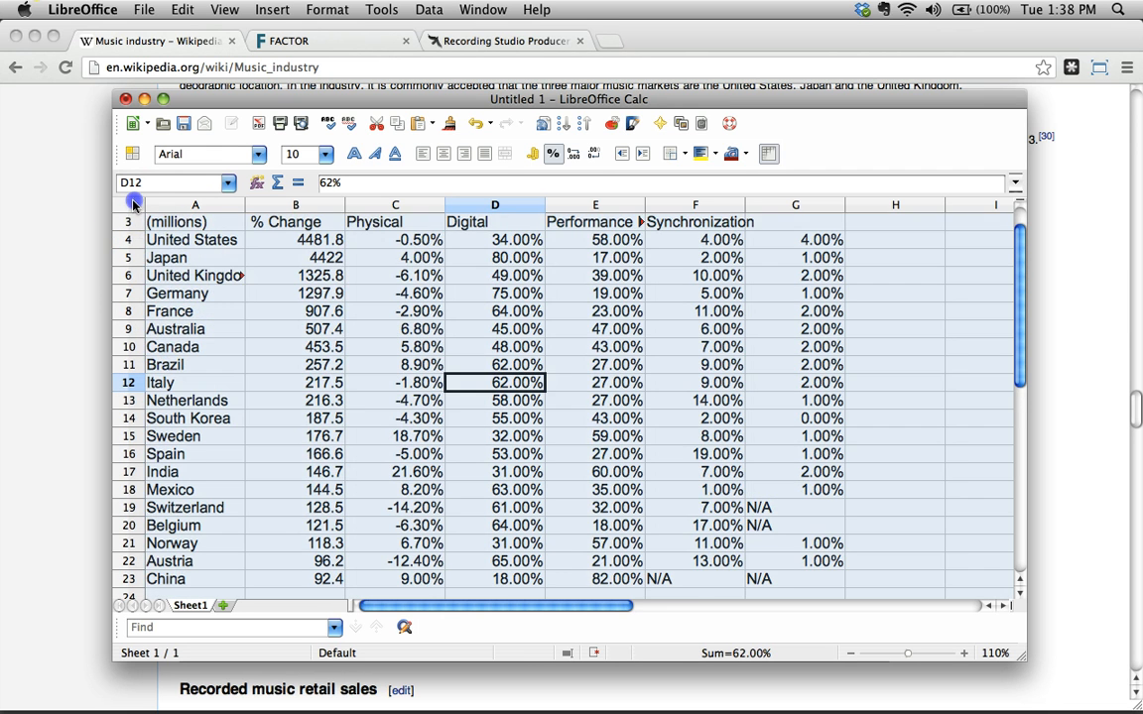
click(134, 204)
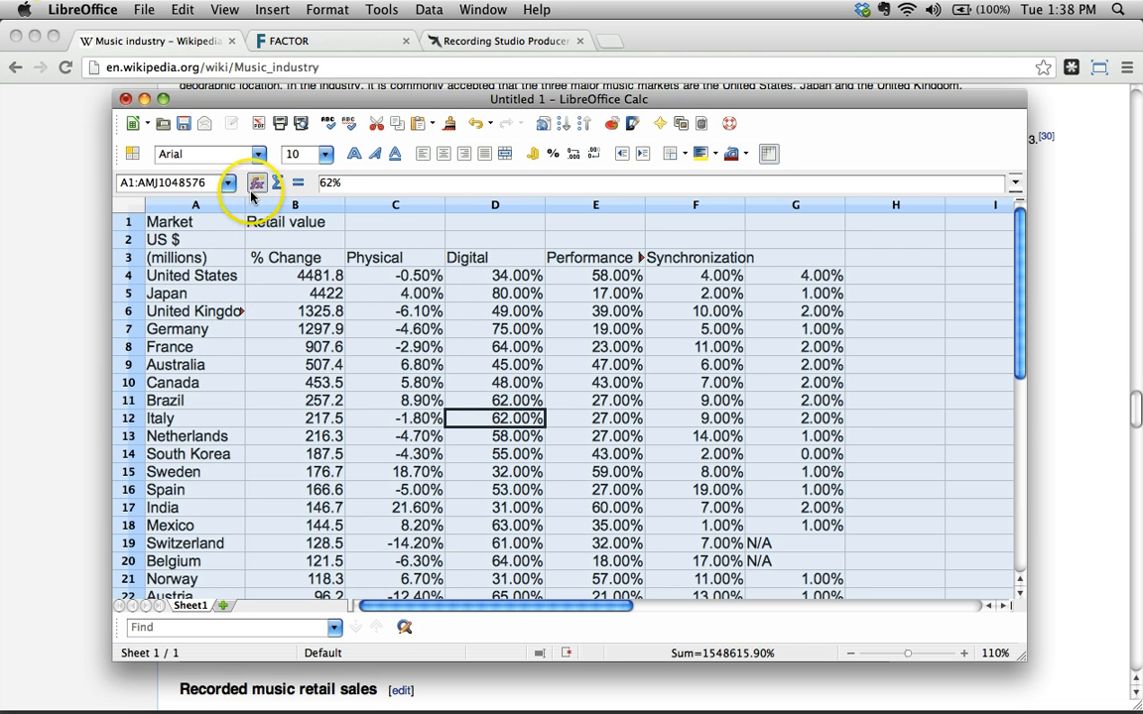
click(559, 382)
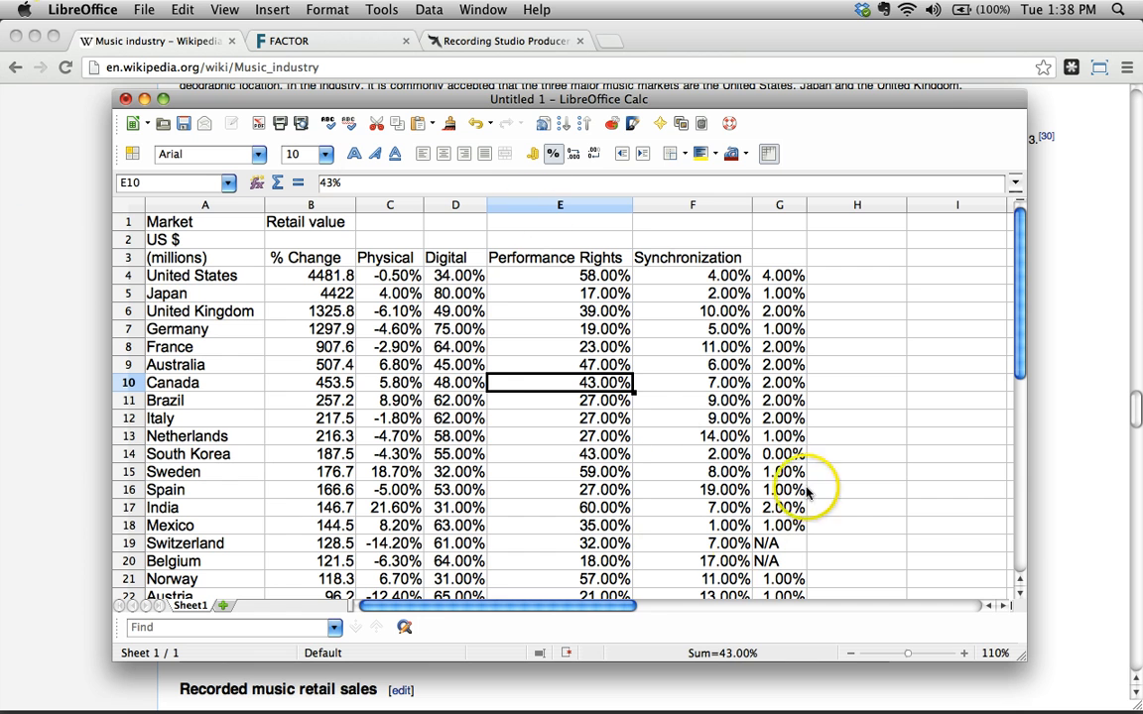
mouse_move(60, 288)
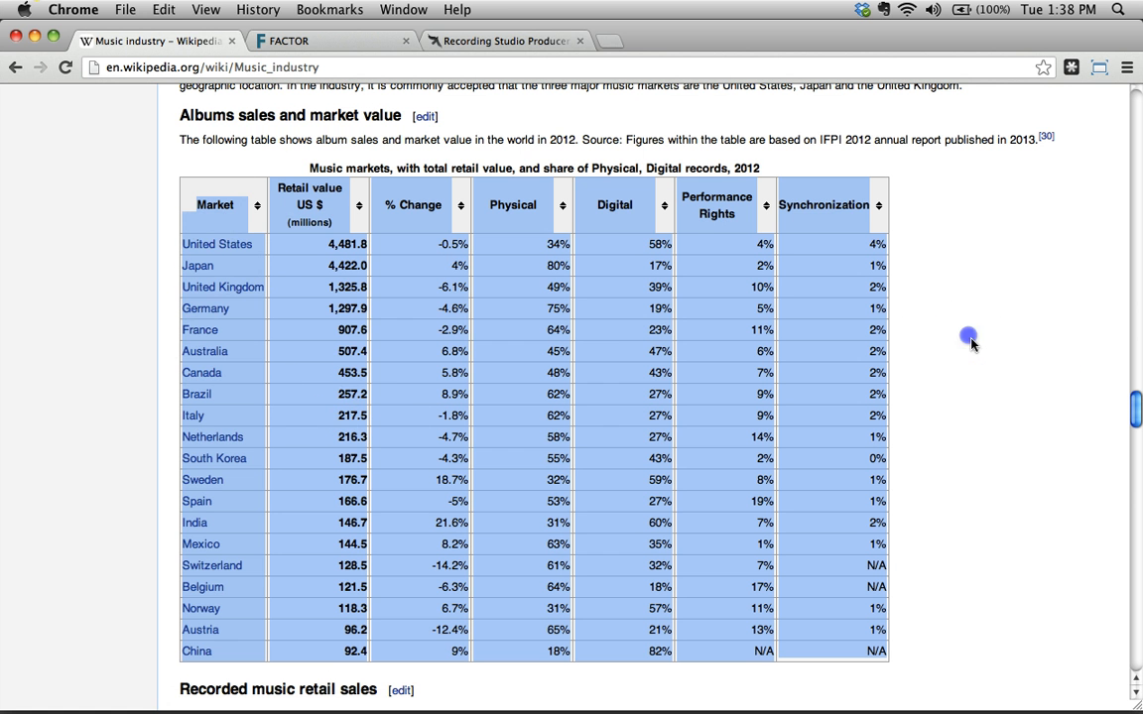
mouse_move(797, 240)
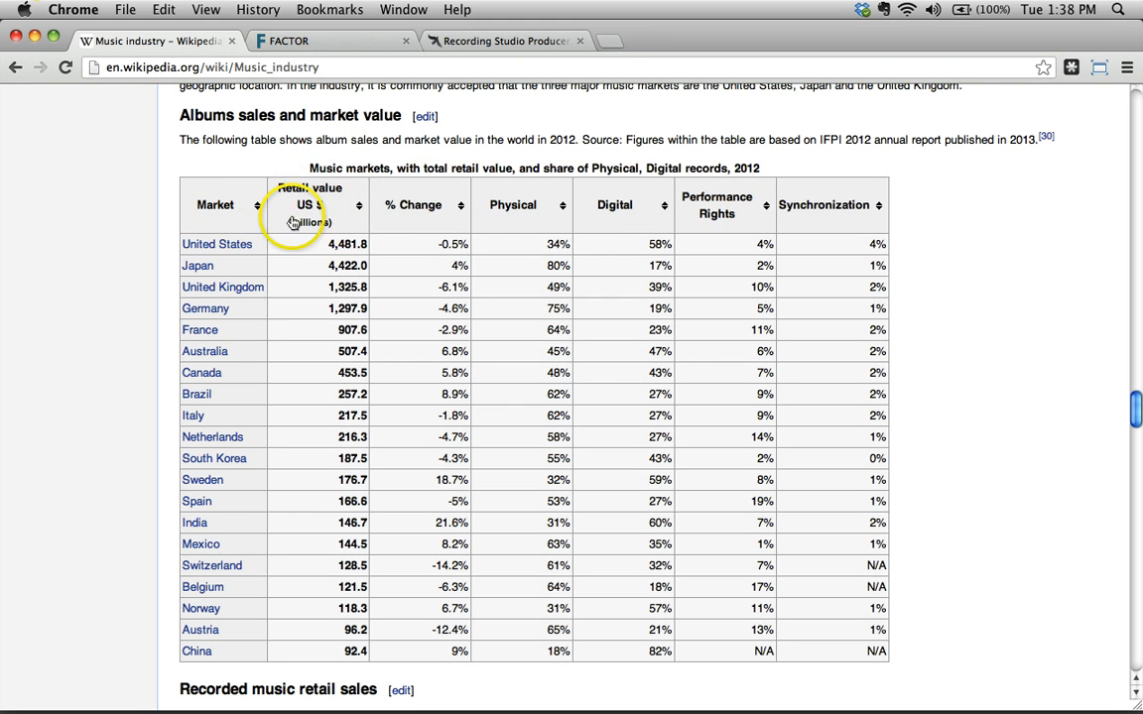
Check the Wikipedia table's header alignment, then return to the Calc sheet
scroll(down, 3)
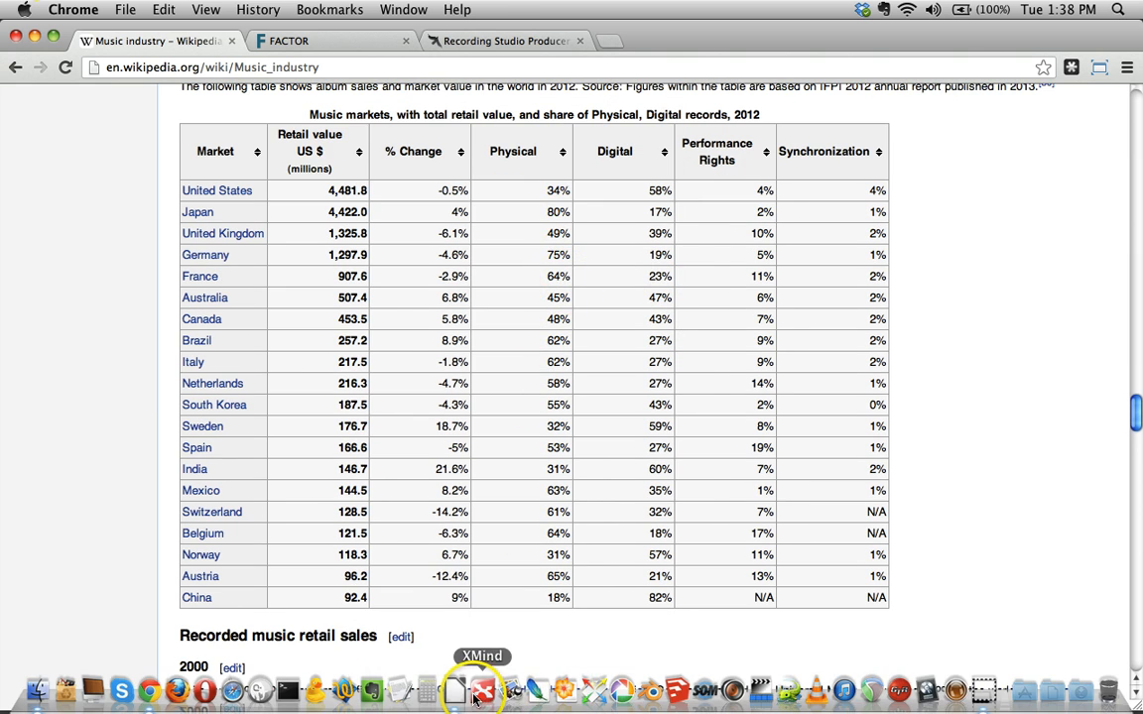
click(481, 690)
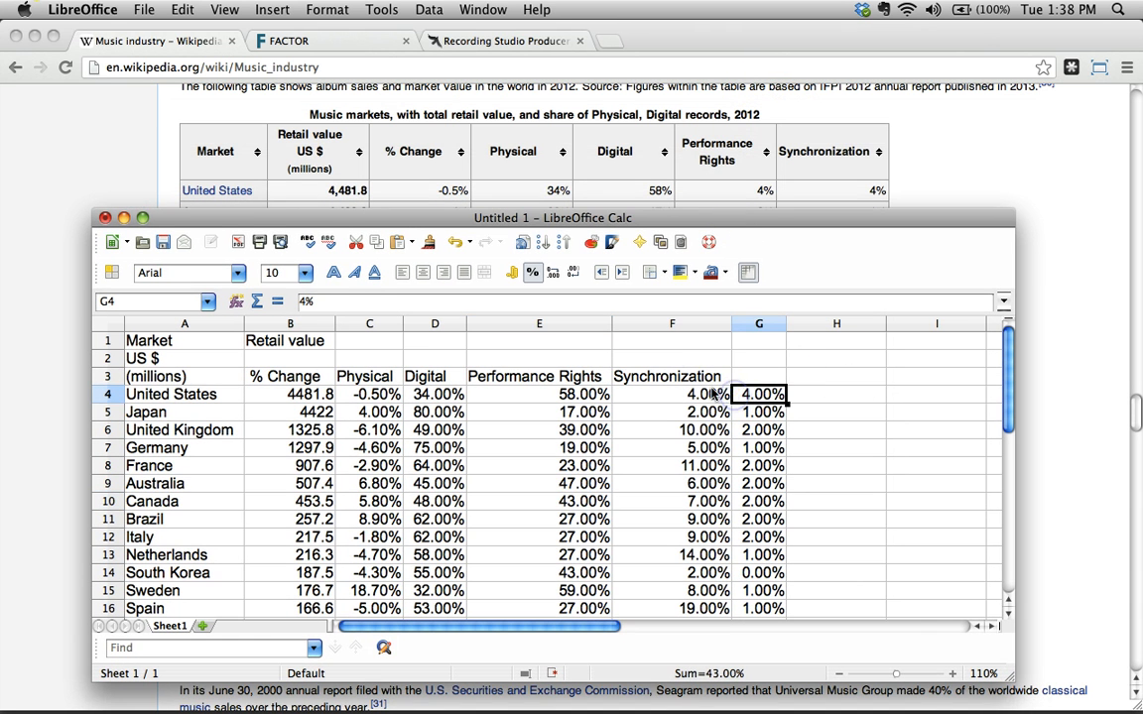
Shift the misaligned header labels one column right and rename B3 'Retail value US $ (millions)'
click(672, 376)
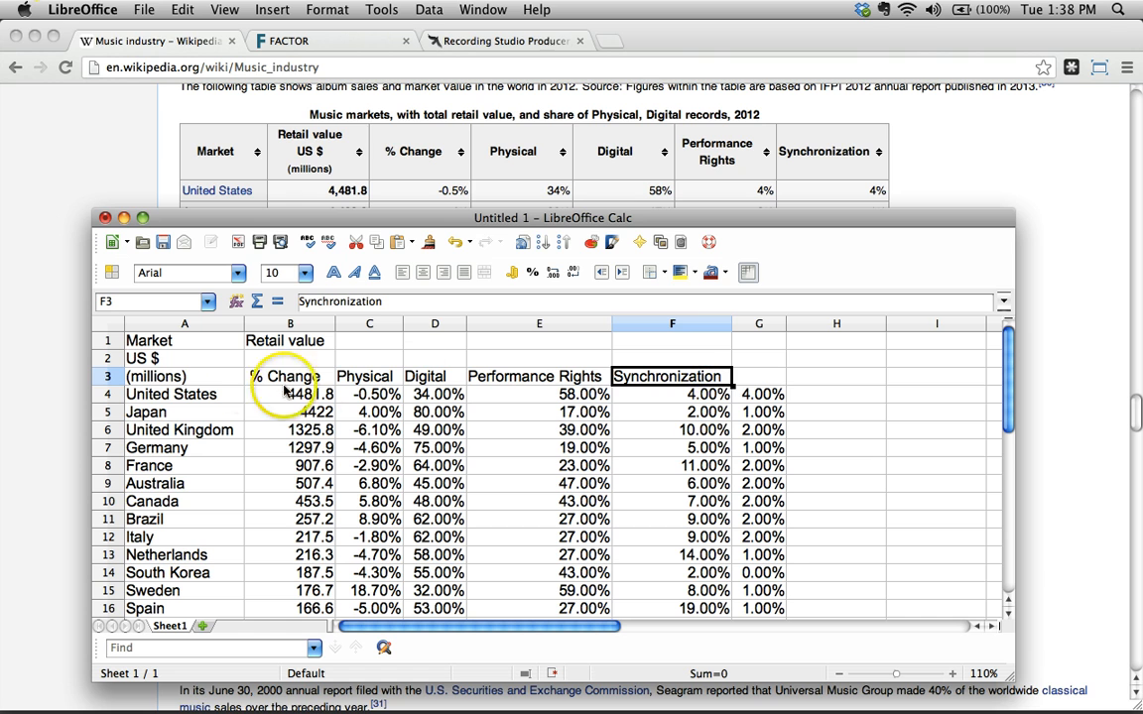
click(369, 376)
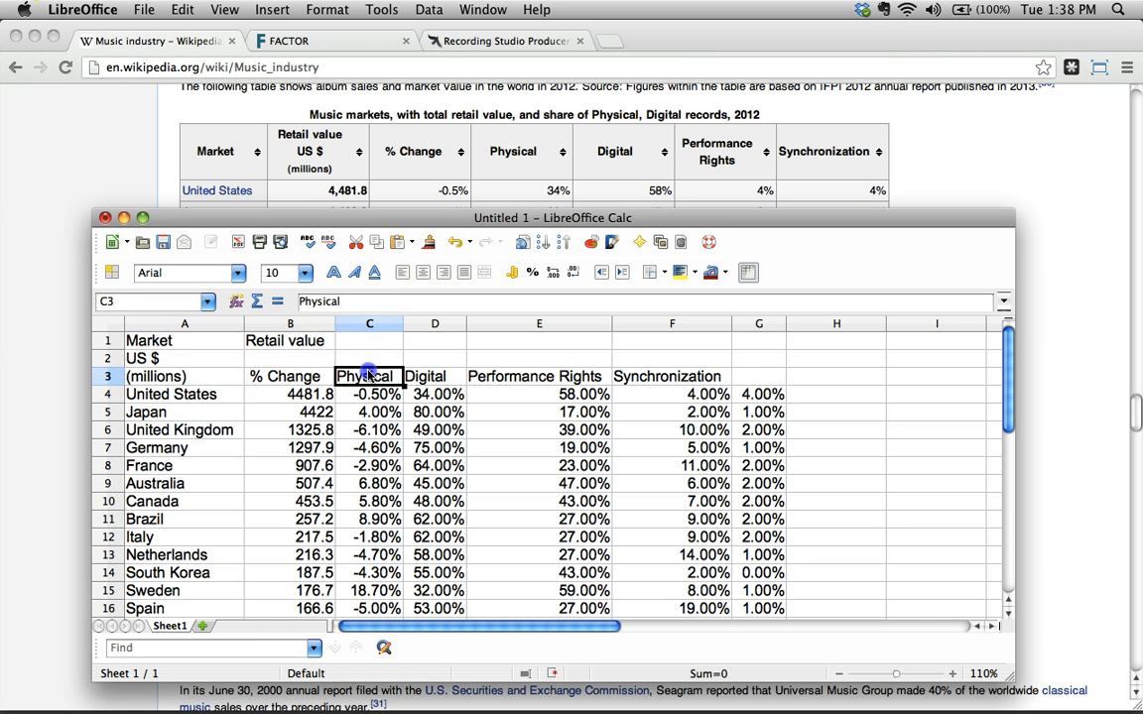
click(539, 358)
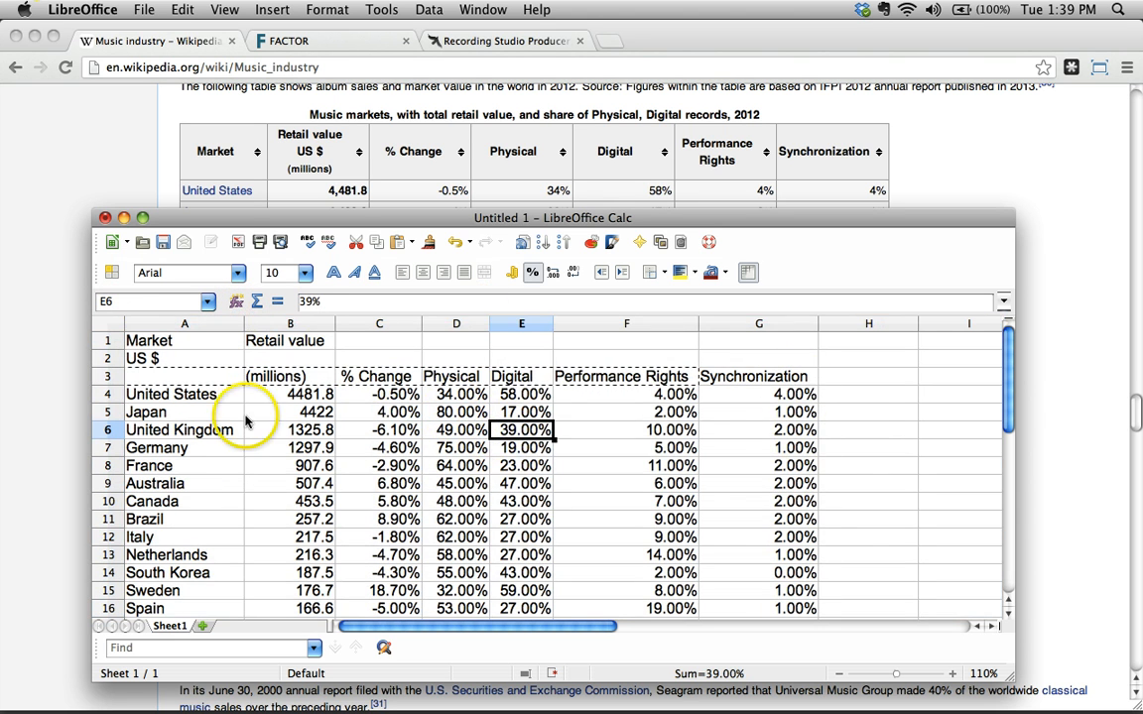
click(288, 376)
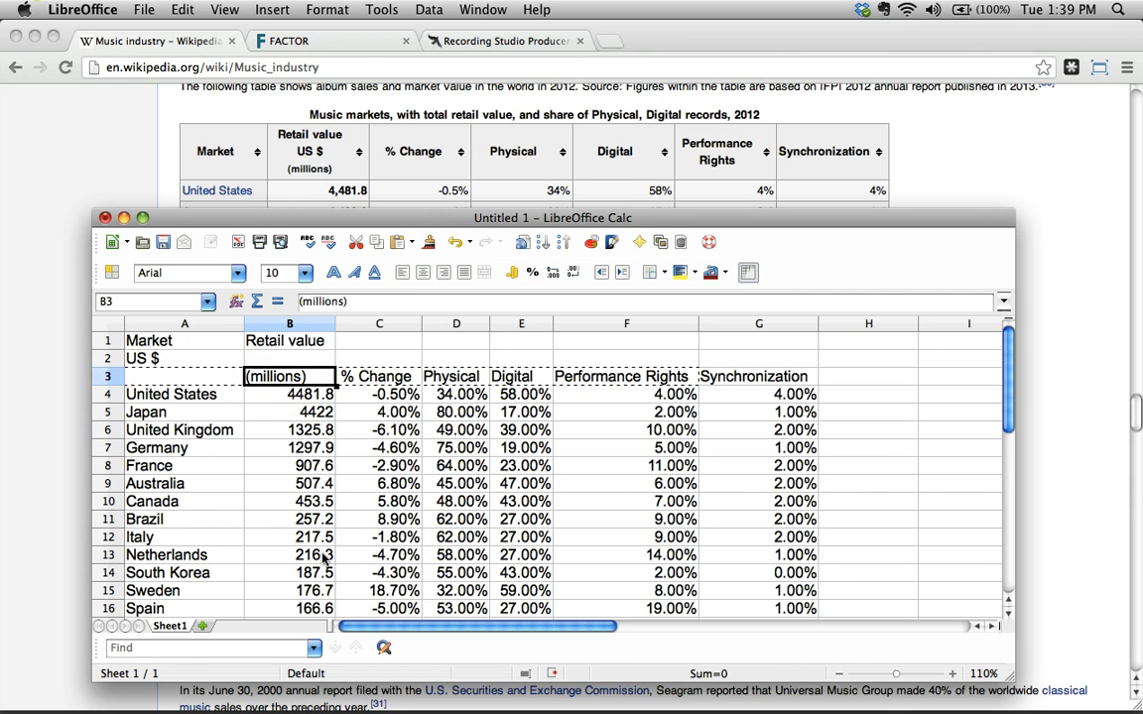
text(Retail value)
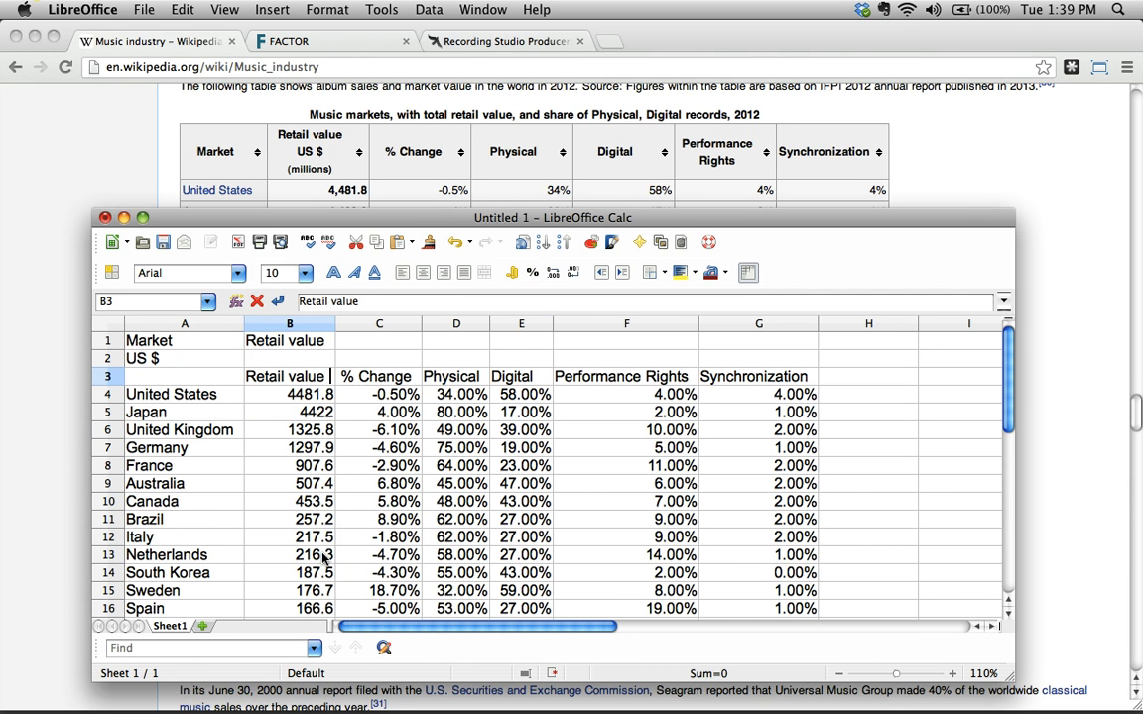
text(US $ (millions)
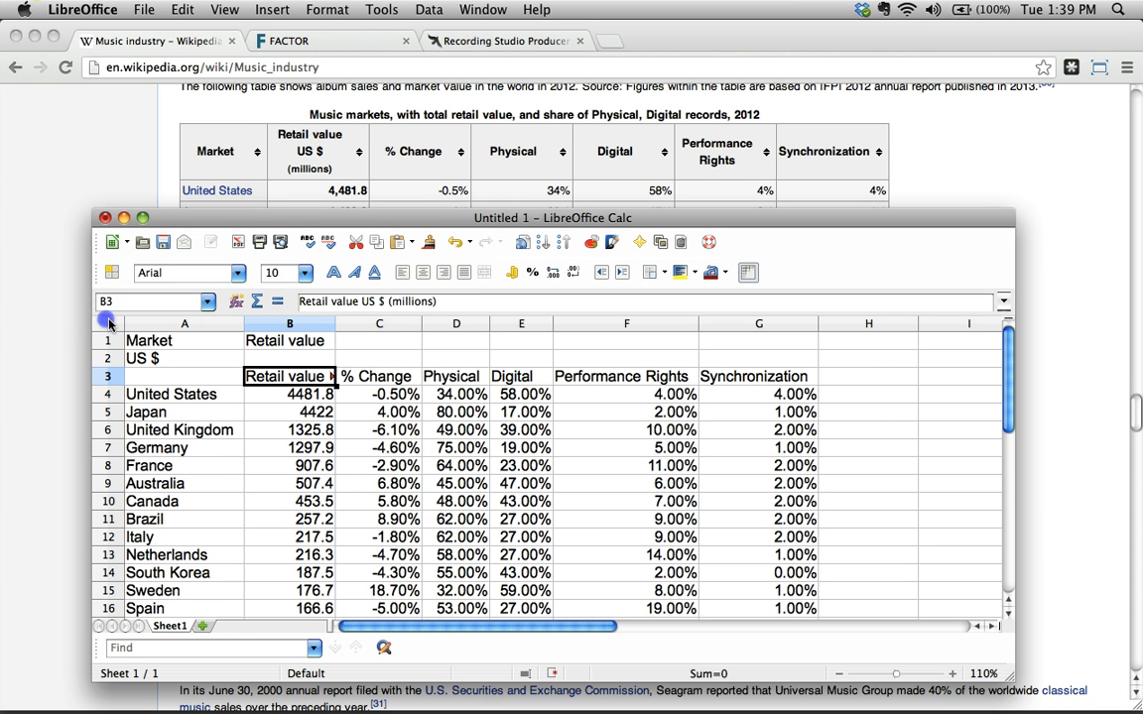
Move Market into the header row and delete the two leftover rows above it
click(153, 483)
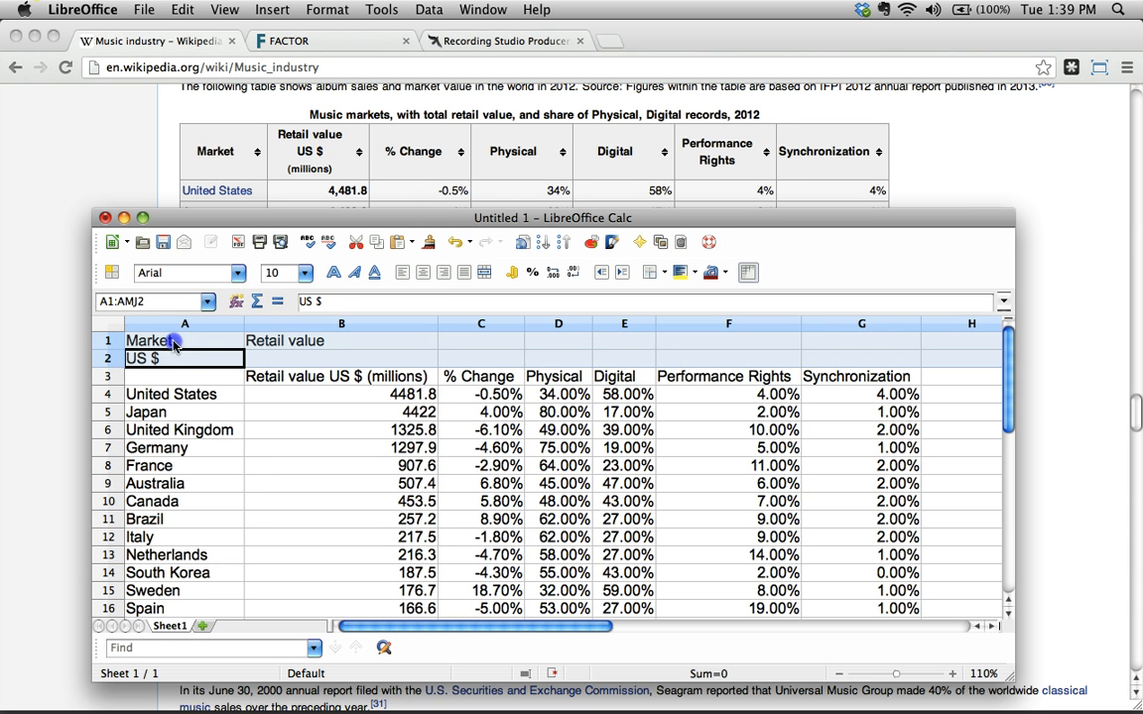
click(185, 376)
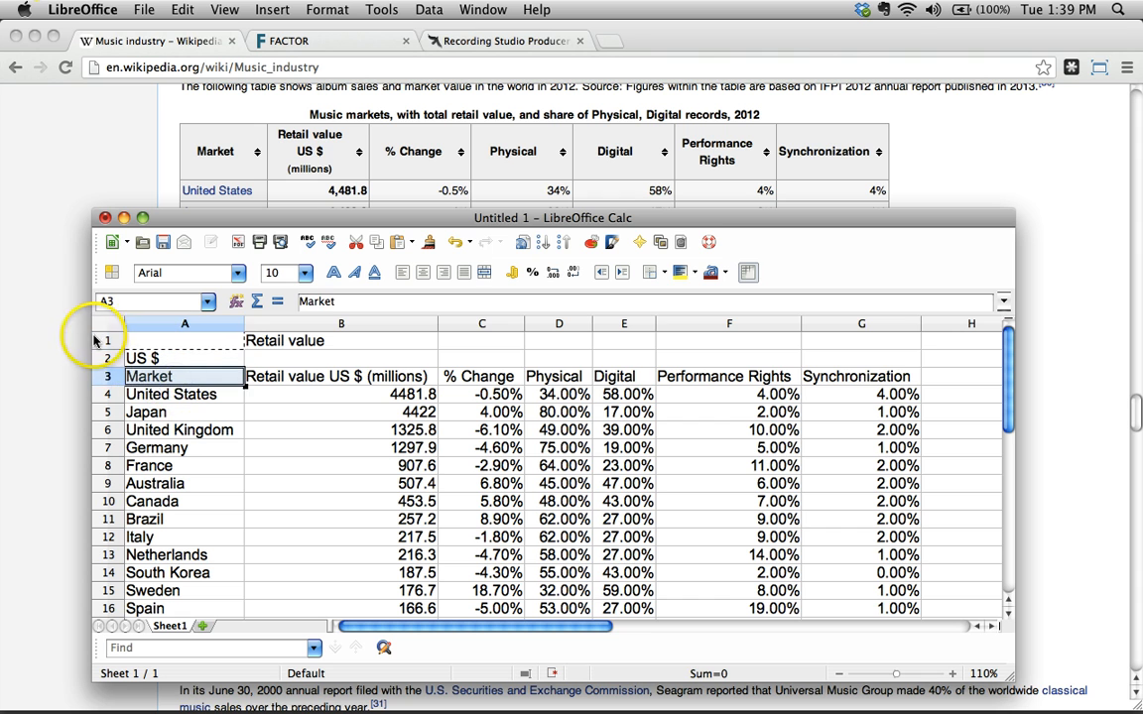
right_click(108, 340)
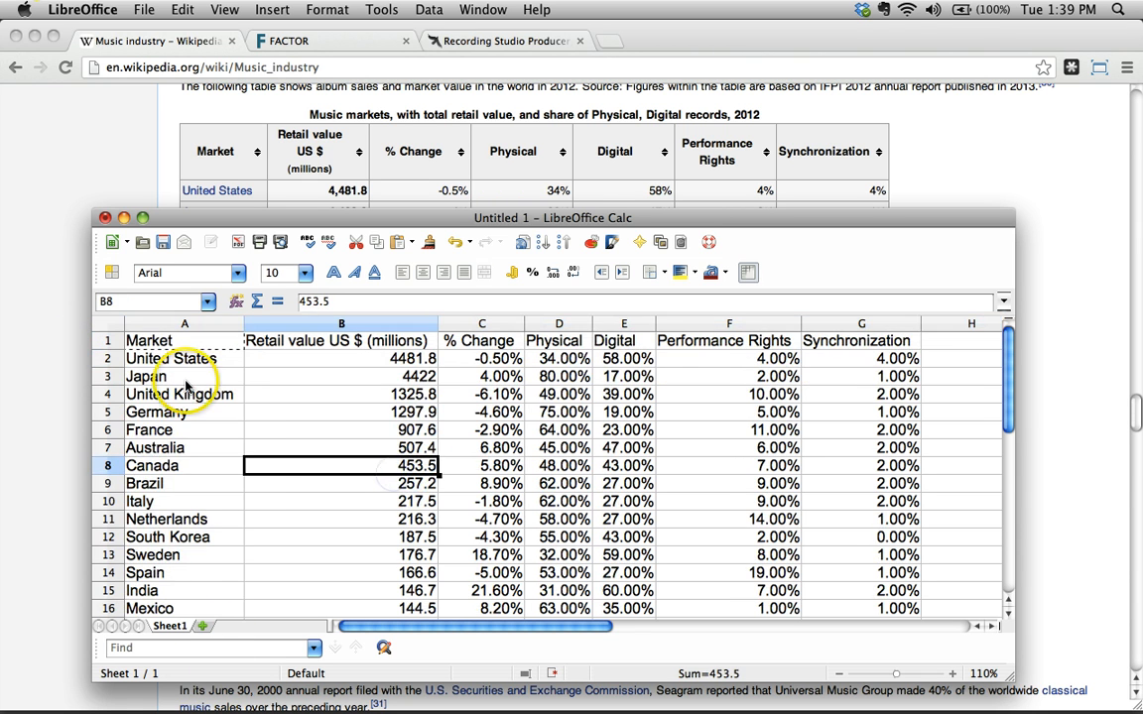
click(185, 340)
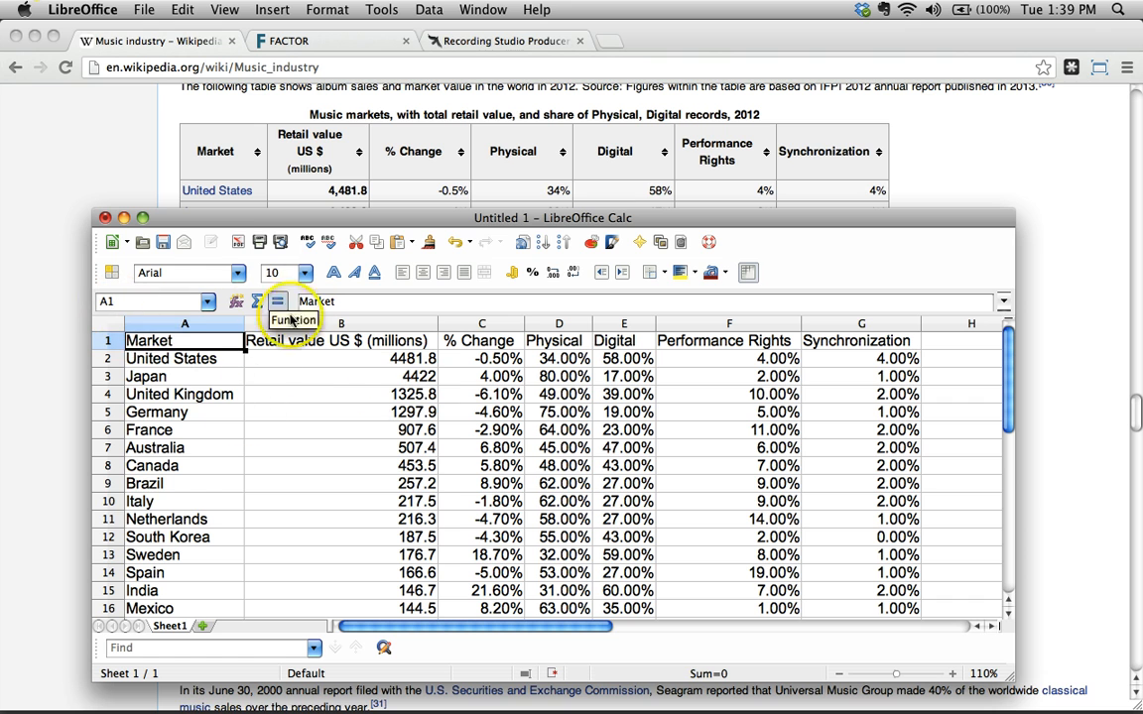
mouse_move(679, 322)
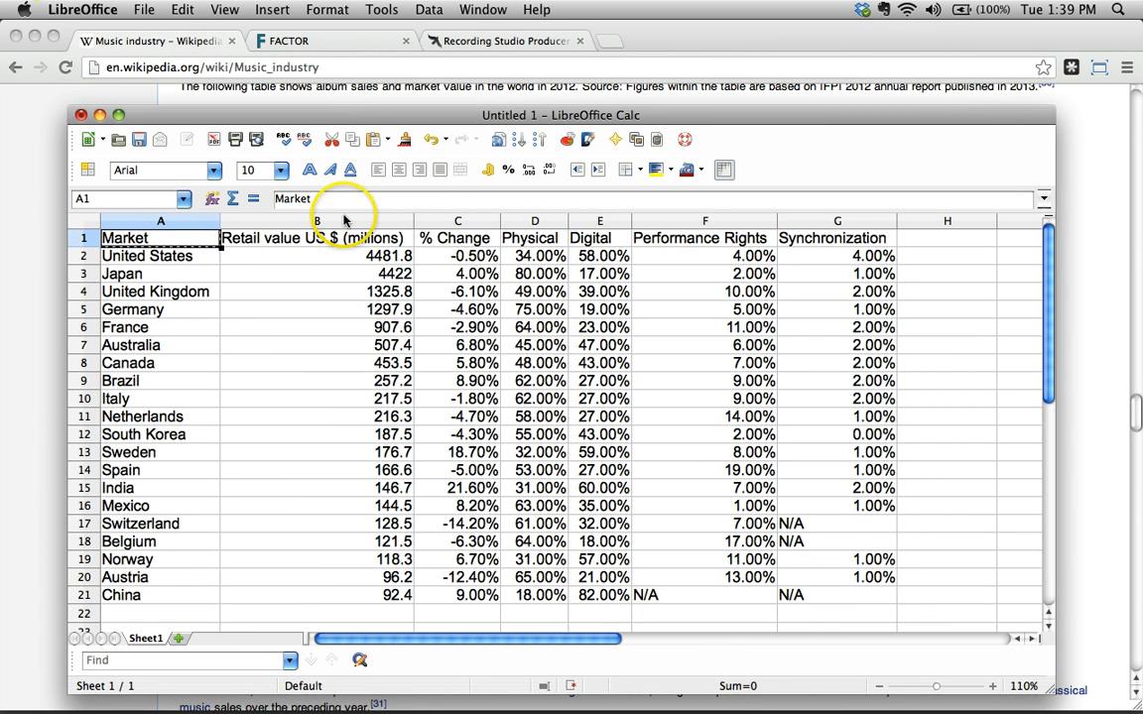
mouse_move(255, 409)
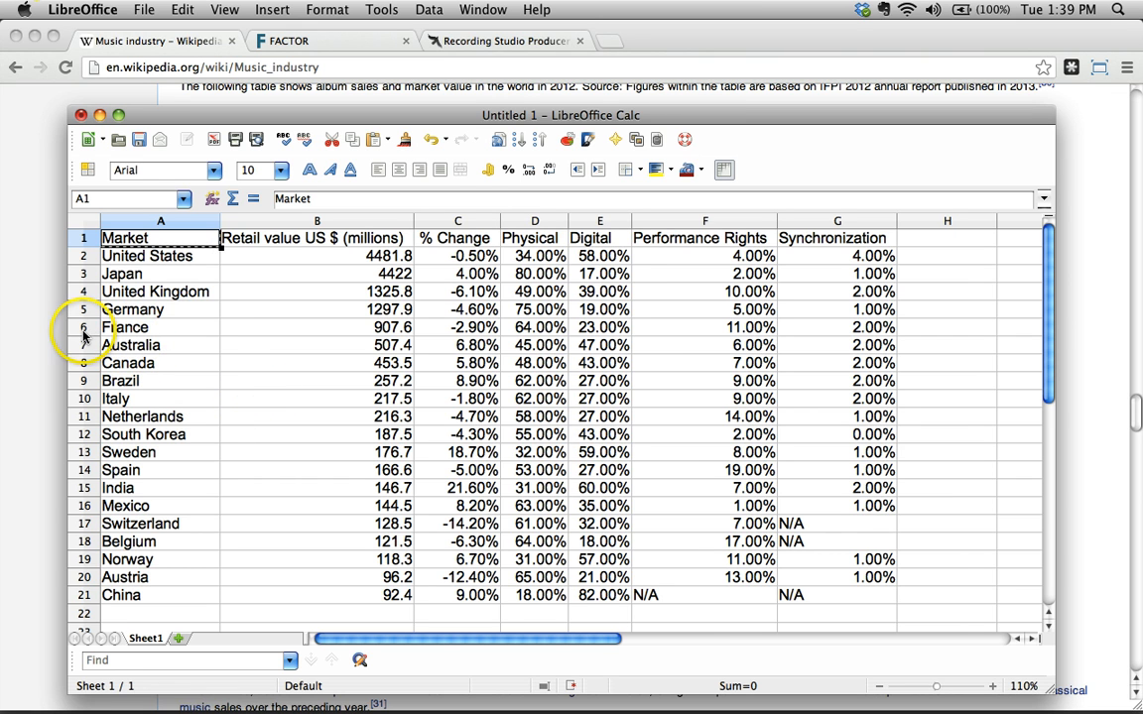
Insert a blank column between Retail value US $ (millions) and % Change
click(456, 220)
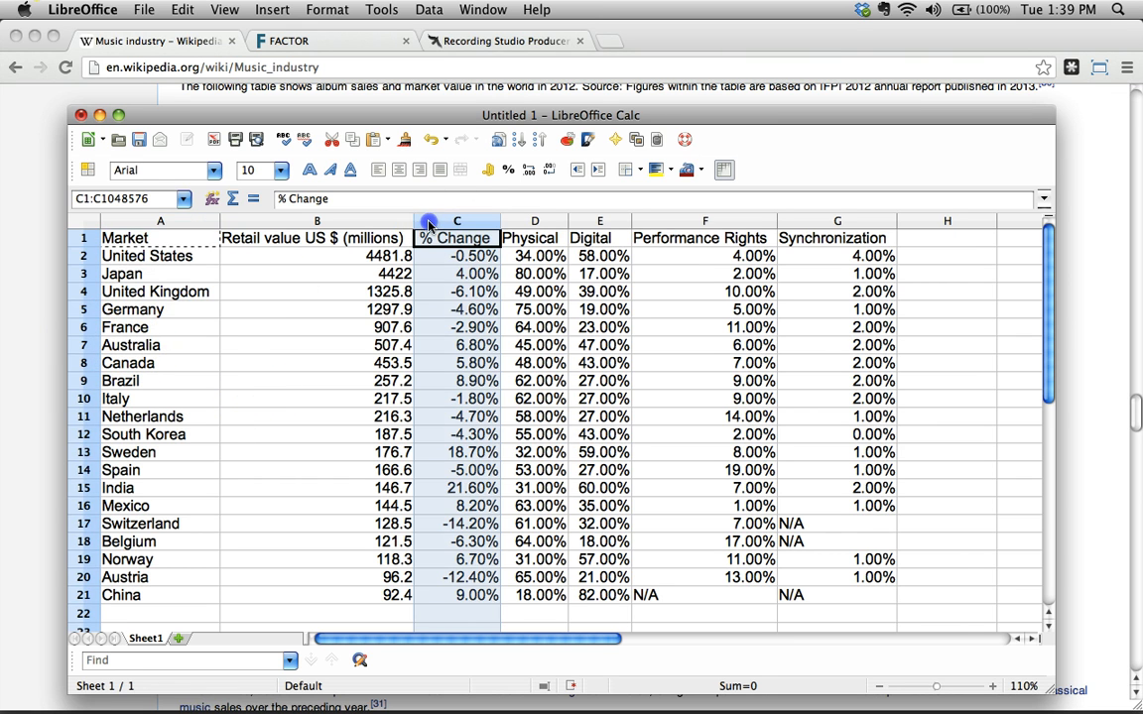
click(317, 273)
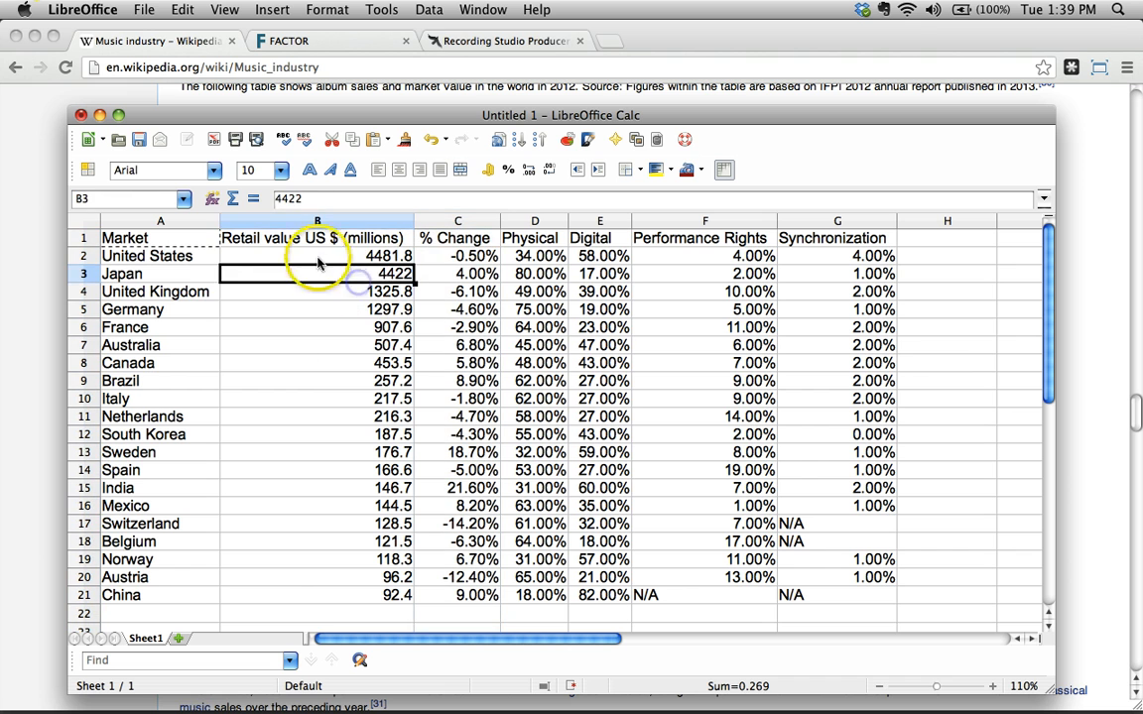
click(317, 256)
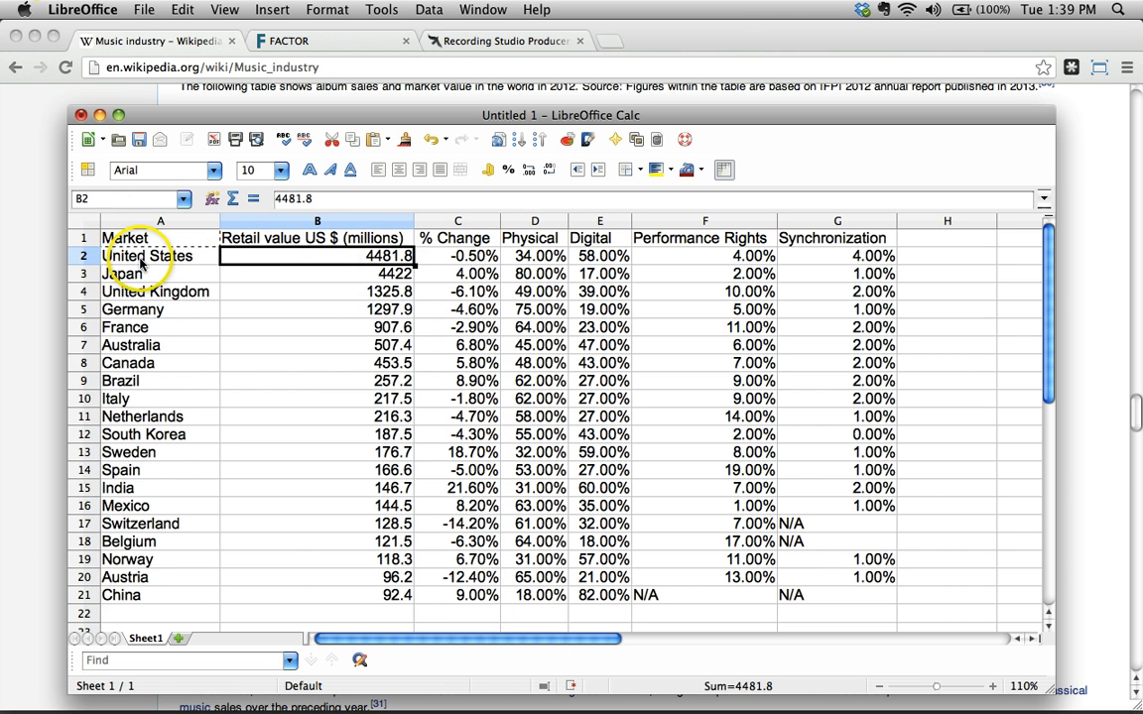
click(315, 238)
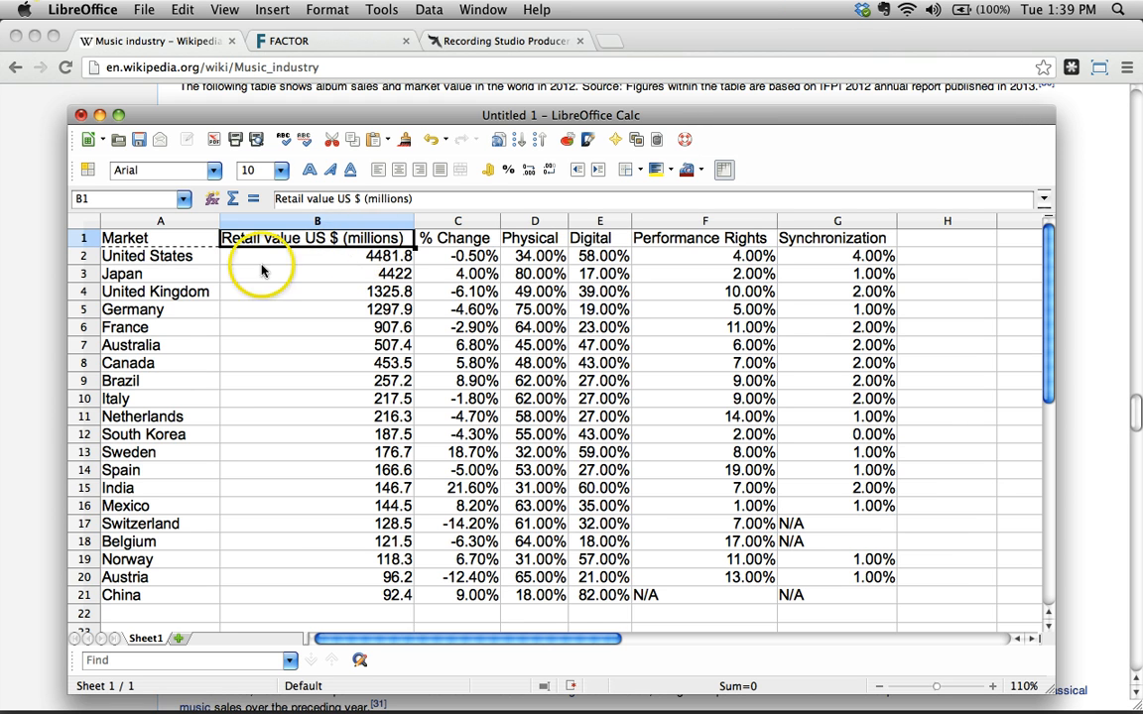
click(315, 256)
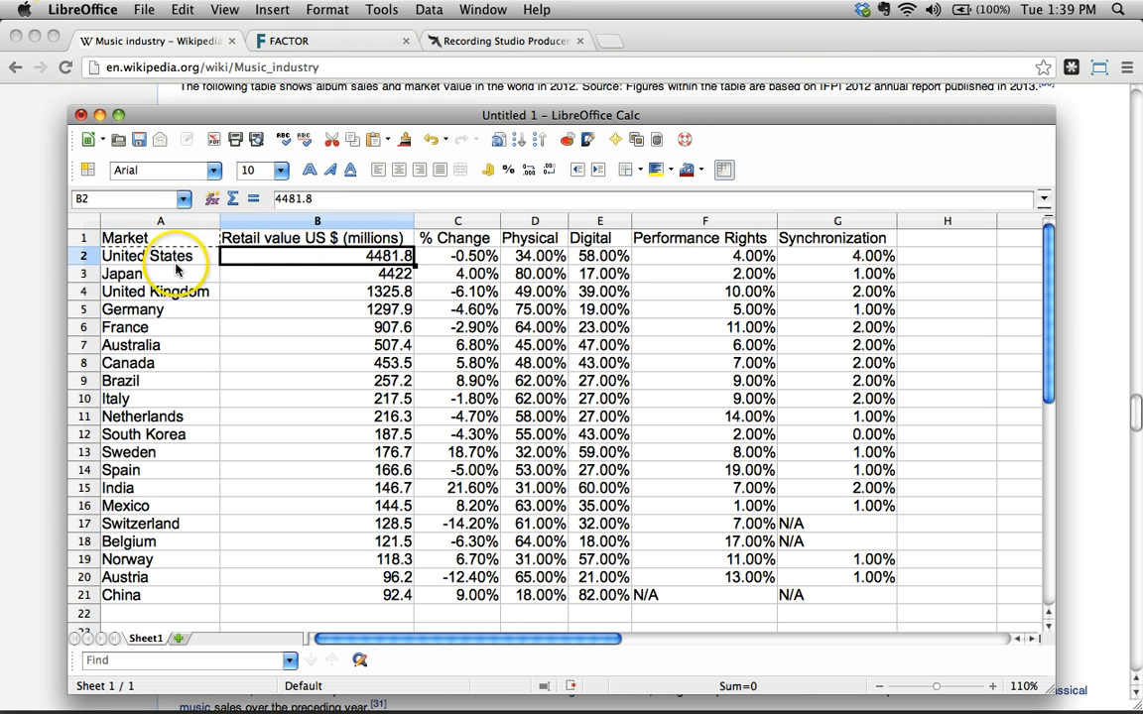
click(387, 256)
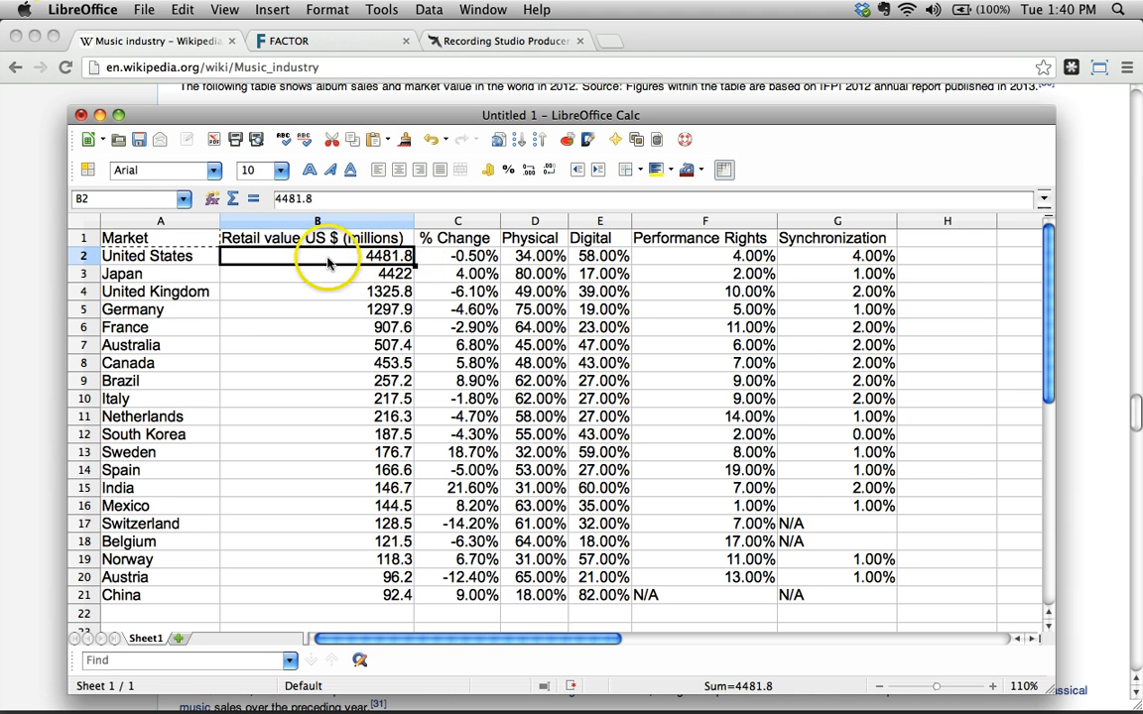
click(455, 220)
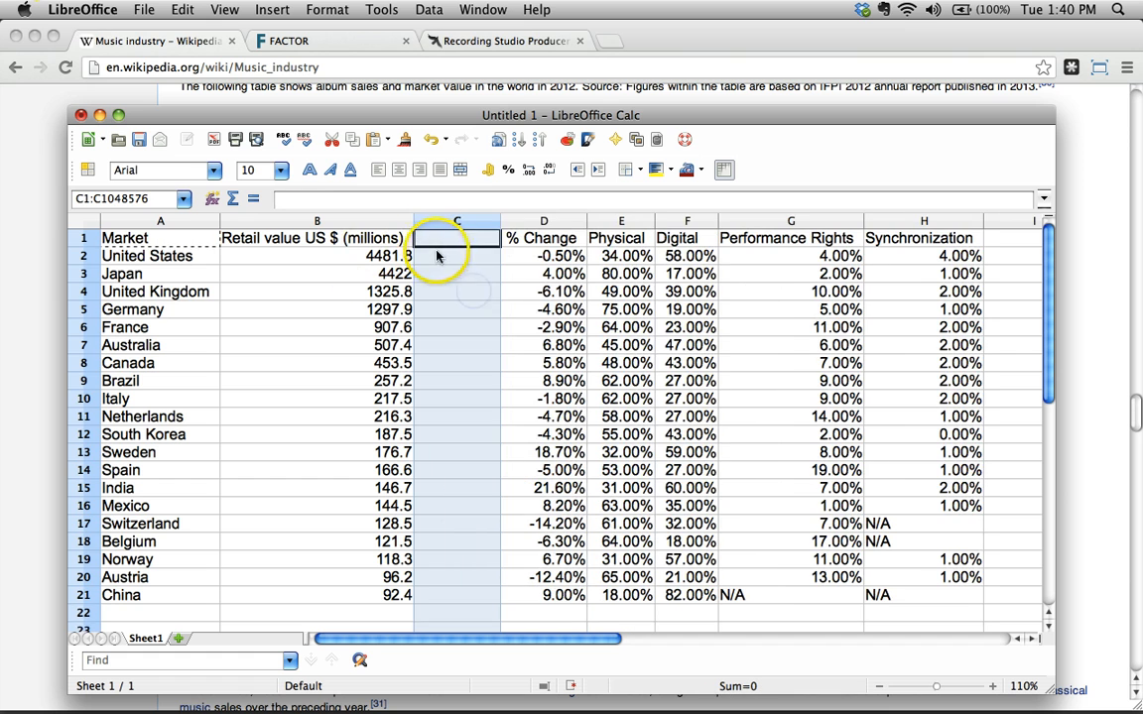
Enter a C2 formula multiplying the United States retail value by 1,000,000
text(=B2)
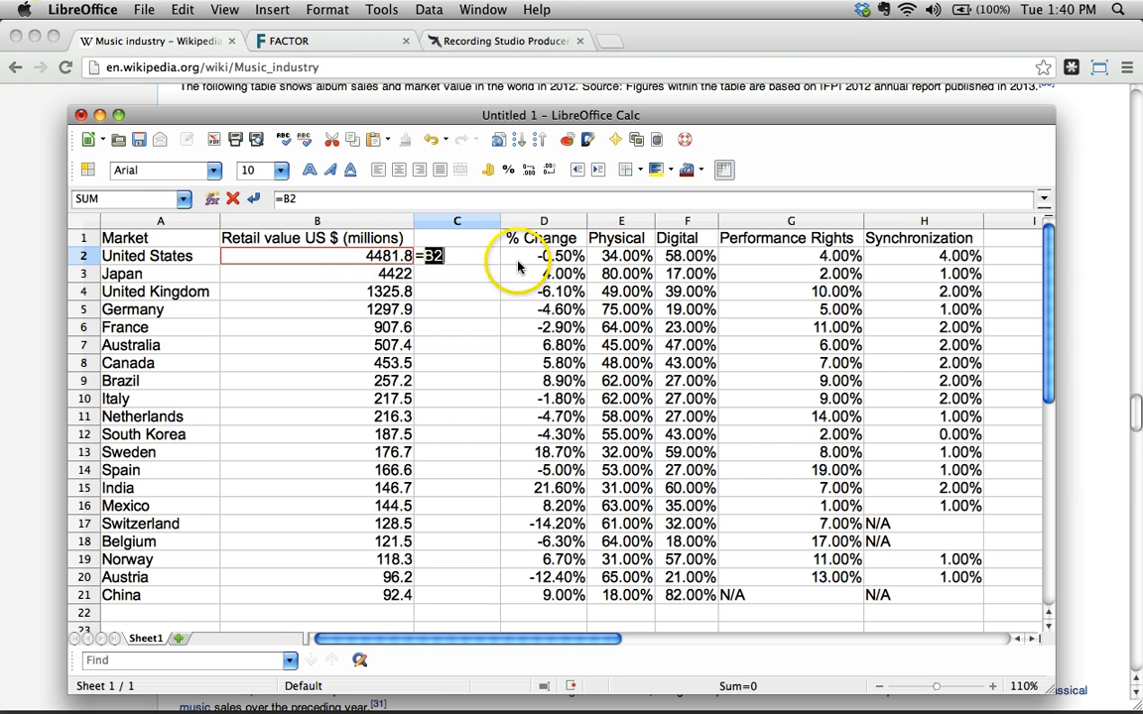
text(*)
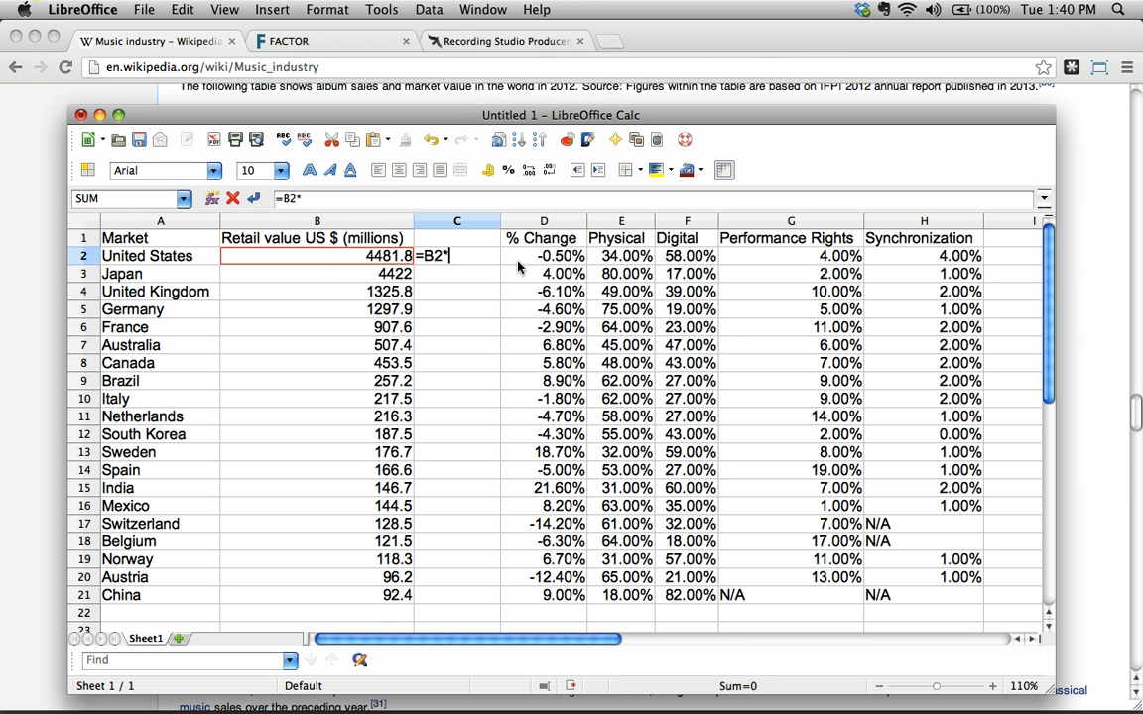
text(100)
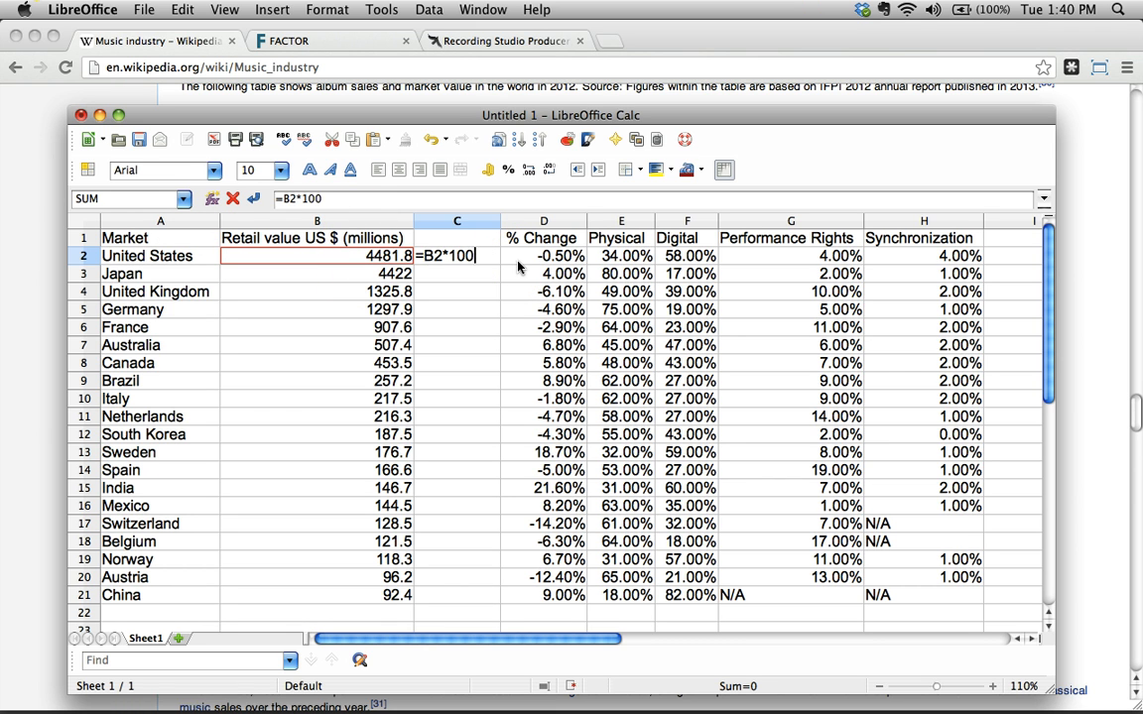
key(Return)
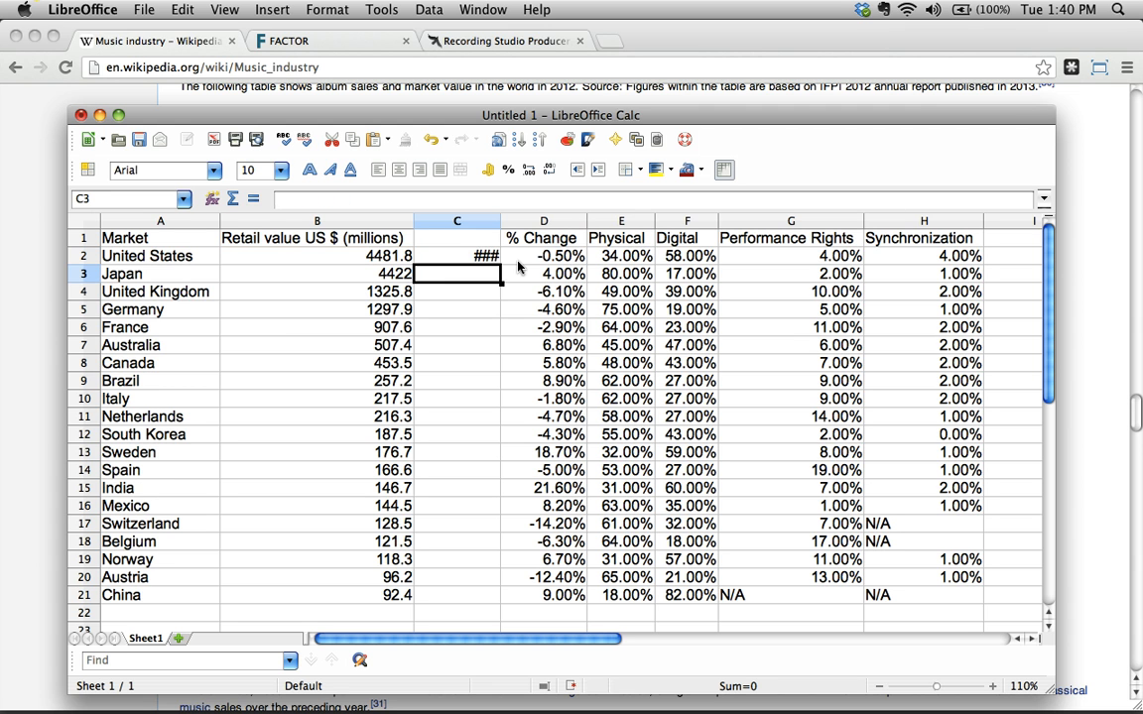
click(456, 255)
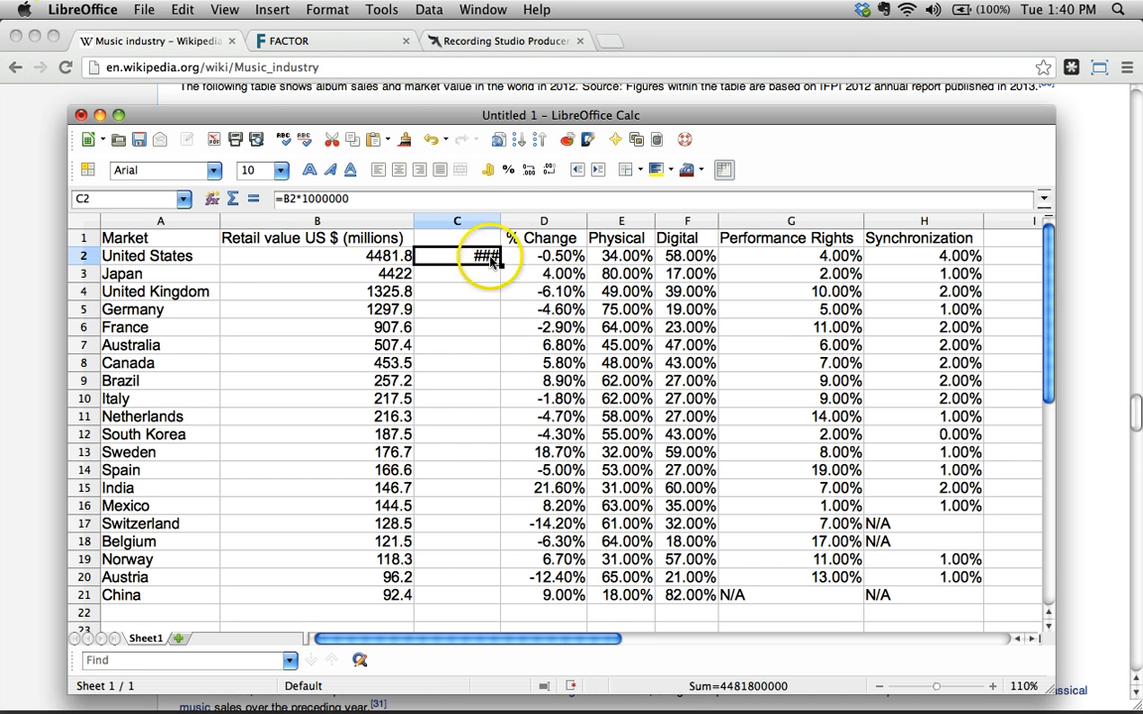
mouse_move(503, 213)
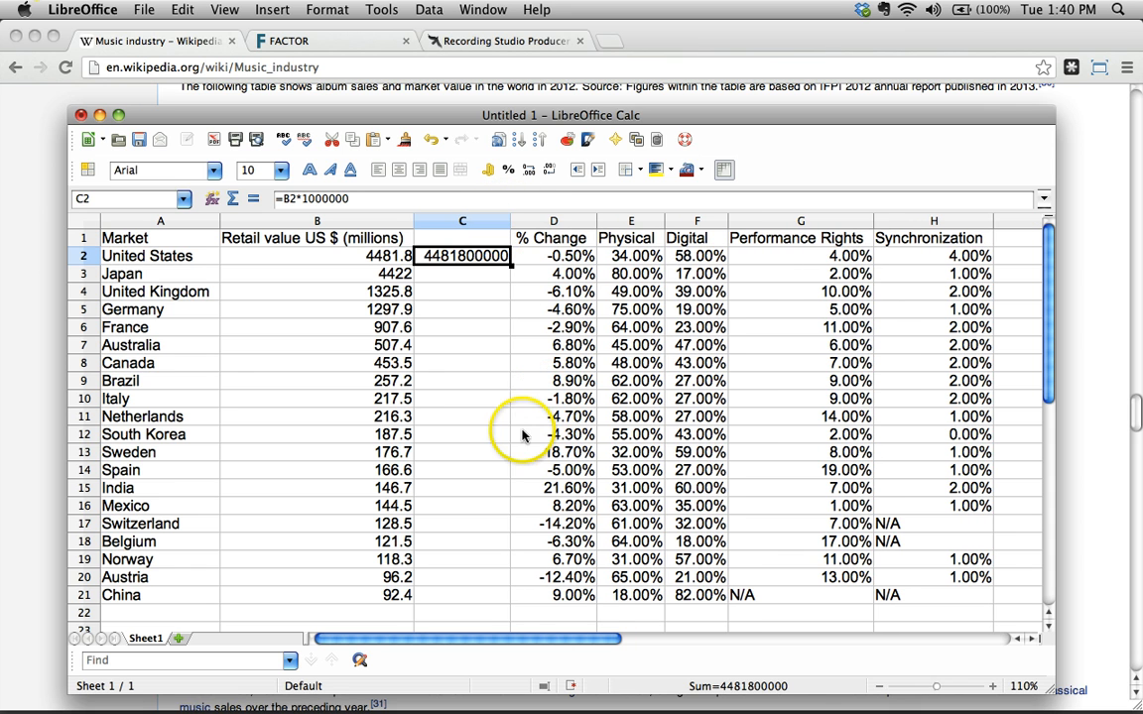
mouse_move(487, 169)
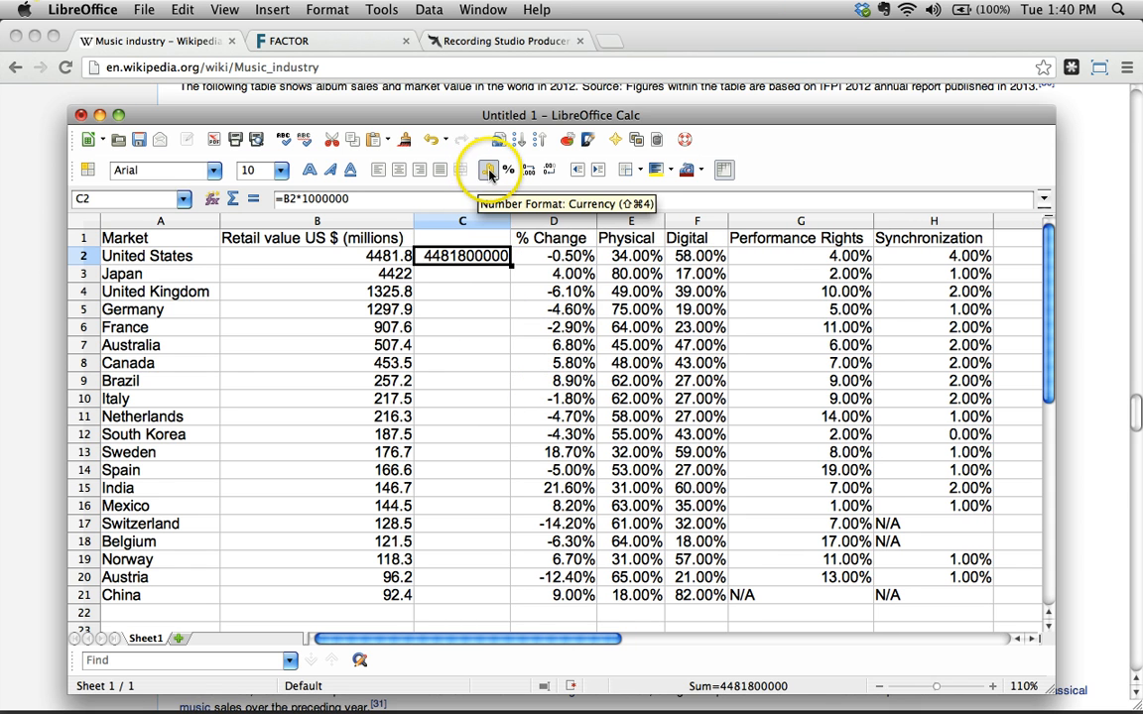
mouse_move(509, 298)
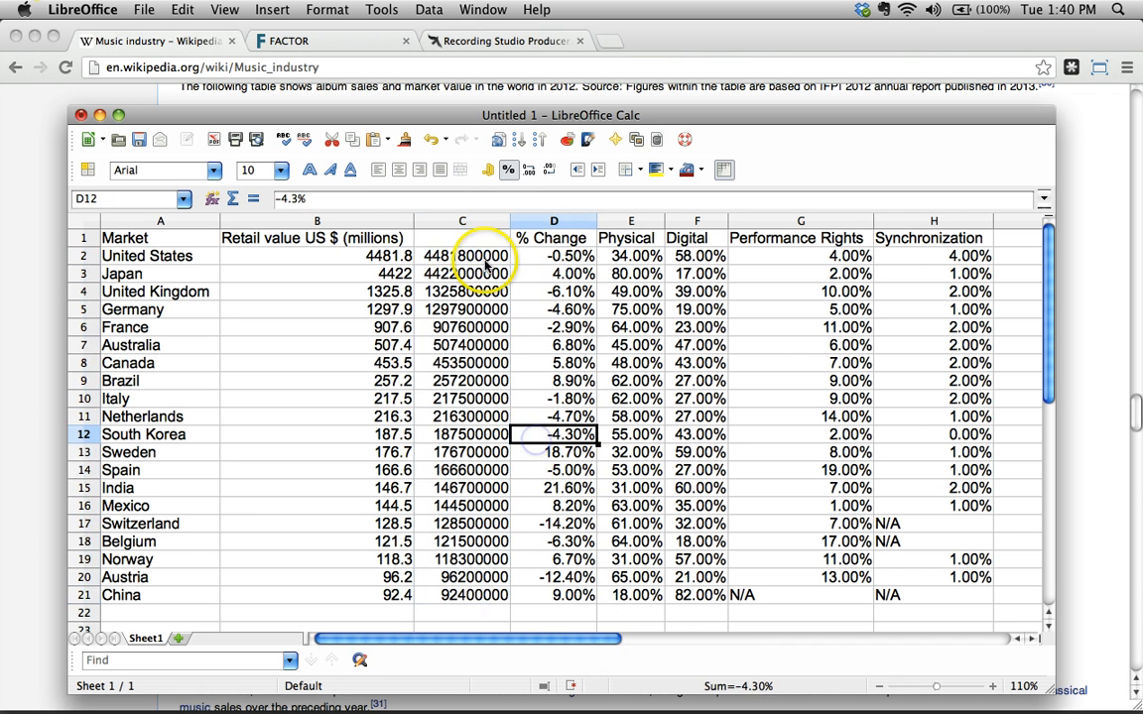
Remove decimals from the dollar column and hide the millions column B
click(461, 220)
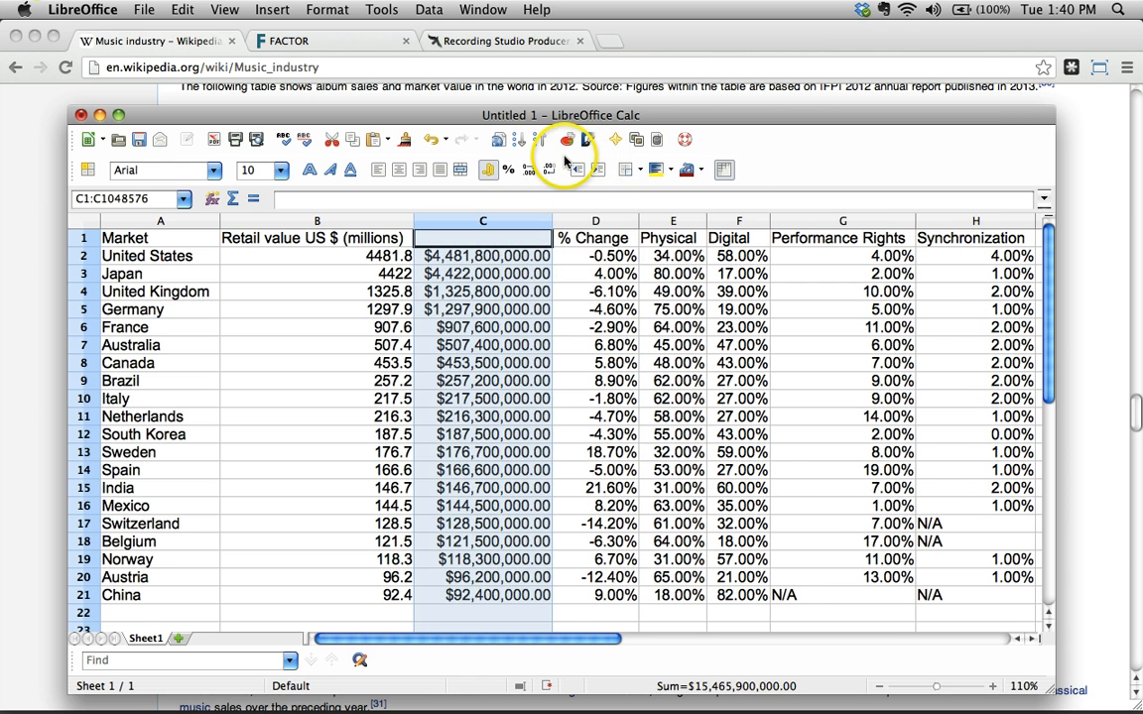
click(595, 381)
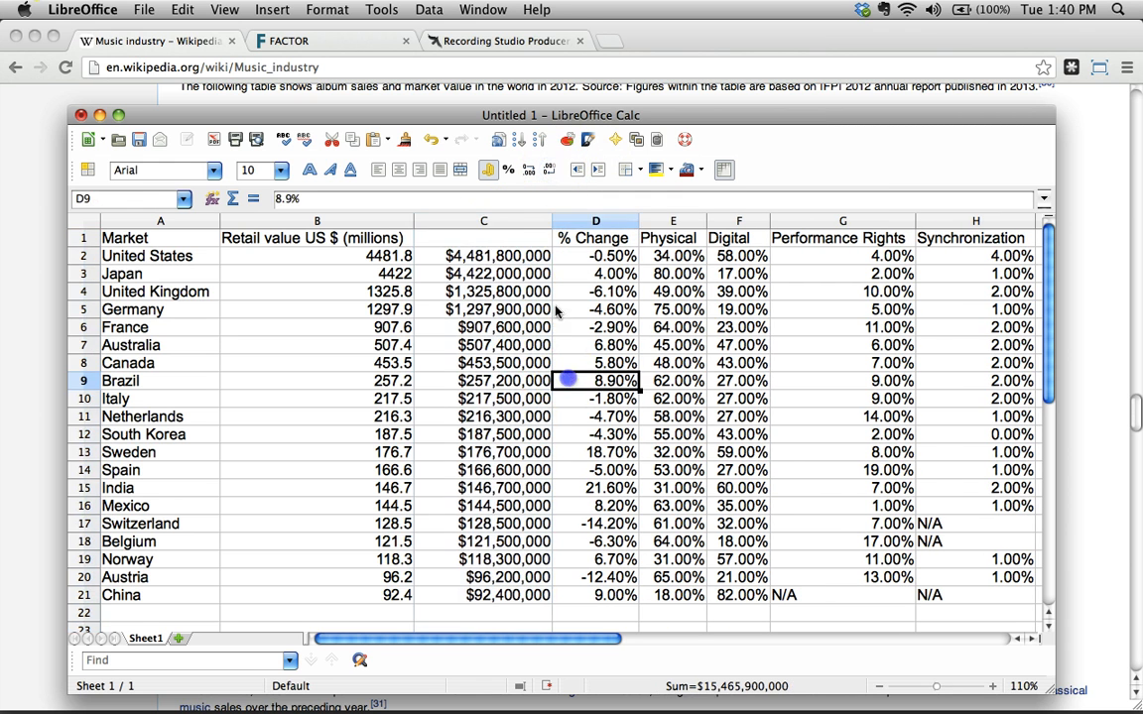
click(483, 220)
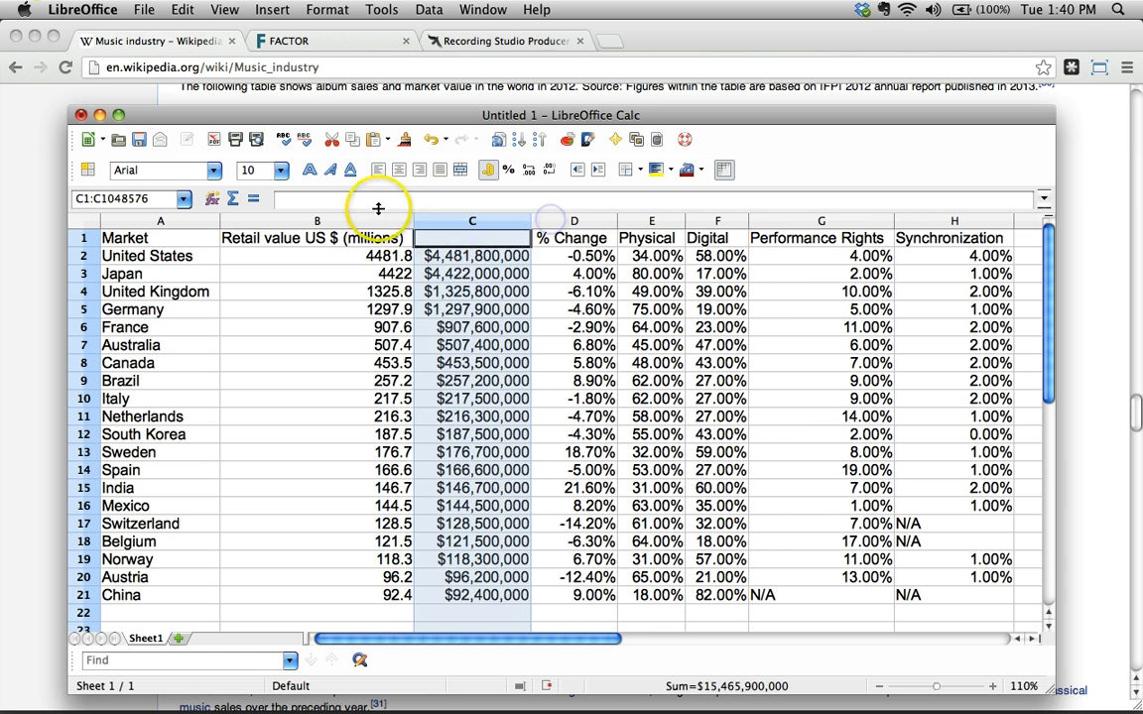
right_click(317, 220)
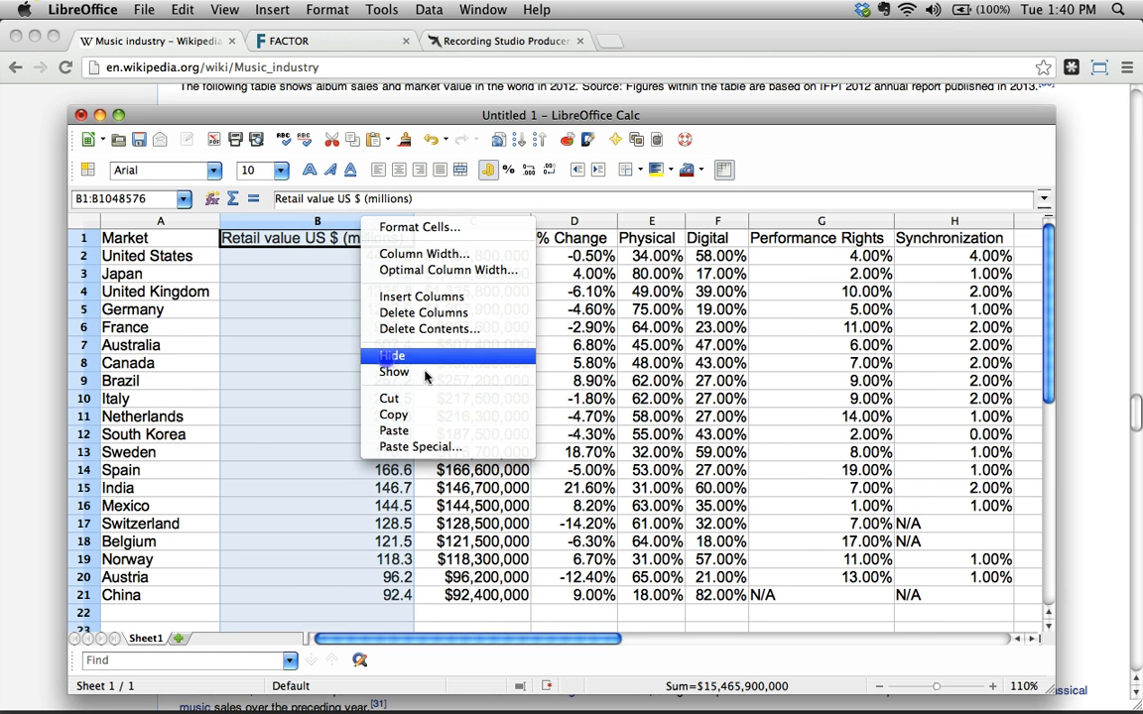
click(394, 371)
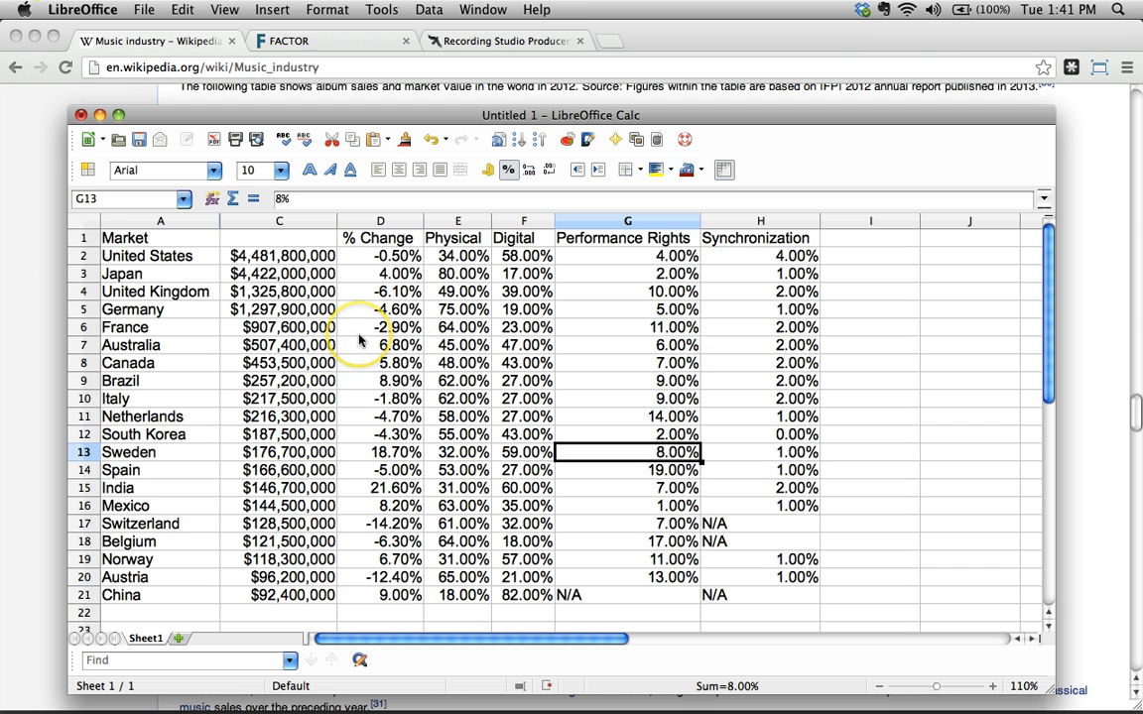
Verify the dollar values still use their formulas
click(278, 434)
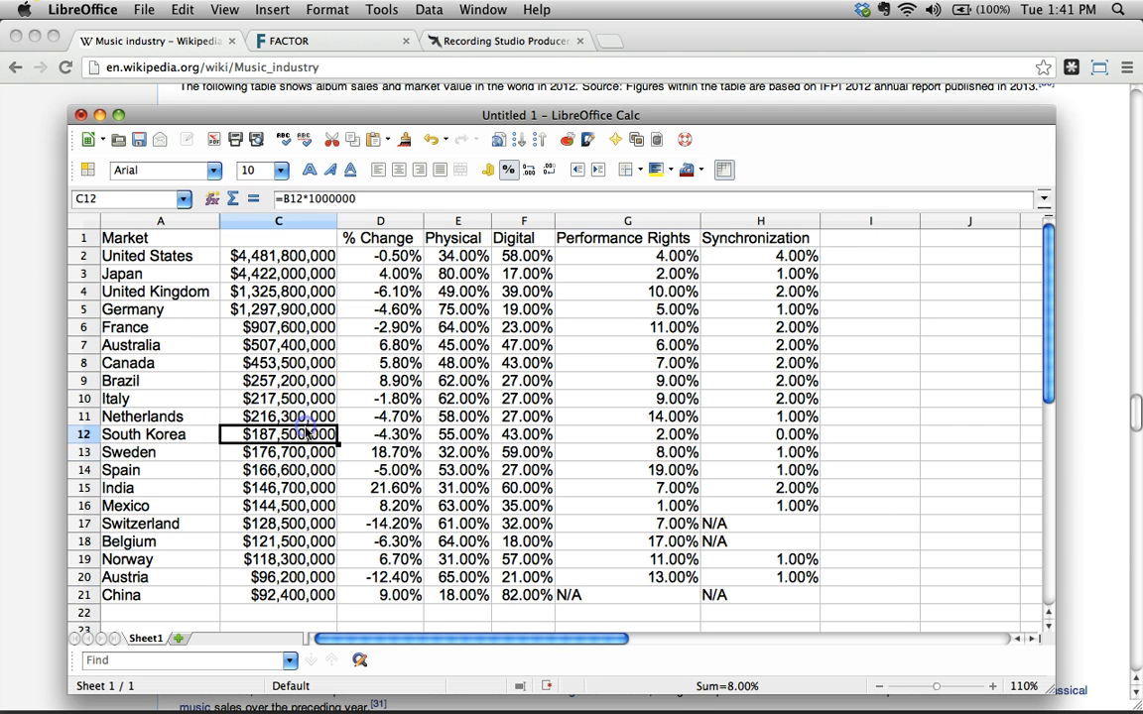
click(380, 327)
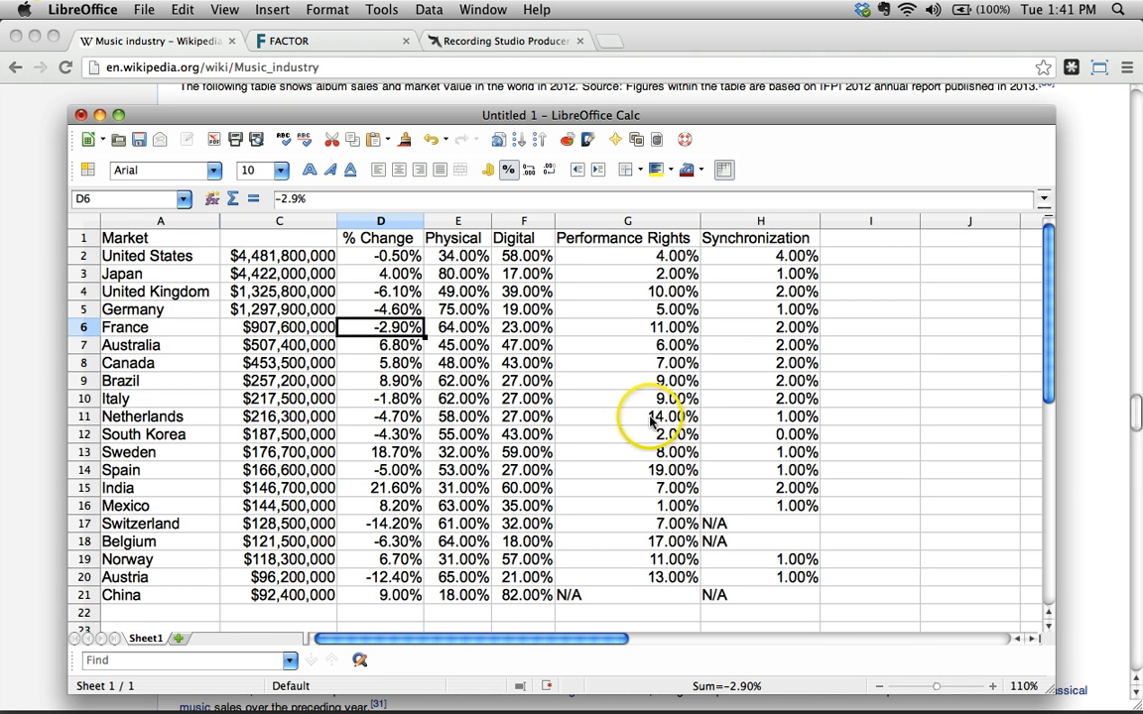
mouse_move(645, 486)
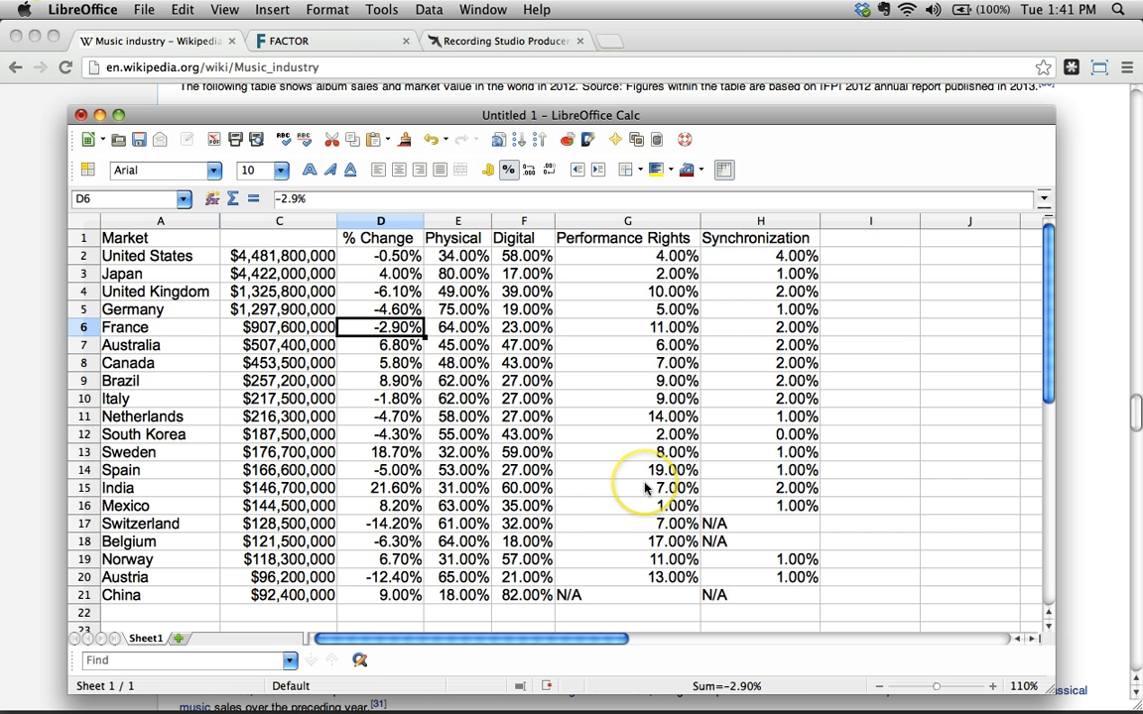
click(380, 451)
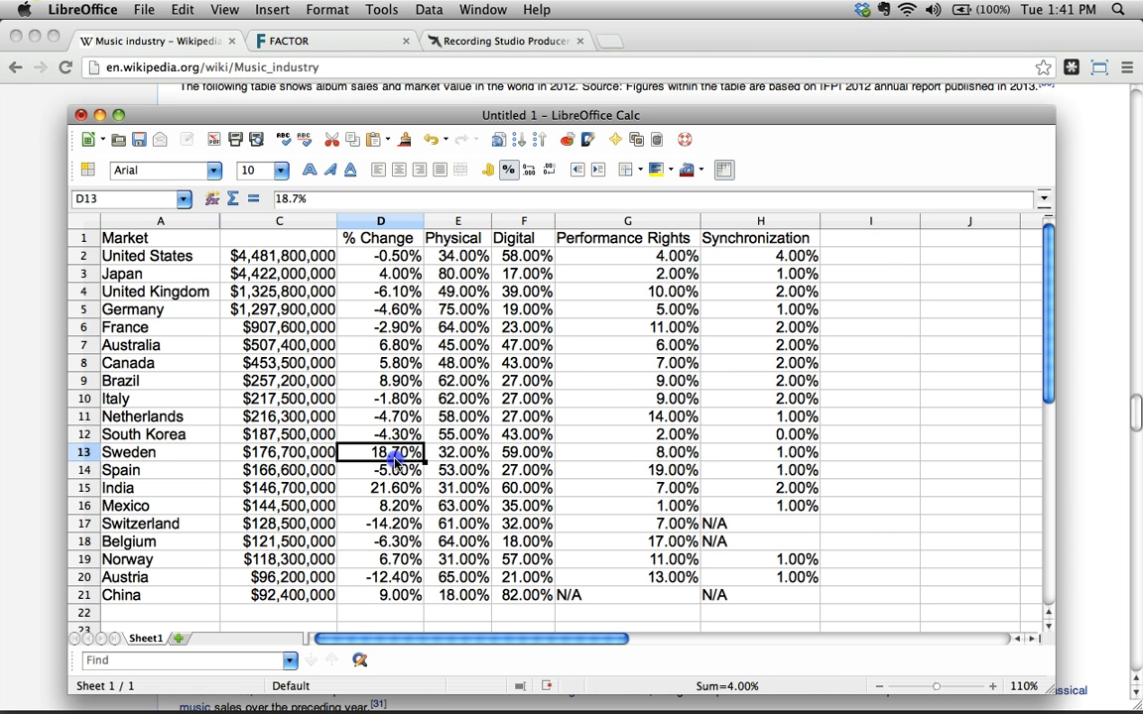
click(380, 256)
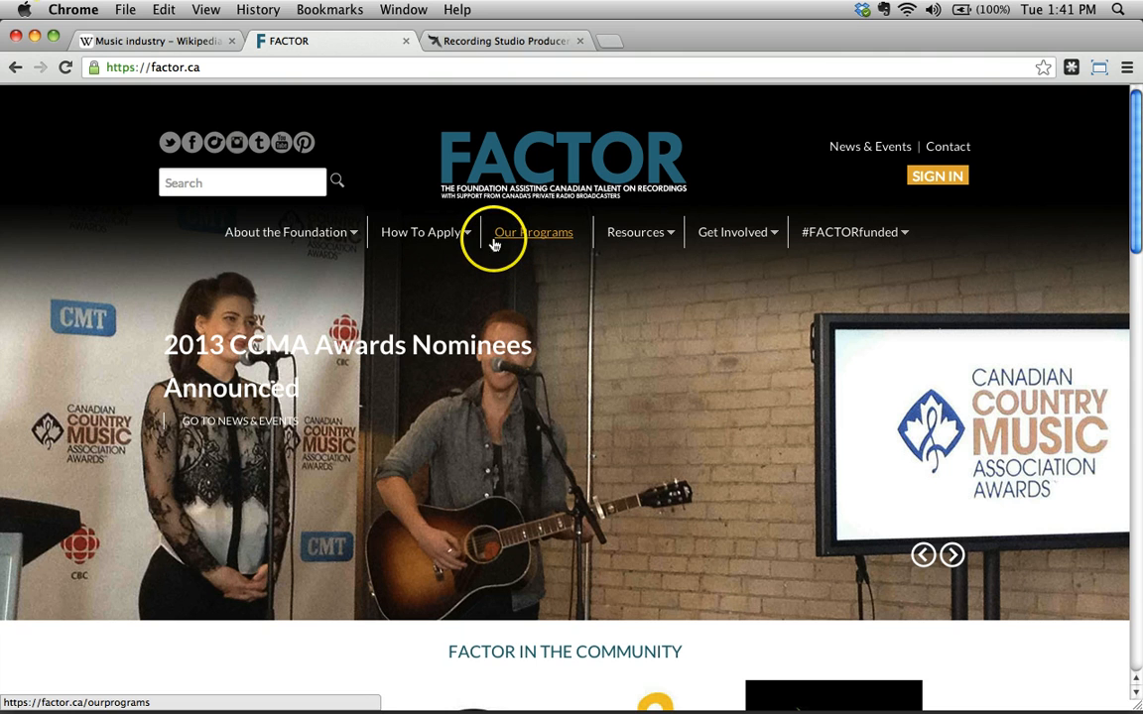
mouse_move(558, 250)
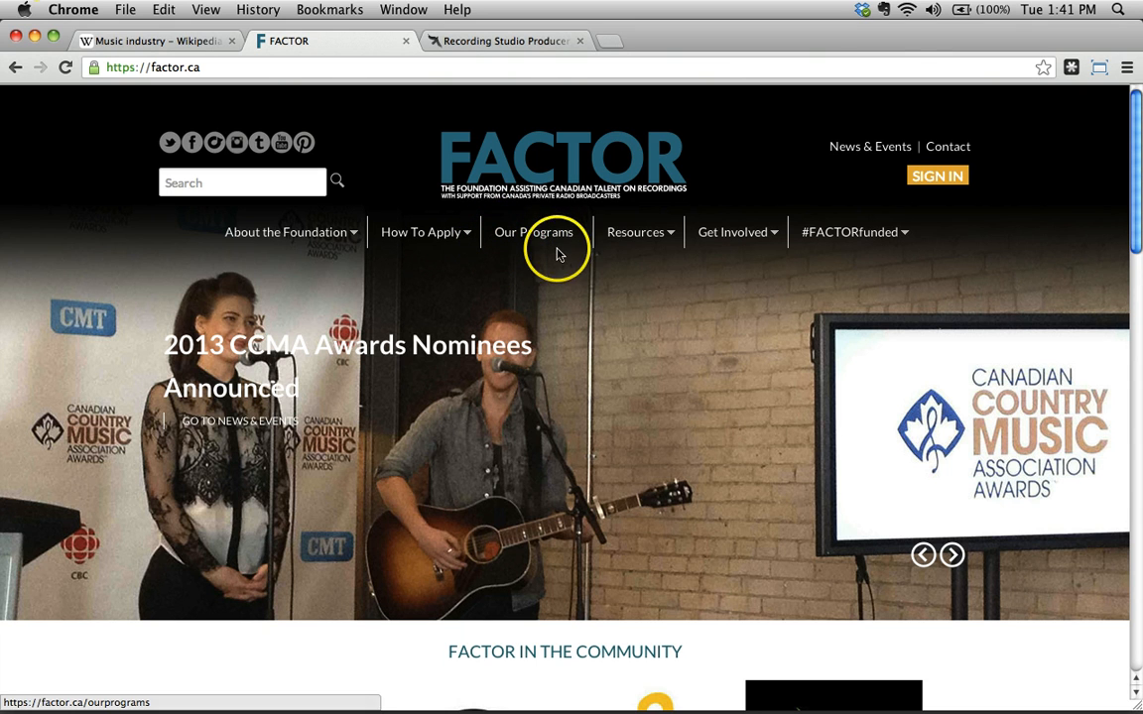
mouse_move(818, 167)
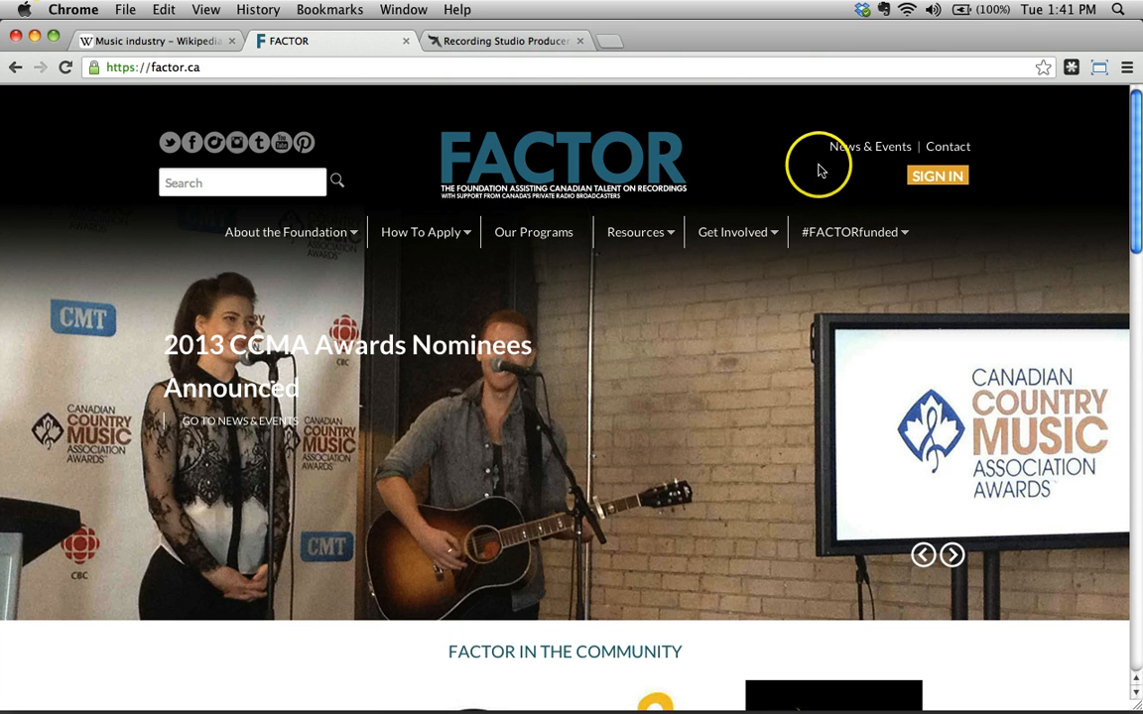
Navigate from FACTOR Recipients to old Approvals and scroll the 2013 applicants table
click(950, 555)
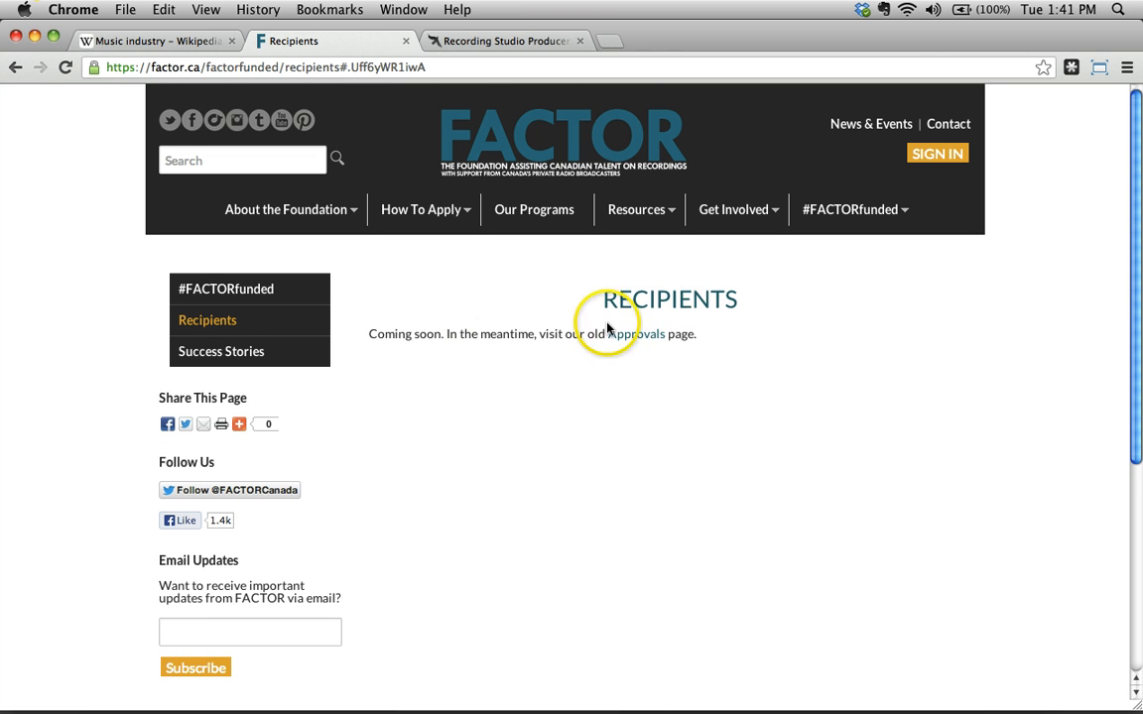
click(629, 334)
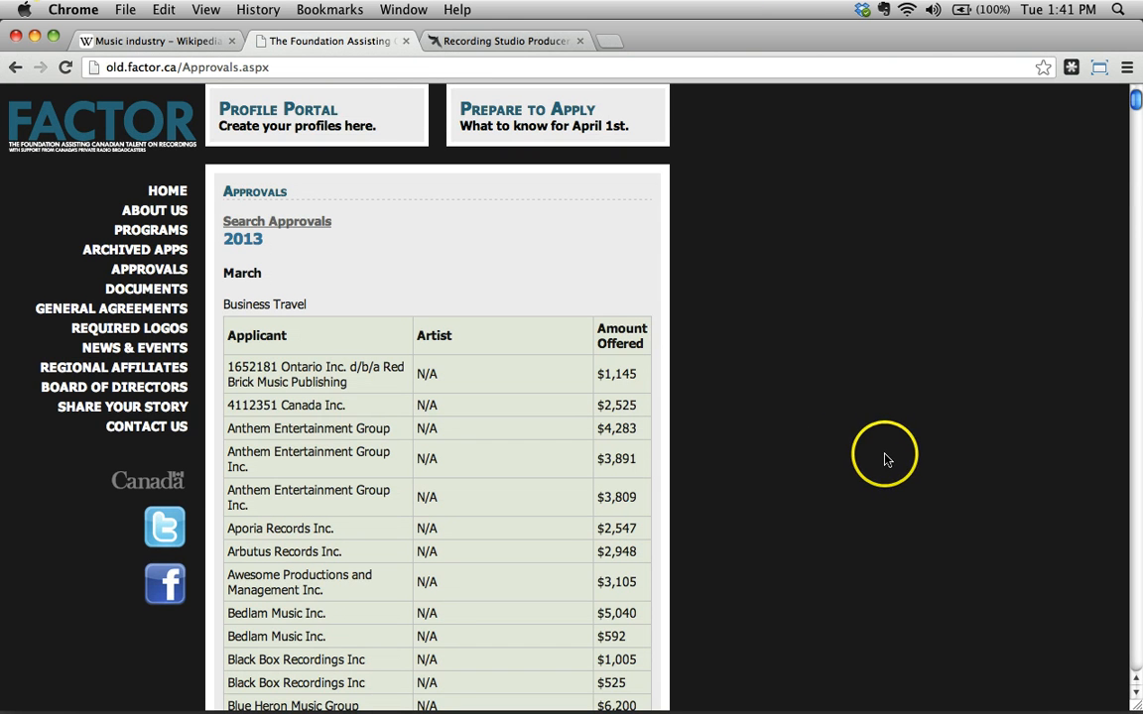
scroll(down, 3)
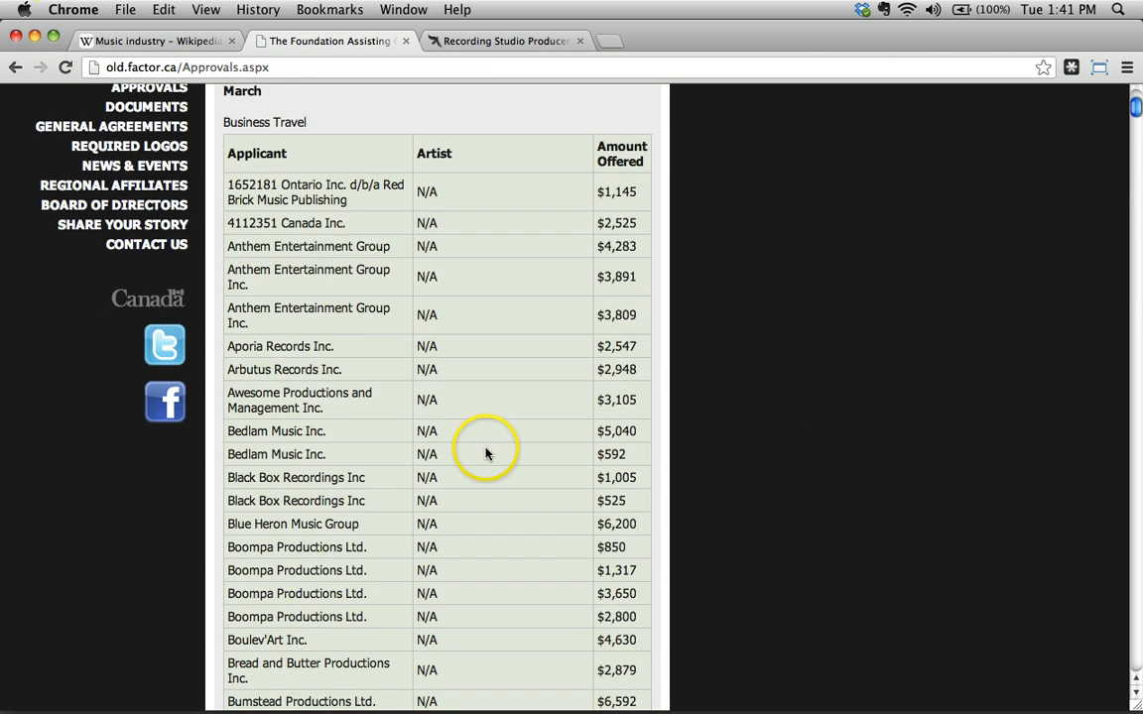
scroll(down, 3)
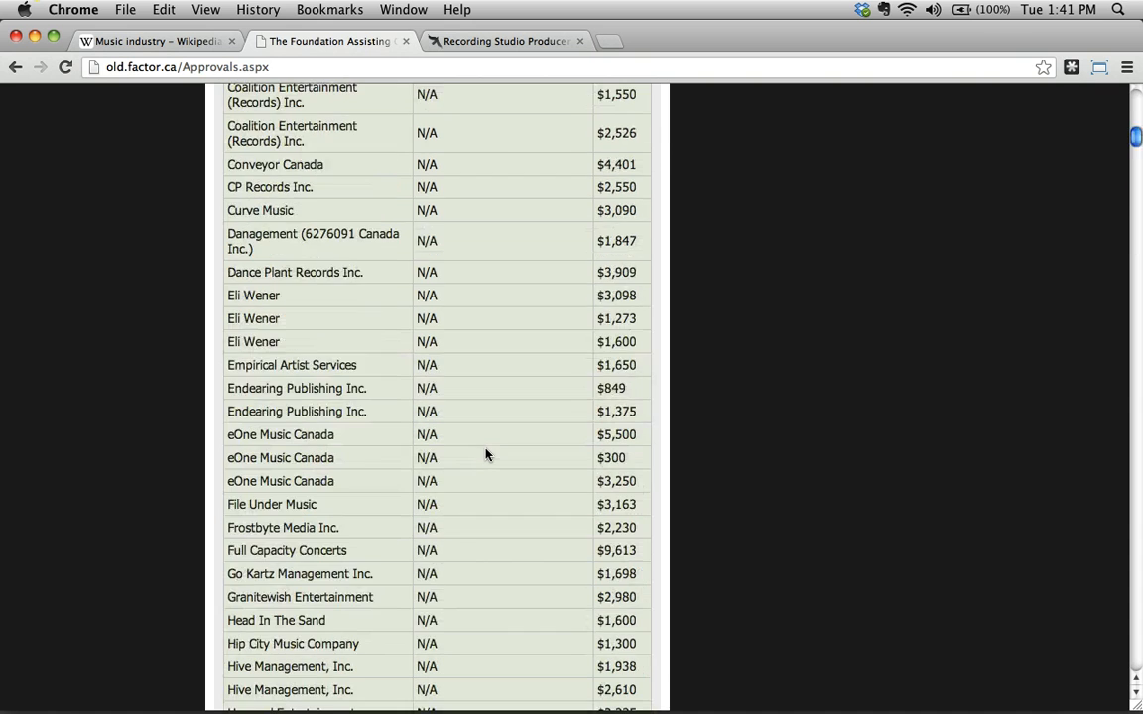
scroll(up, 3)
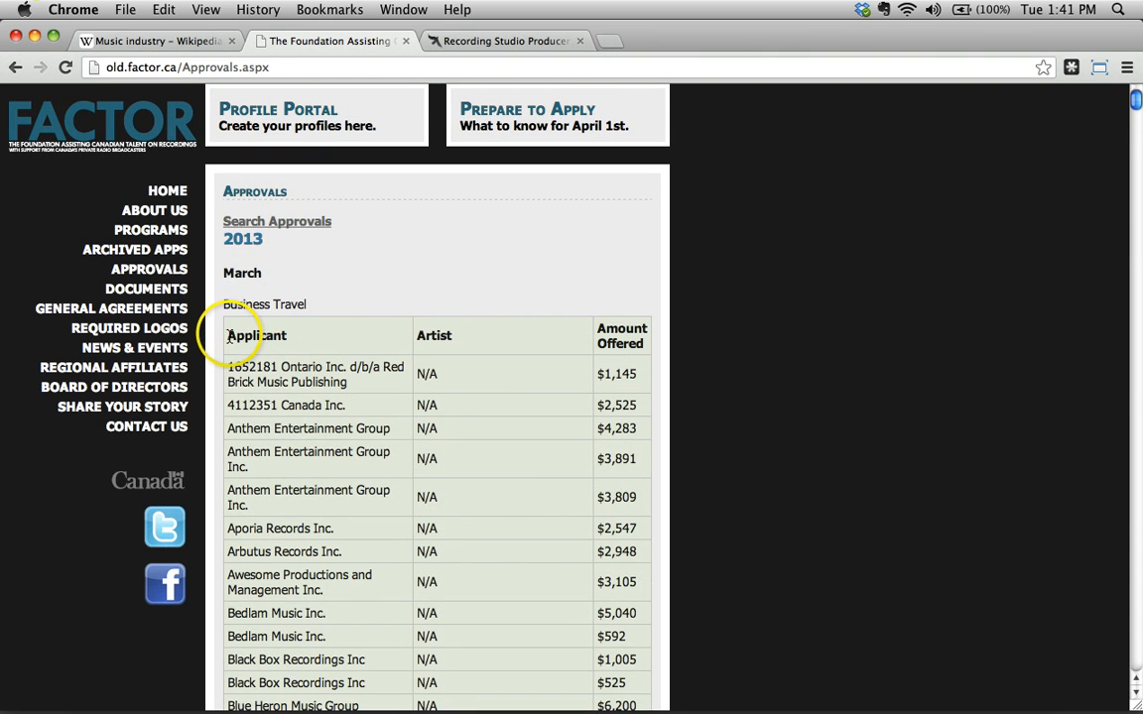
mouse_move(566, 561)
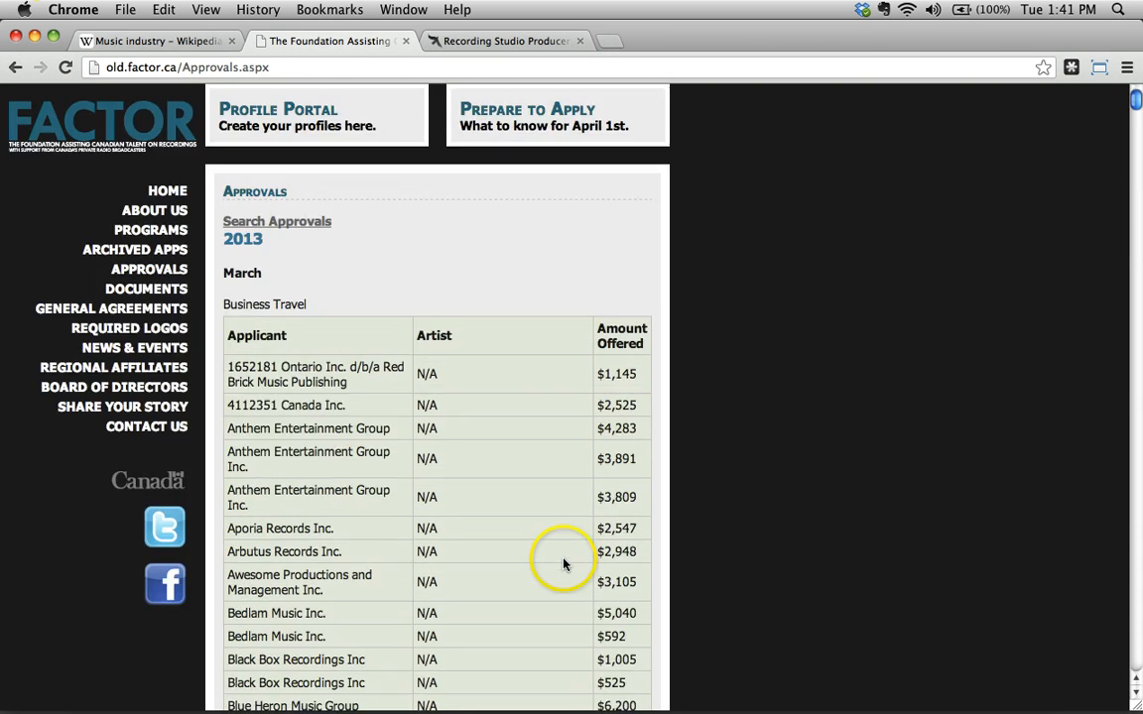
Search FACTOR approvals for the Demo & Commercially Released program, starting January 2013
click(277, 221)
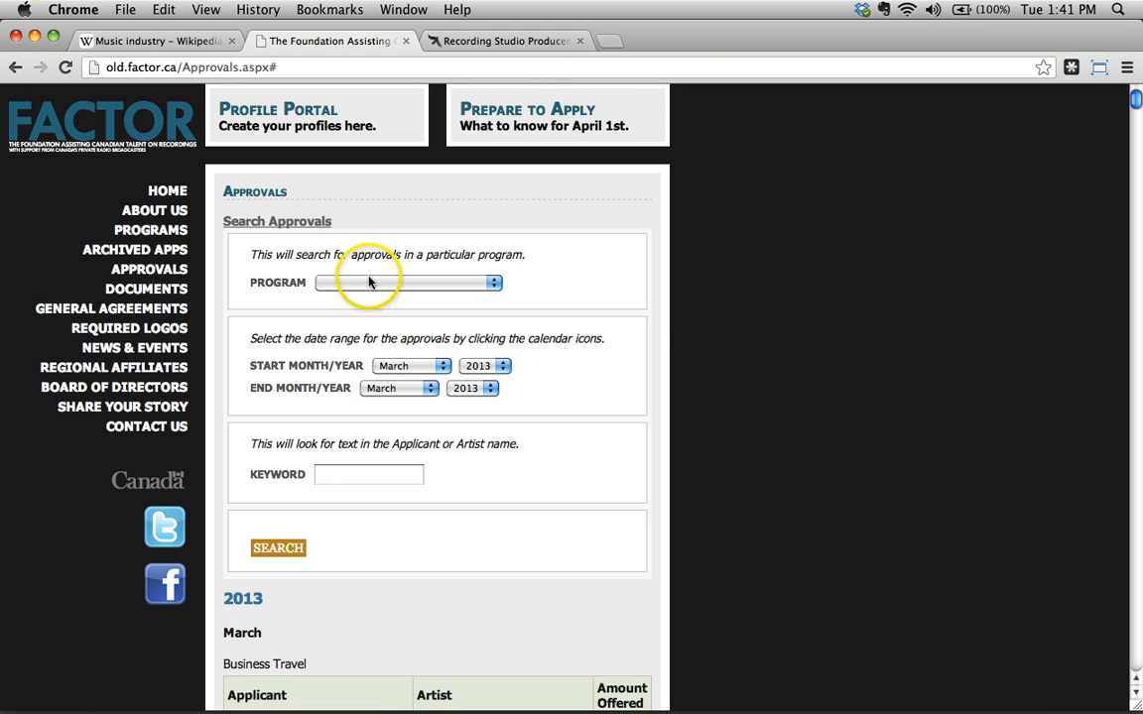
click(493, 282)
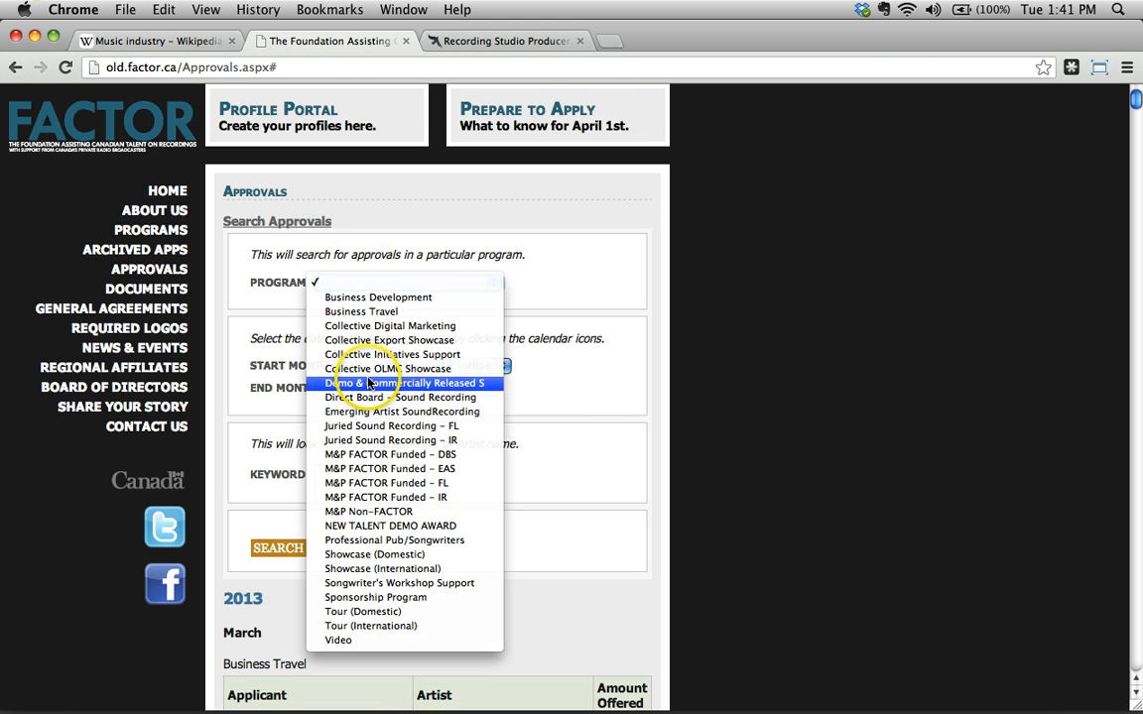
click(402, 383)
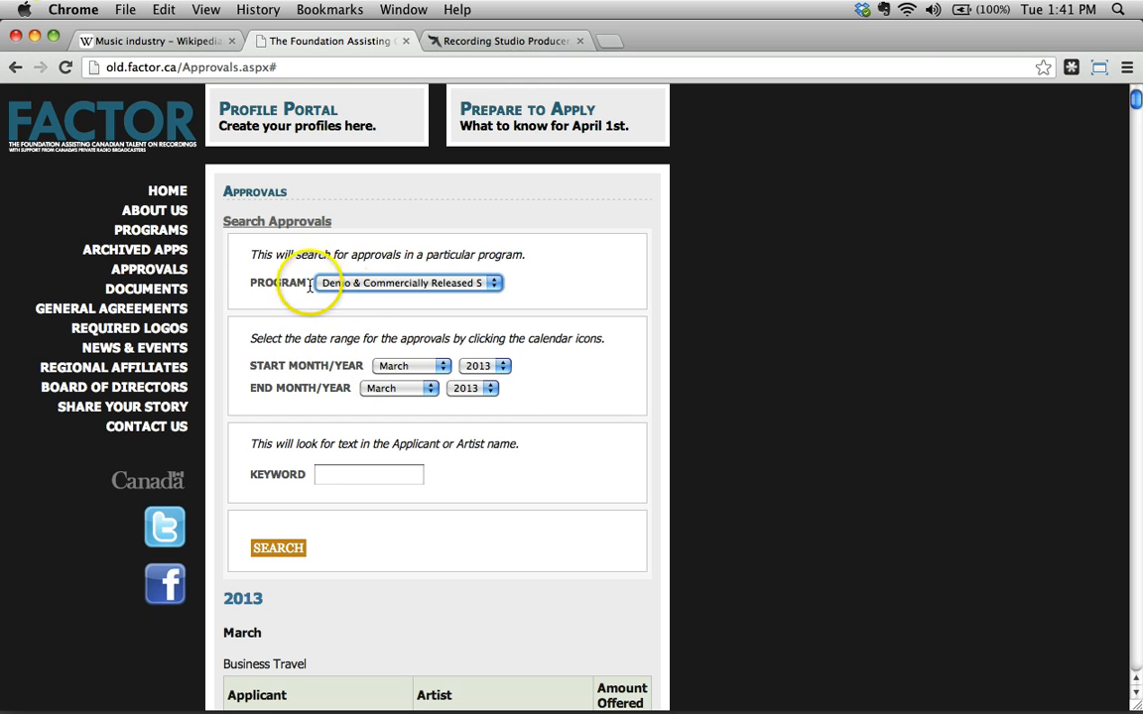
mouse_move(334, 297)
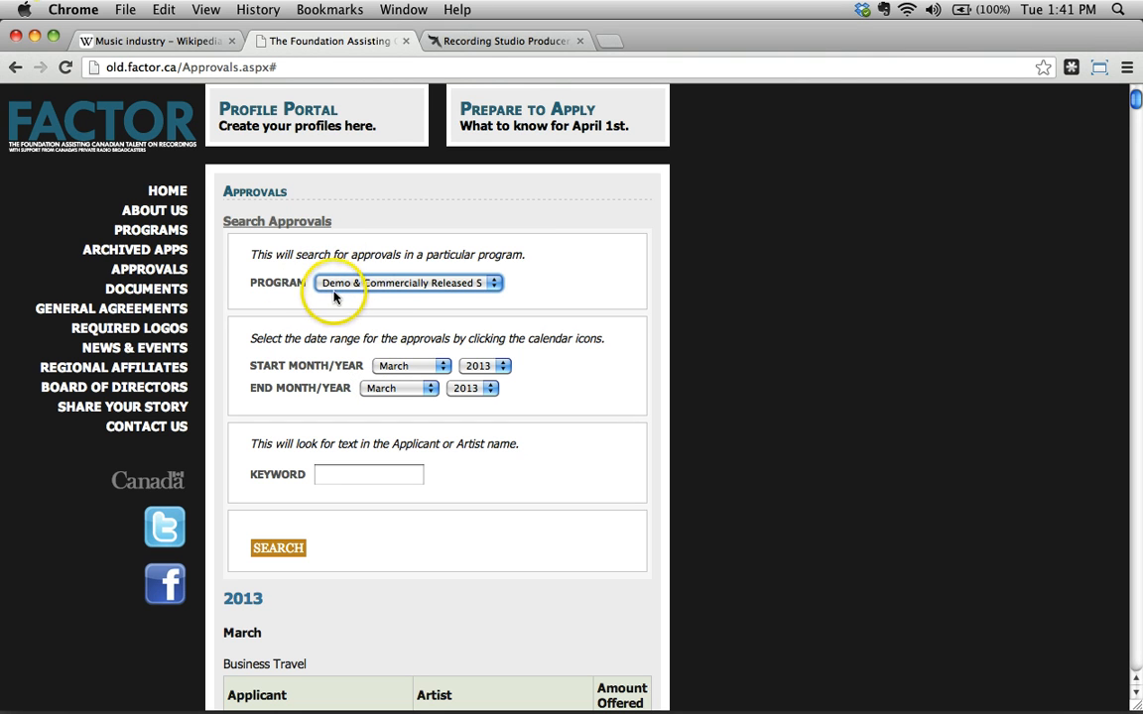
mouse_move(486, 302)
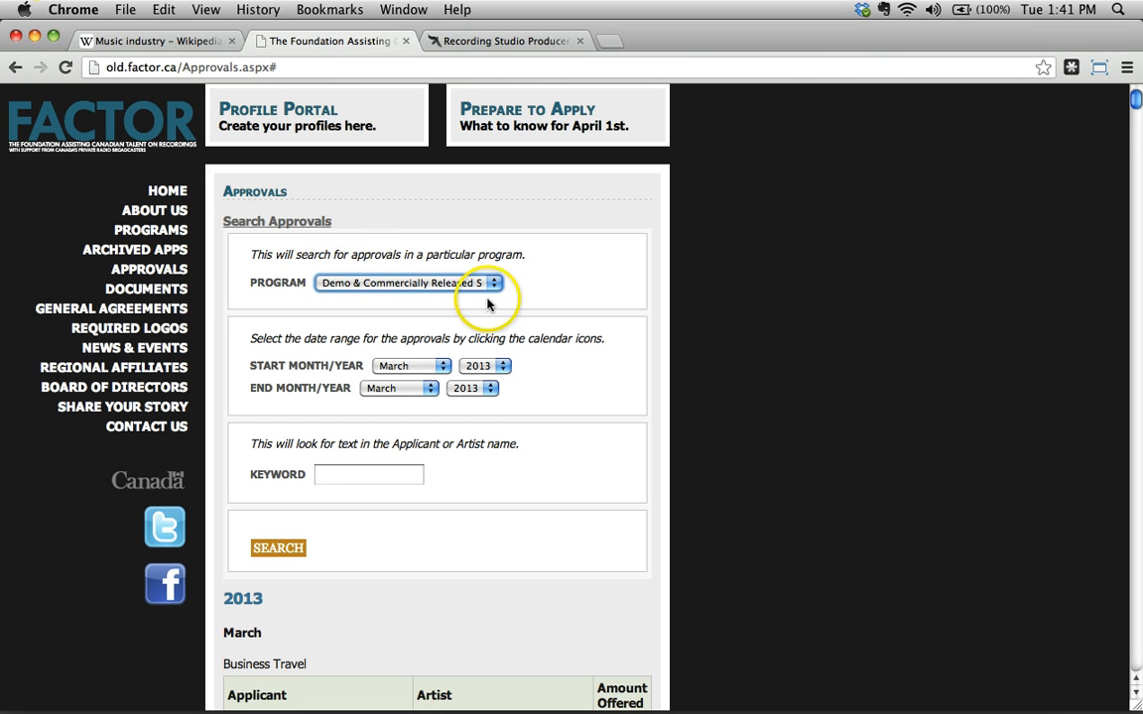
mouse_move(426, 307)
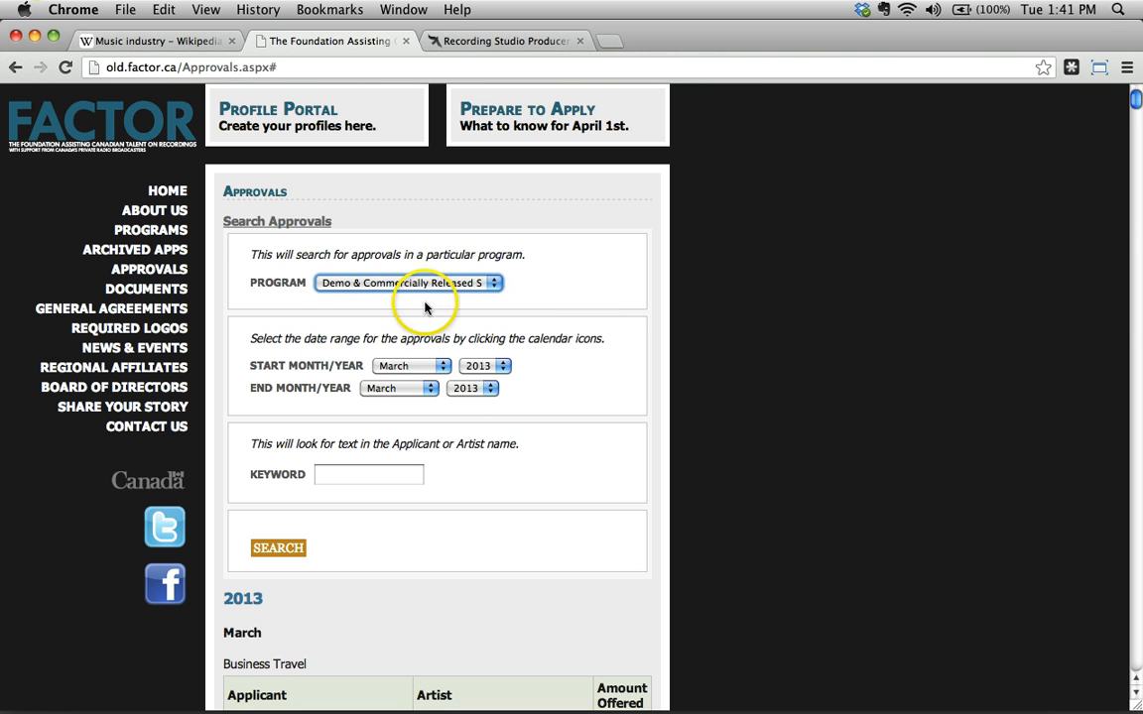
mouse_move(397, 366)
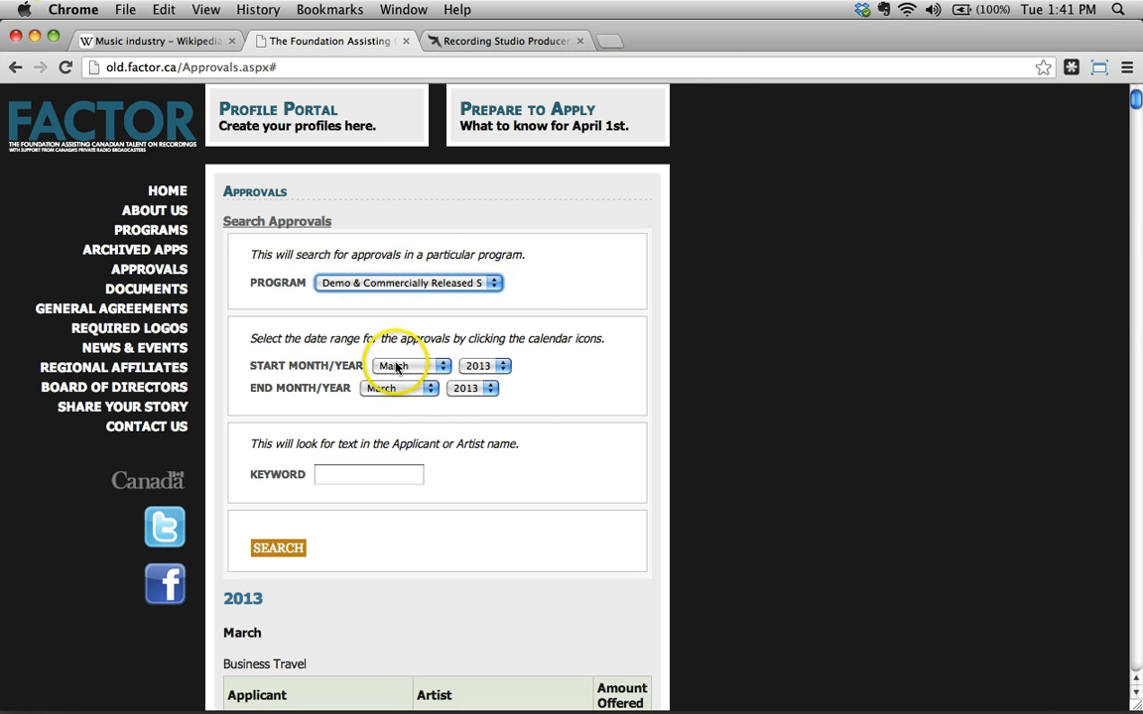
click(410, 365)
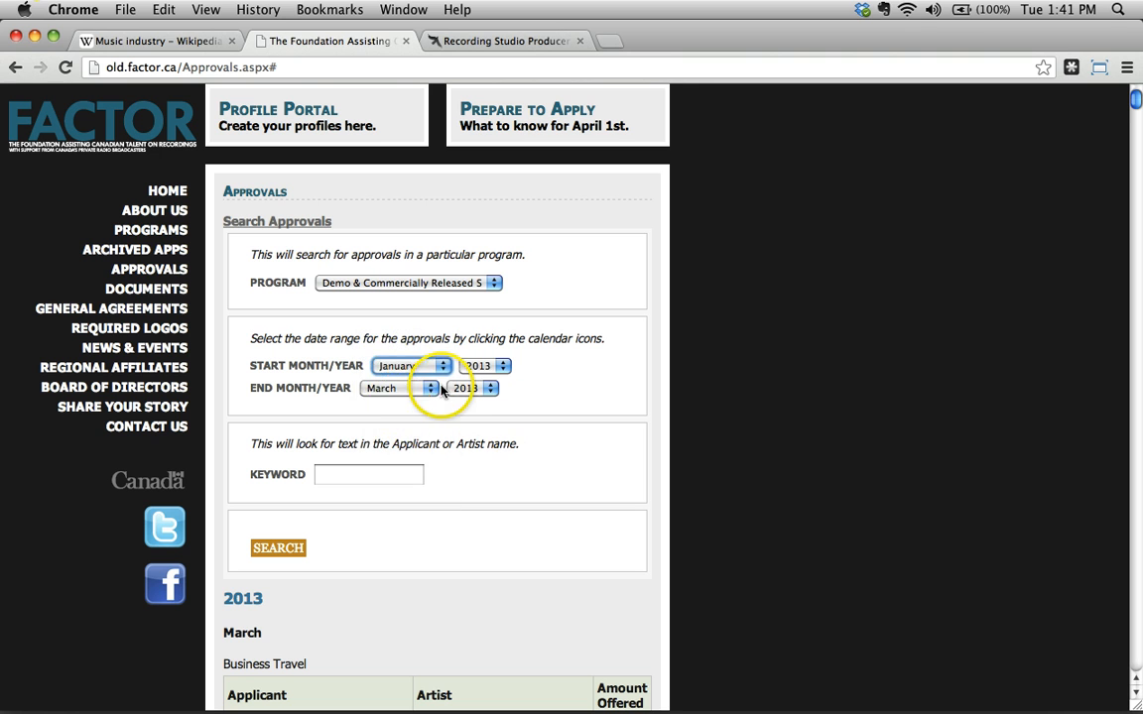
click(400, 388)
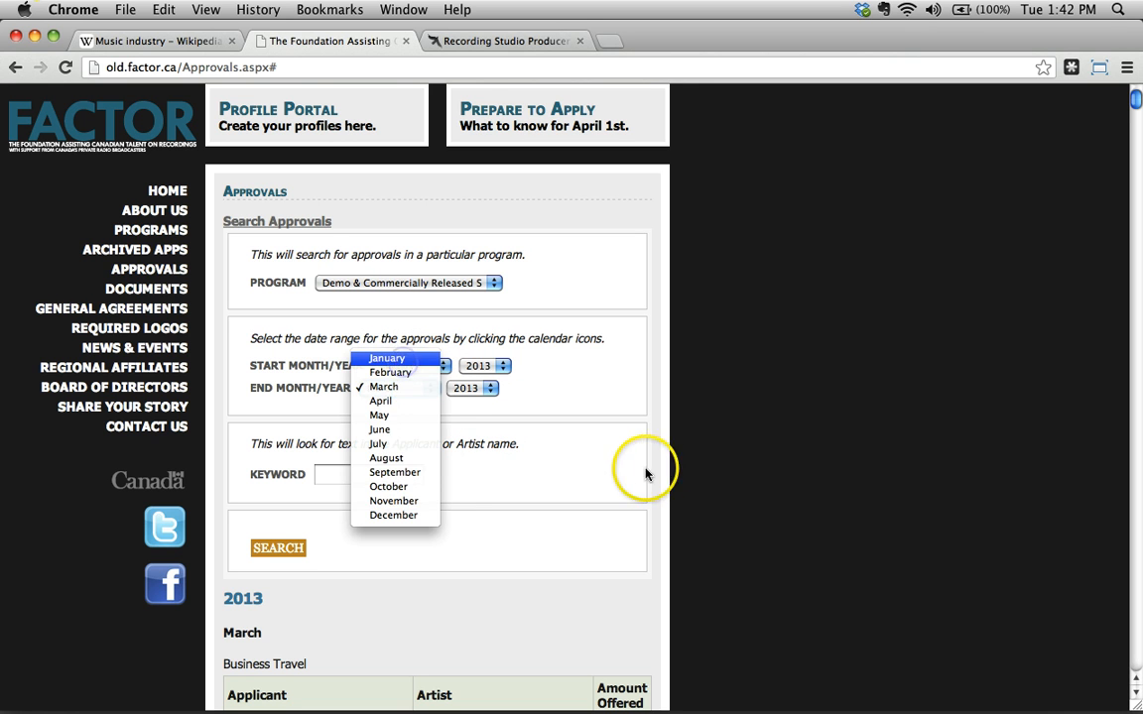
click(387, 358)
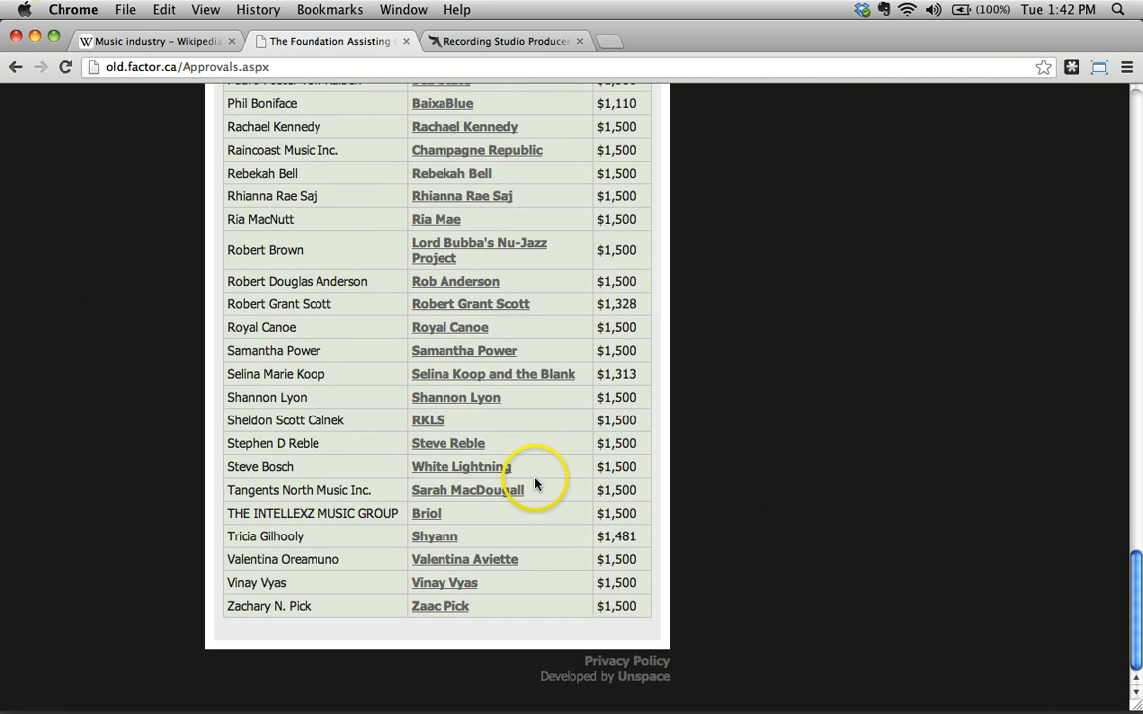
Scroll the FACTOR approvals results back up to the Applicant header of the table
scroll(up, 3)
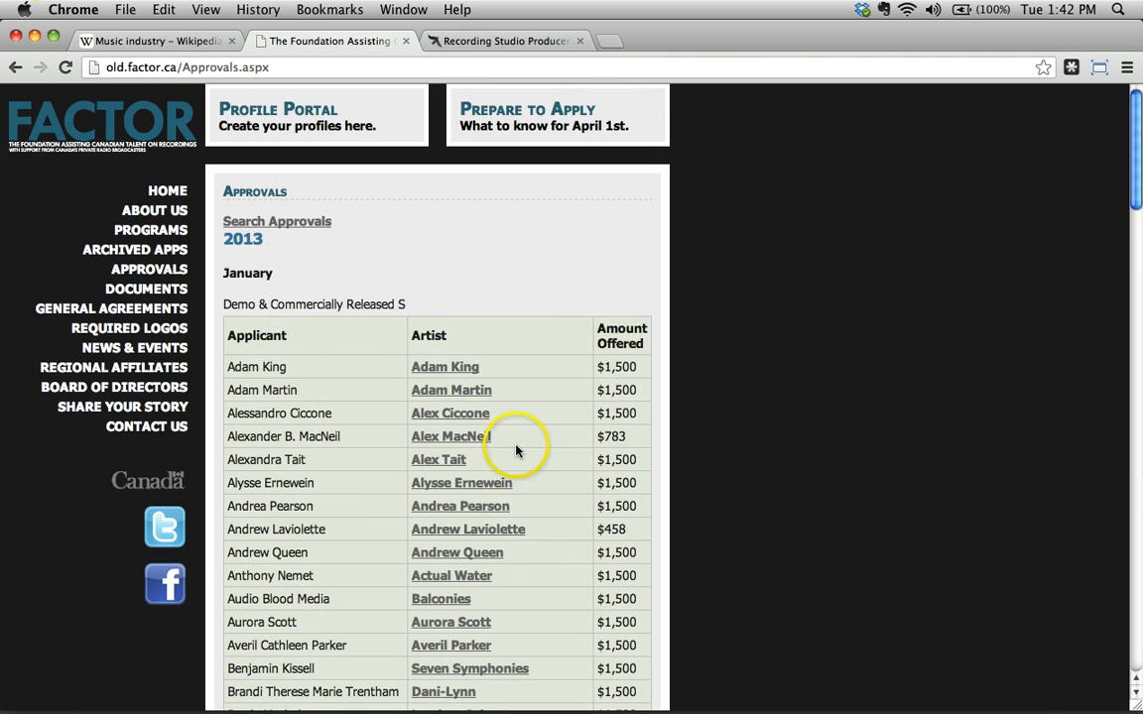
scroll(down, 3)
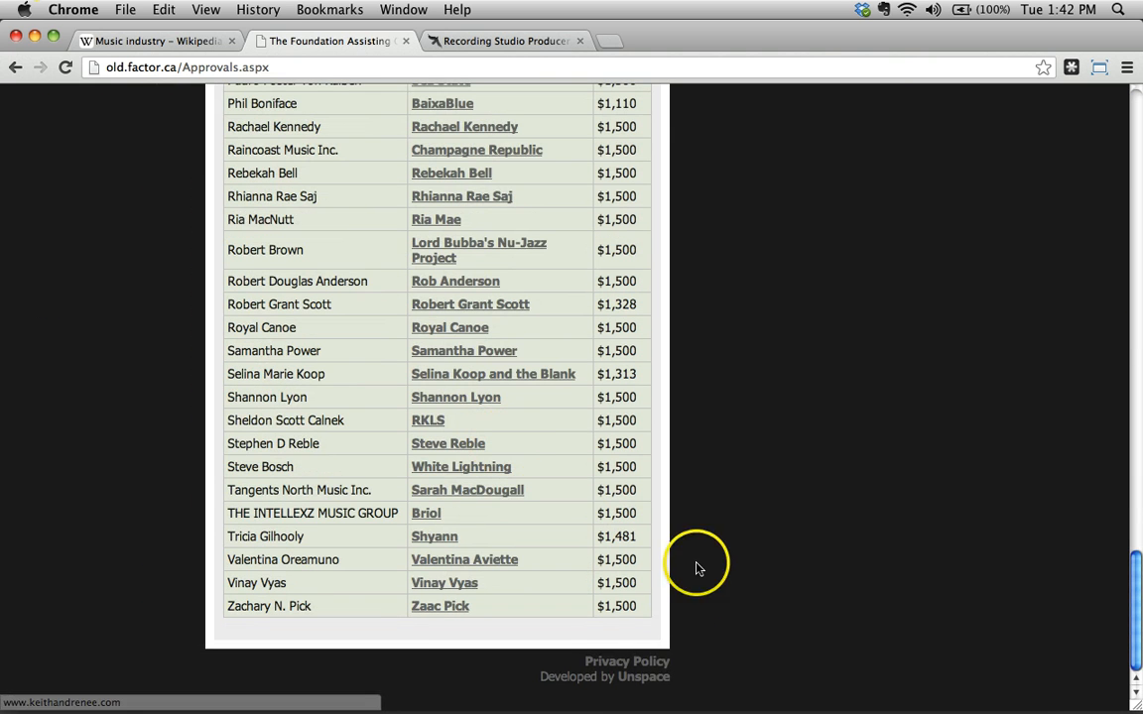
scroll(up, 3)
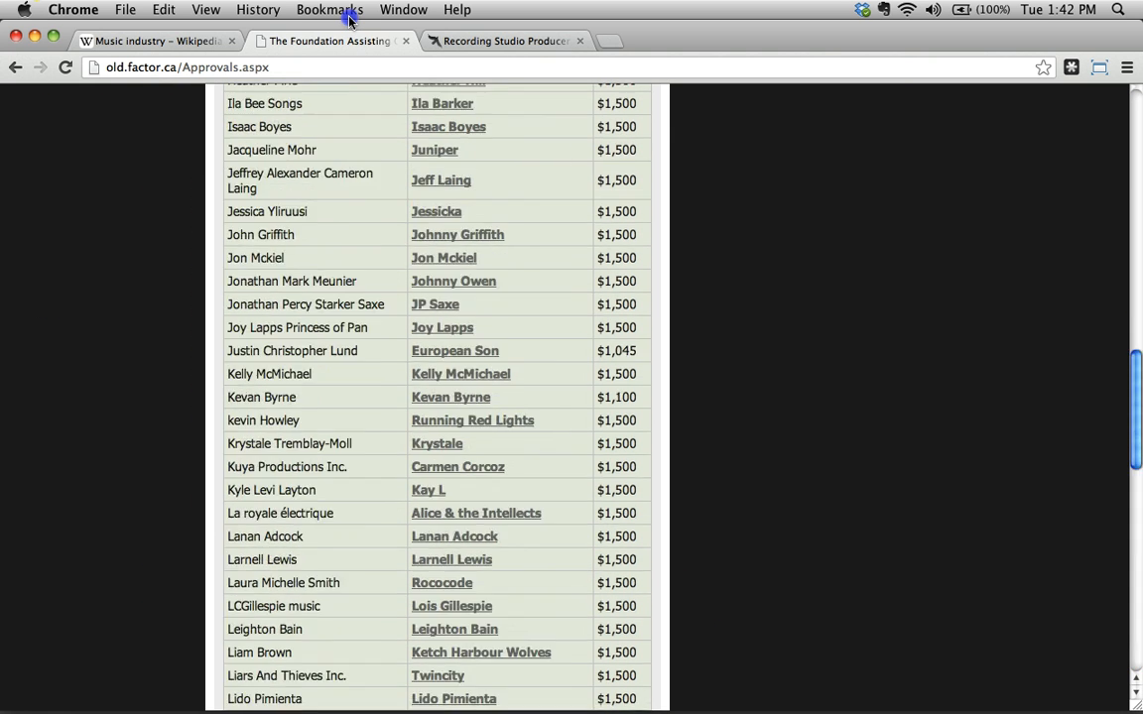
scroll(up, 3)
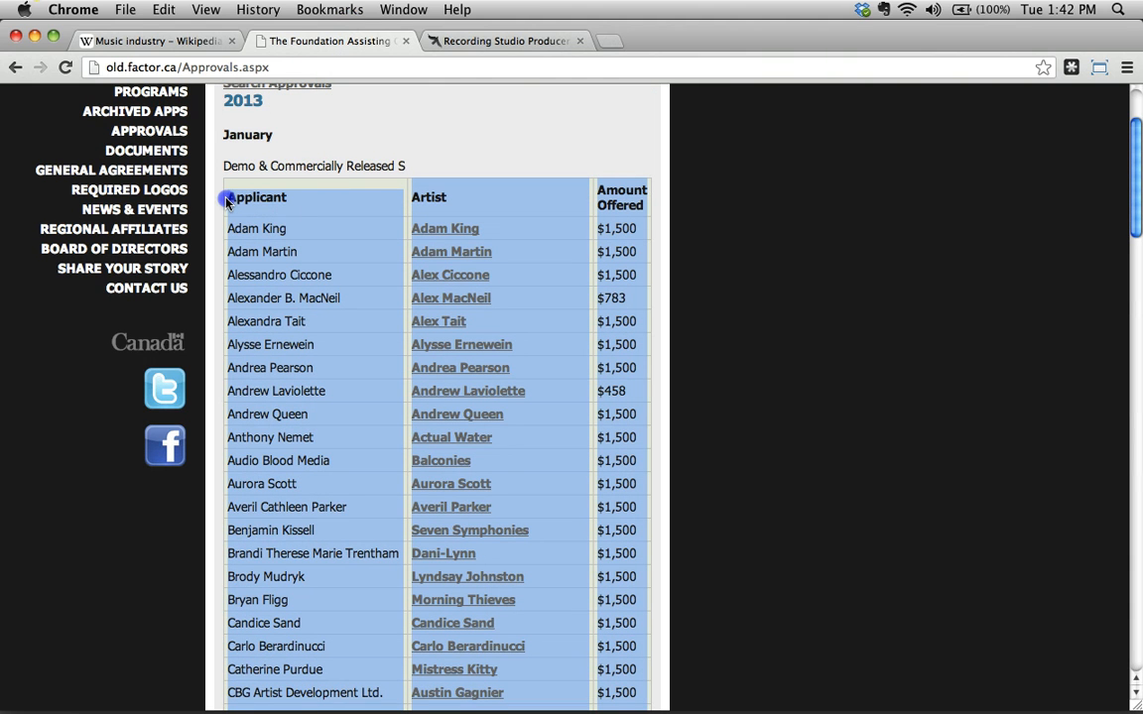
mouse_move(542, 180)
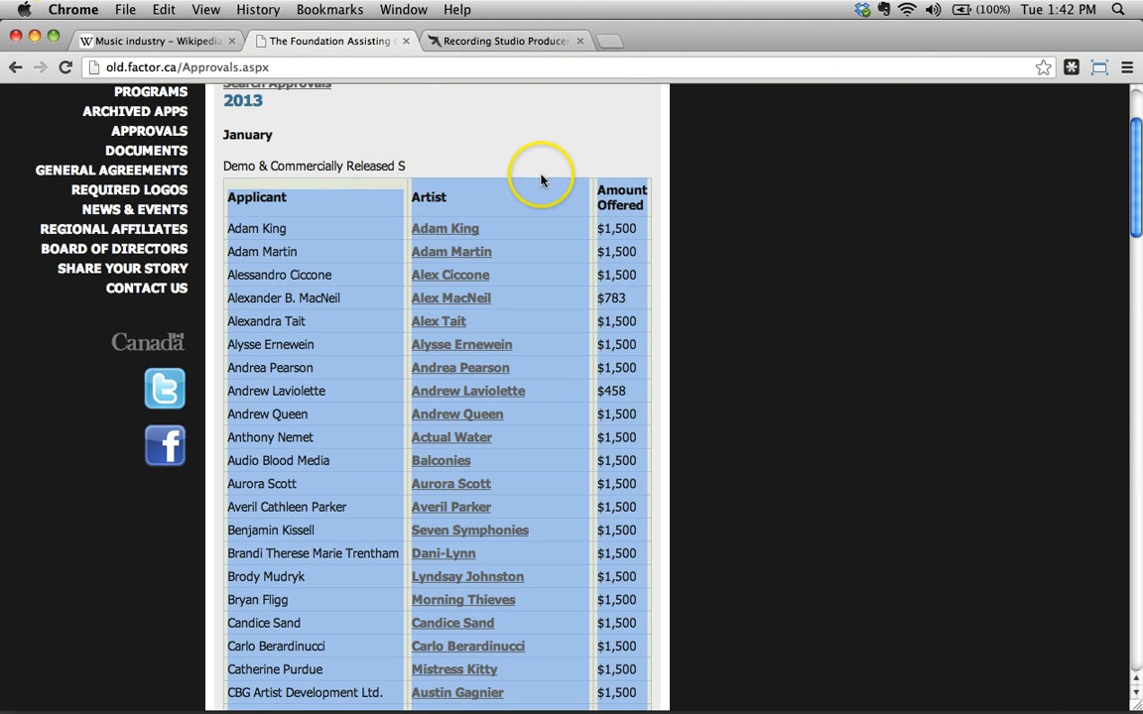
mouse_move(289, 513)
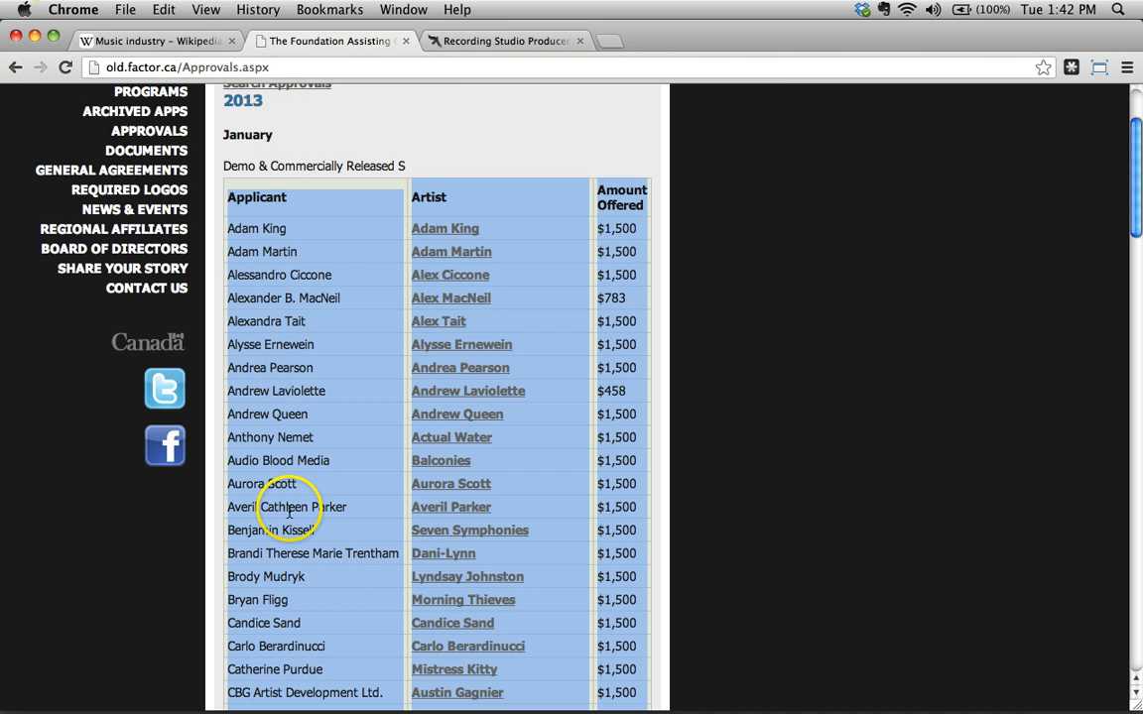
mouse_move(419, 390)
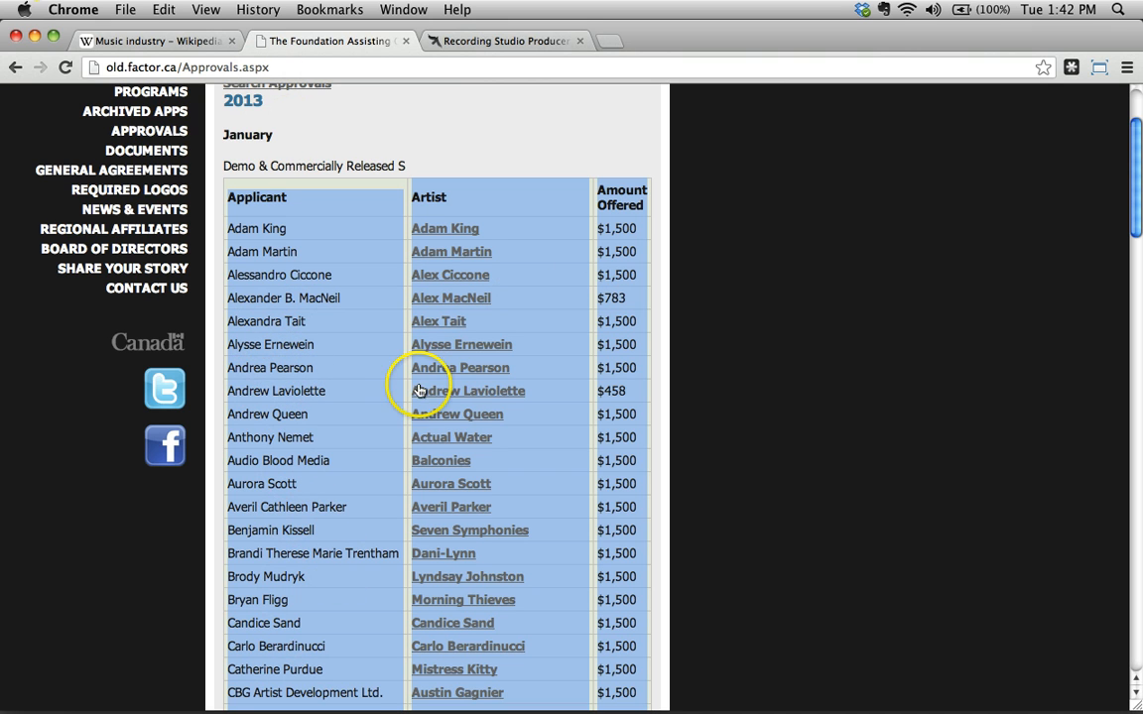
mouse_move(734, 486)
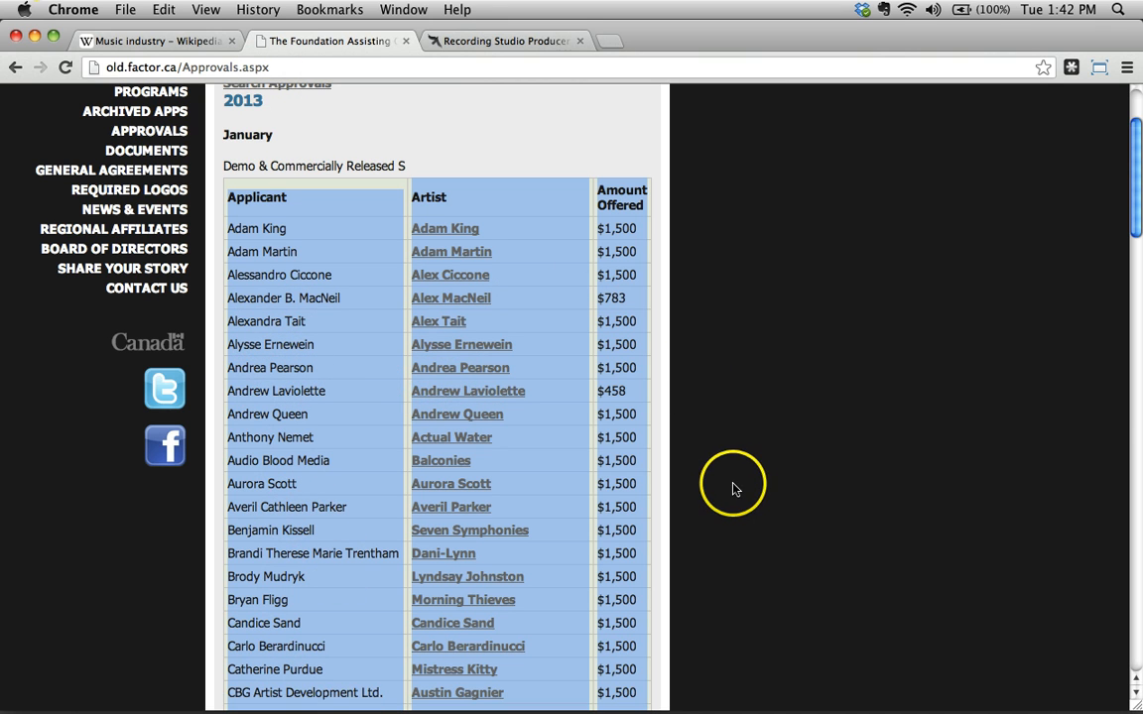
mouse_move(522, 427)
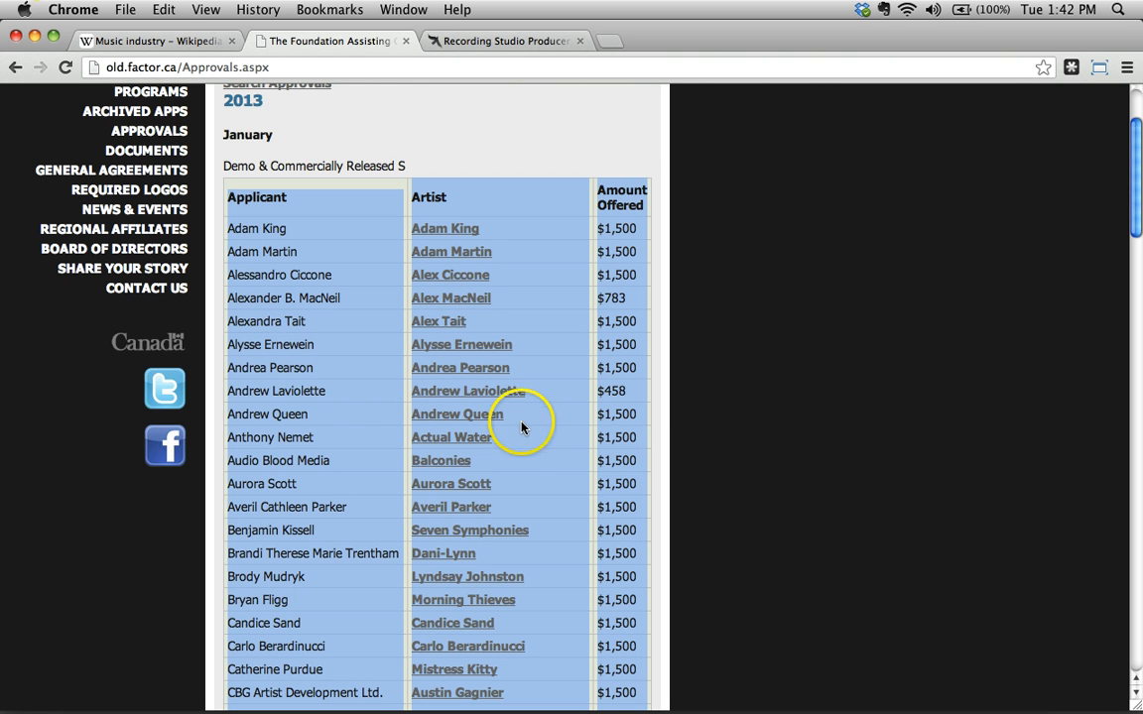
mouse_move(361, 432)
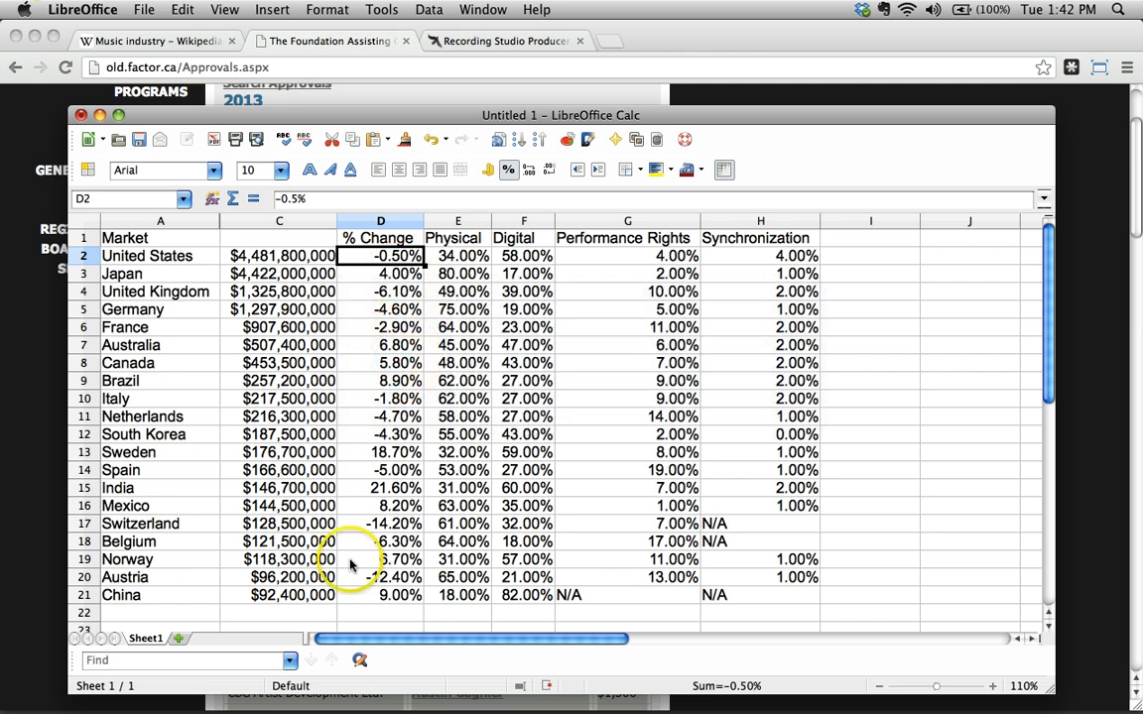
Insert Sheet2 and paste the FACTOR table as unformatted, tab-separated text
click(220, 637)
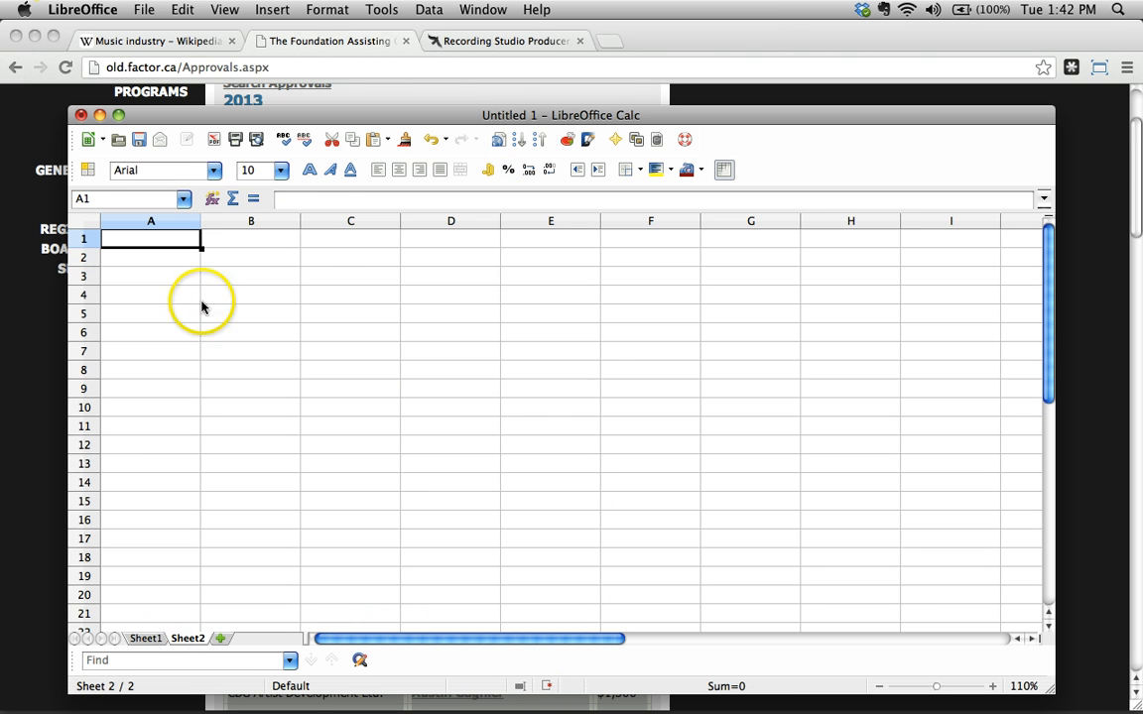
mouse_move(607, 335)
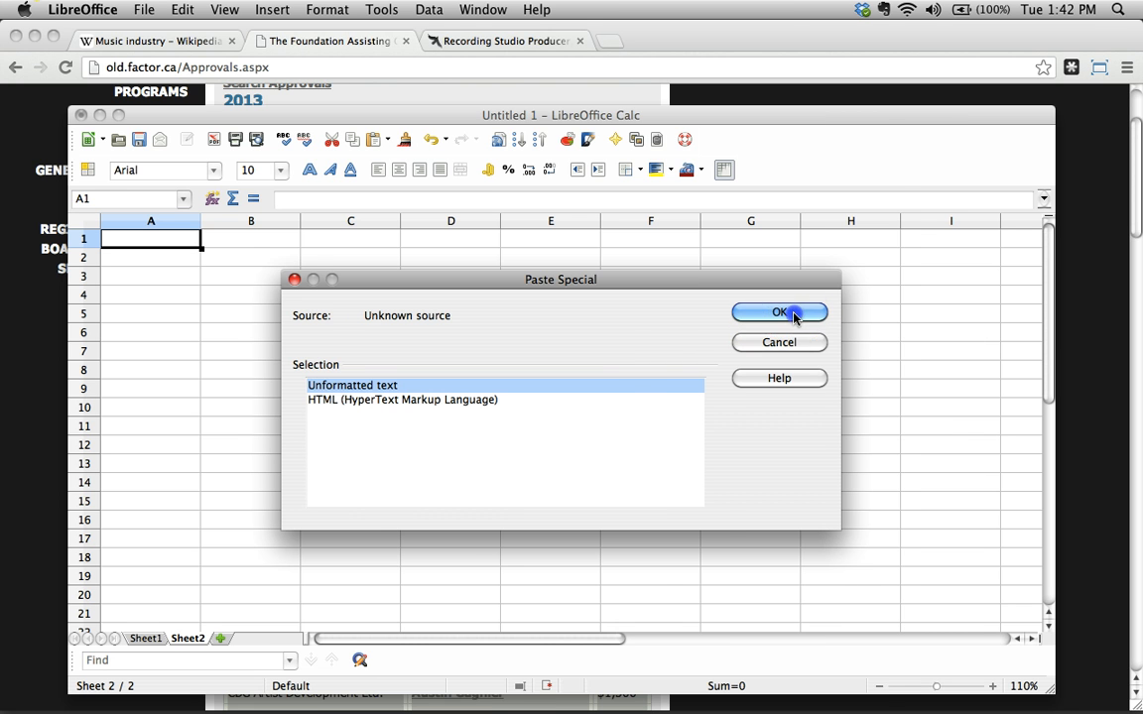
click(778, 312)
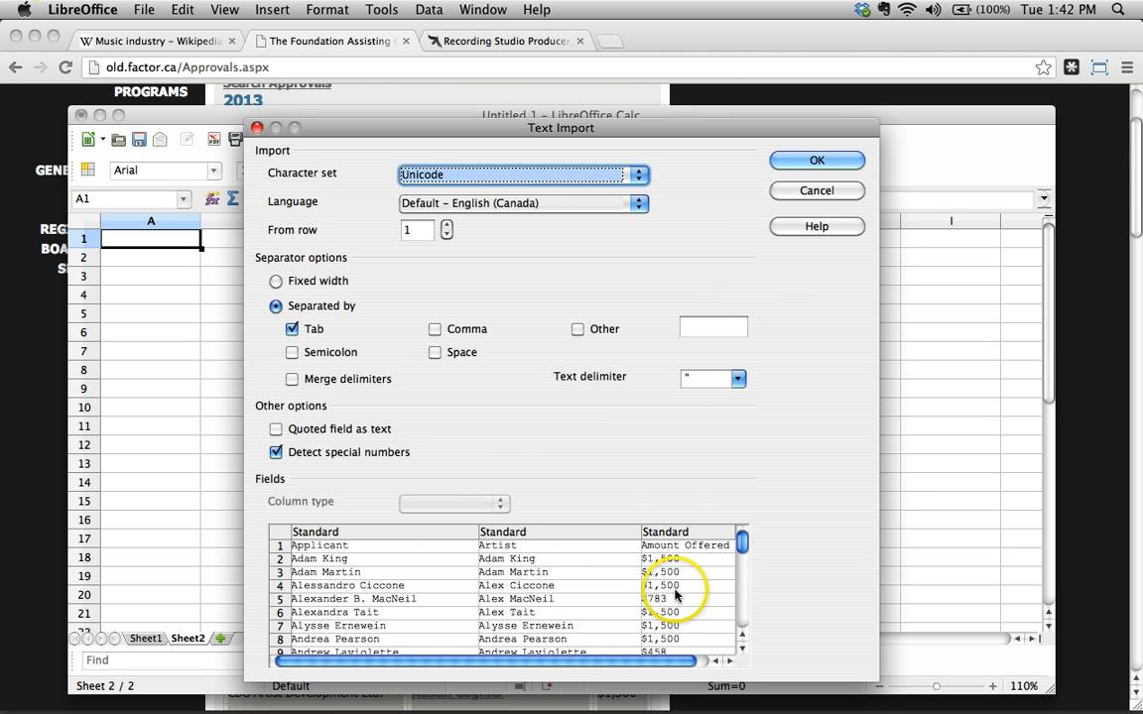
scroll(down, 3)
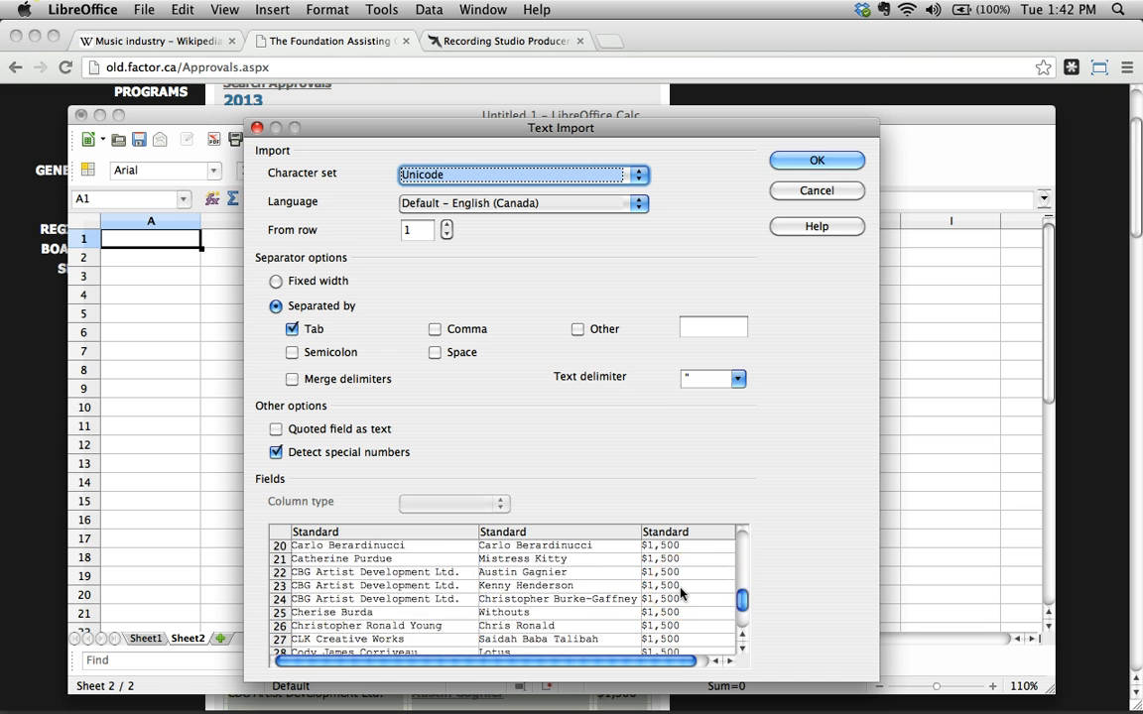
click(815, 159)
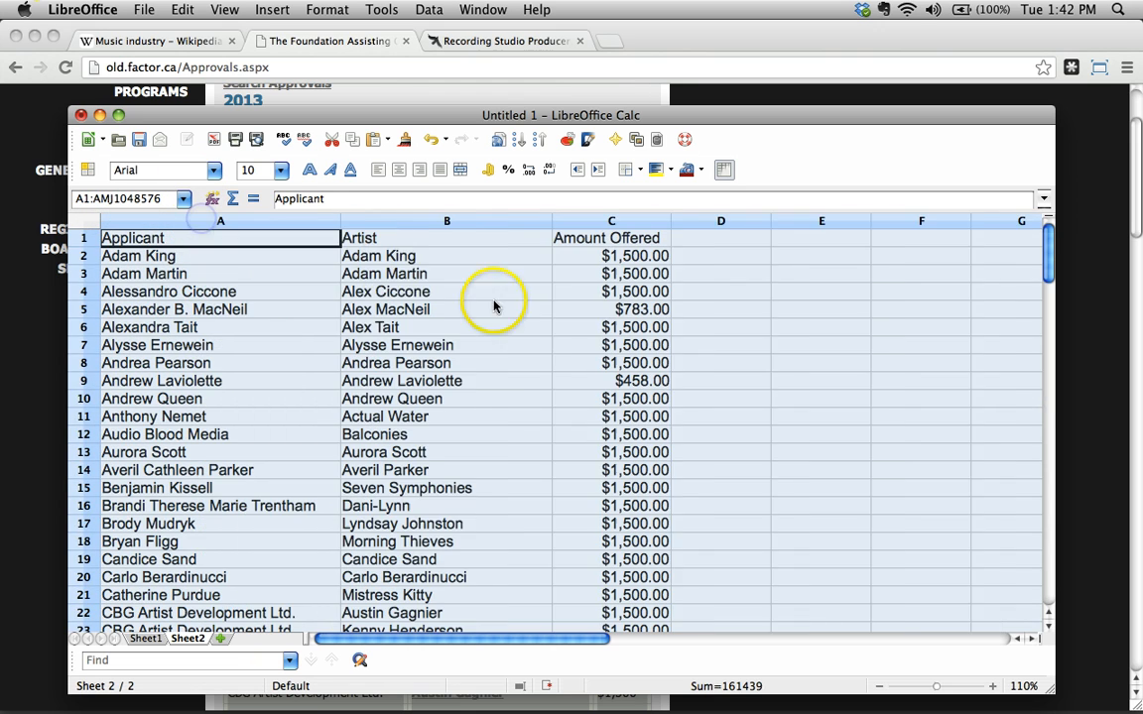
Adjust the pasted approvals table so Amount Offered displays as currency
scroll(down, 3)
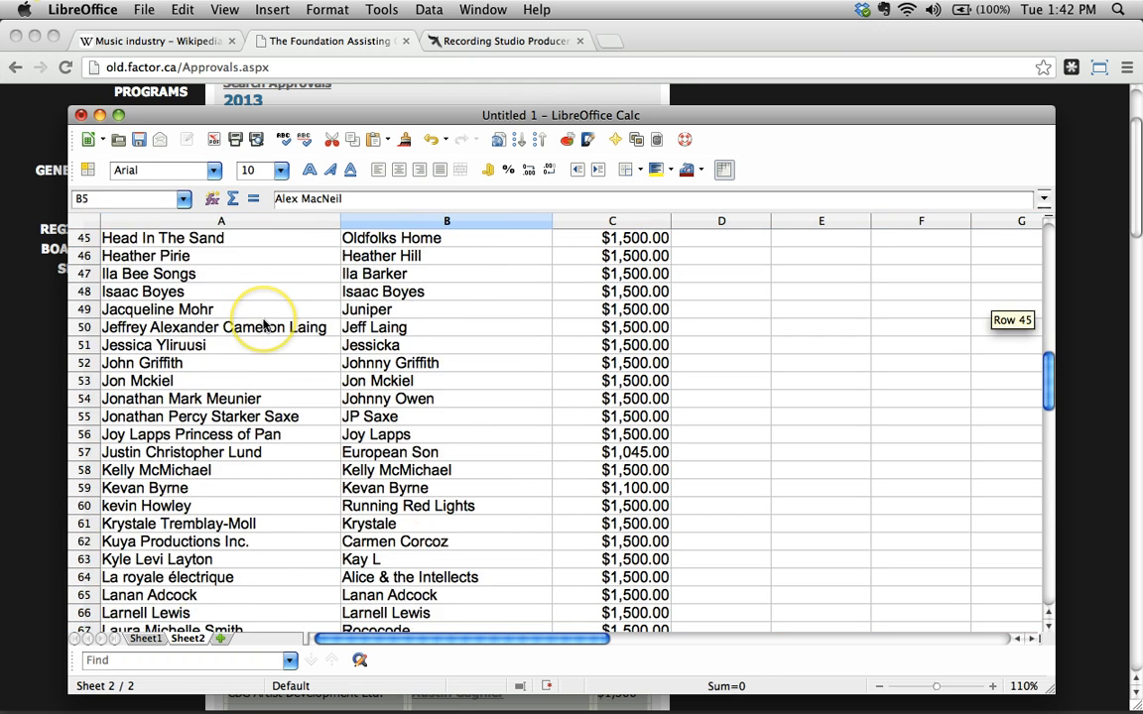
click(611, 292)
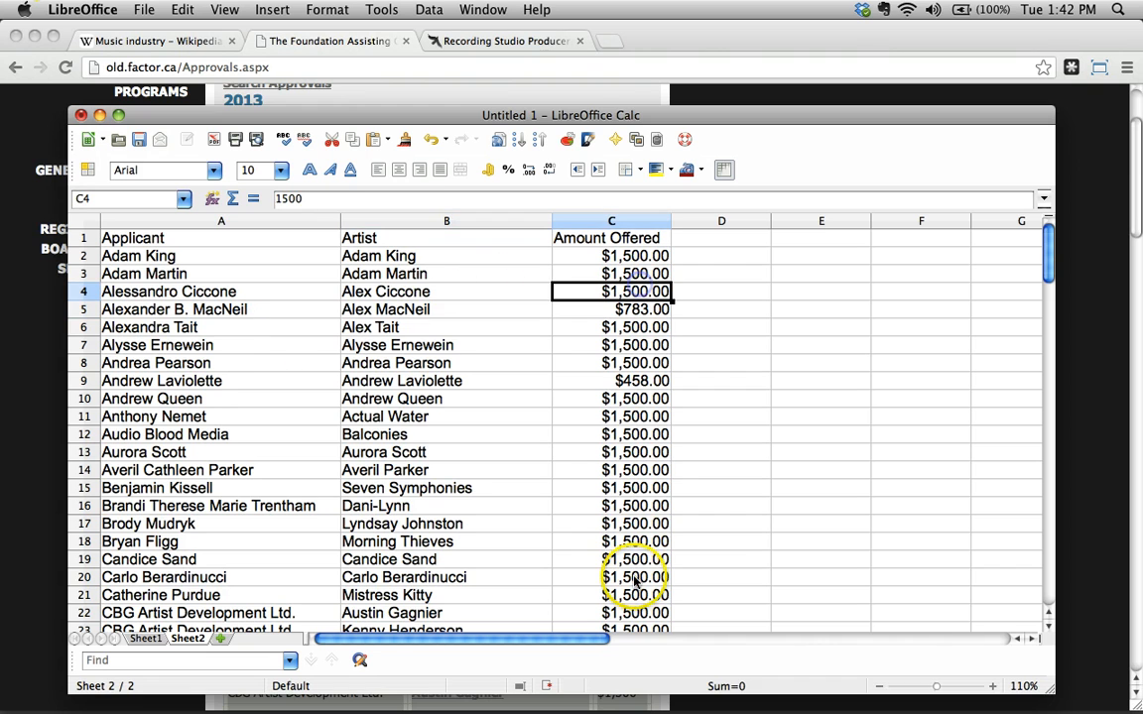
click(611, 524)
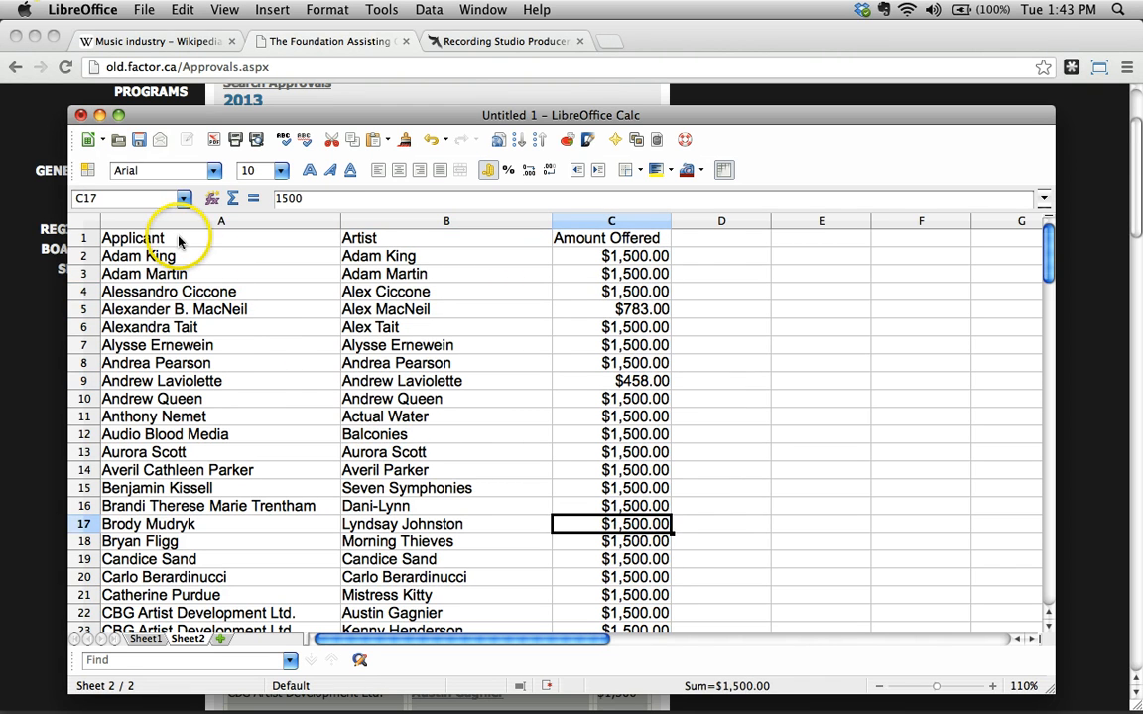
click(132, 238)
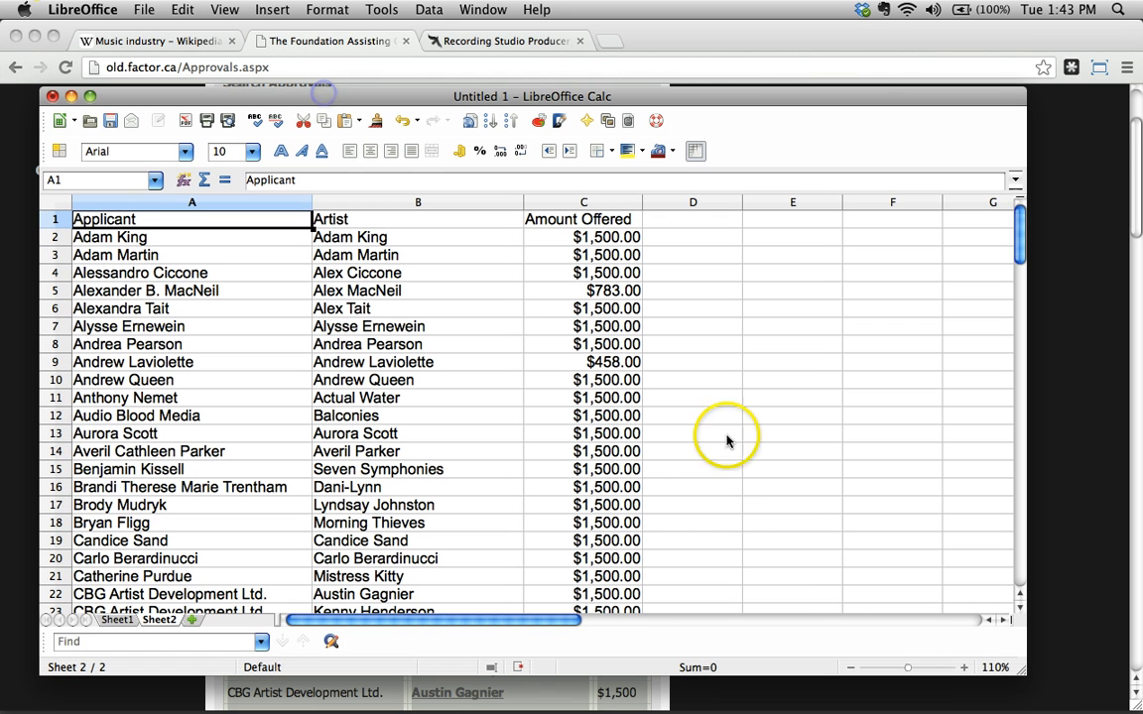
mouse_move(342, 332)
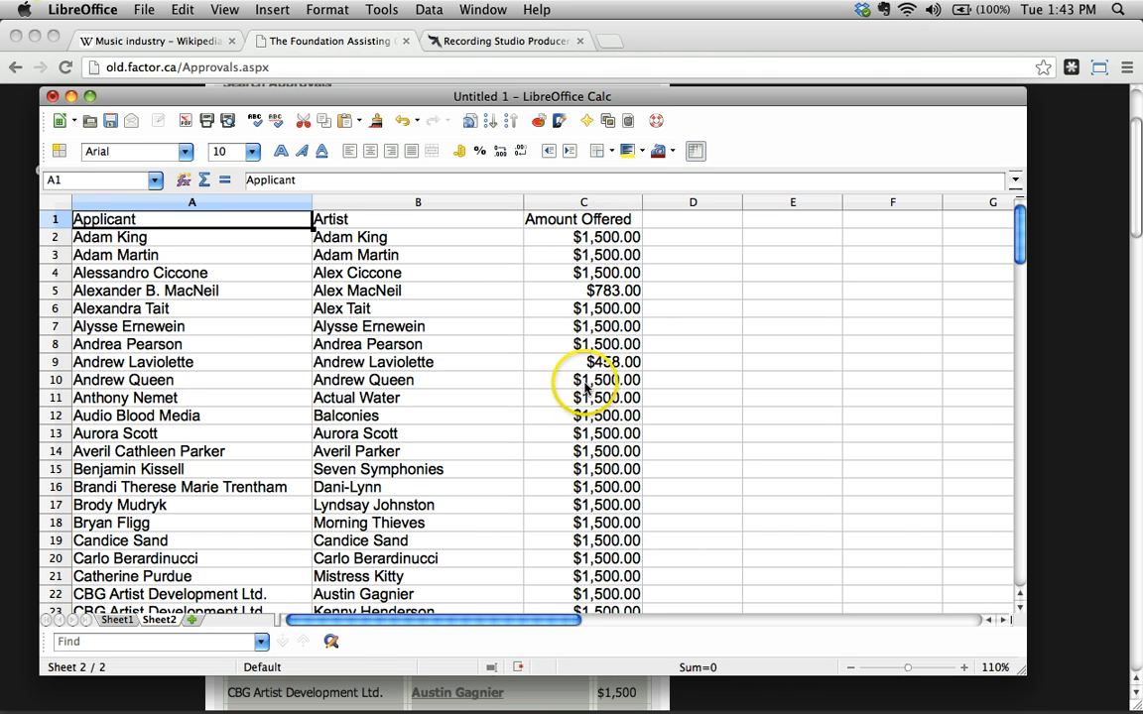
mouse_move(219, 388)
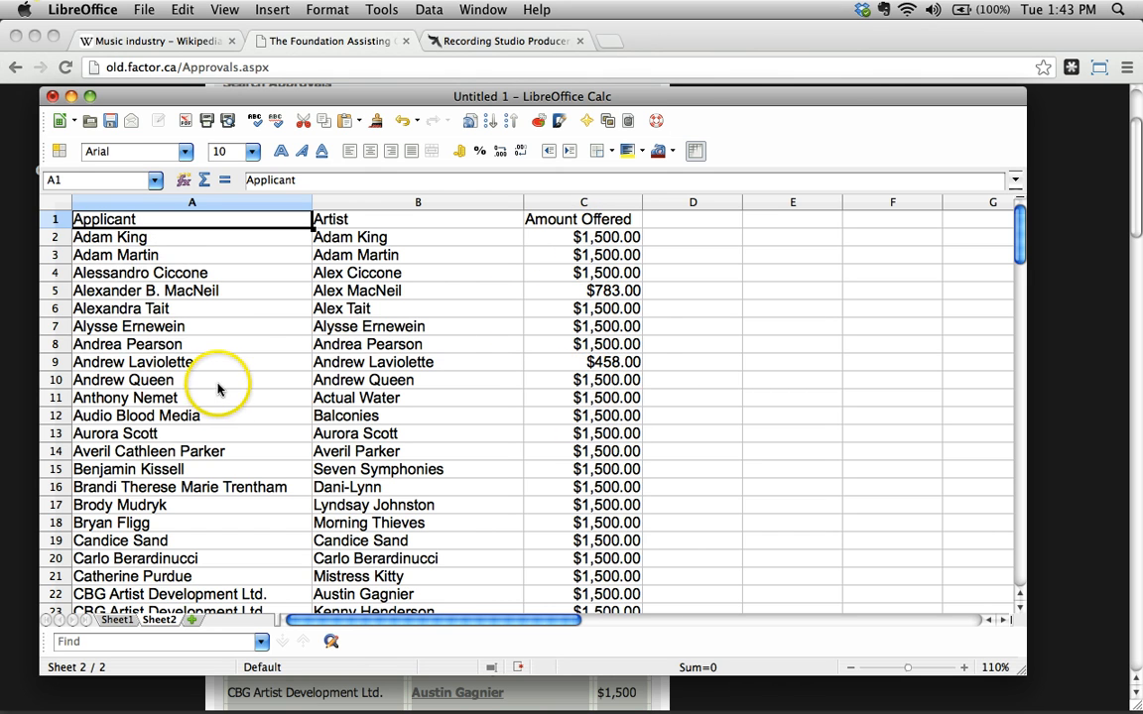
scroll(down, 3)
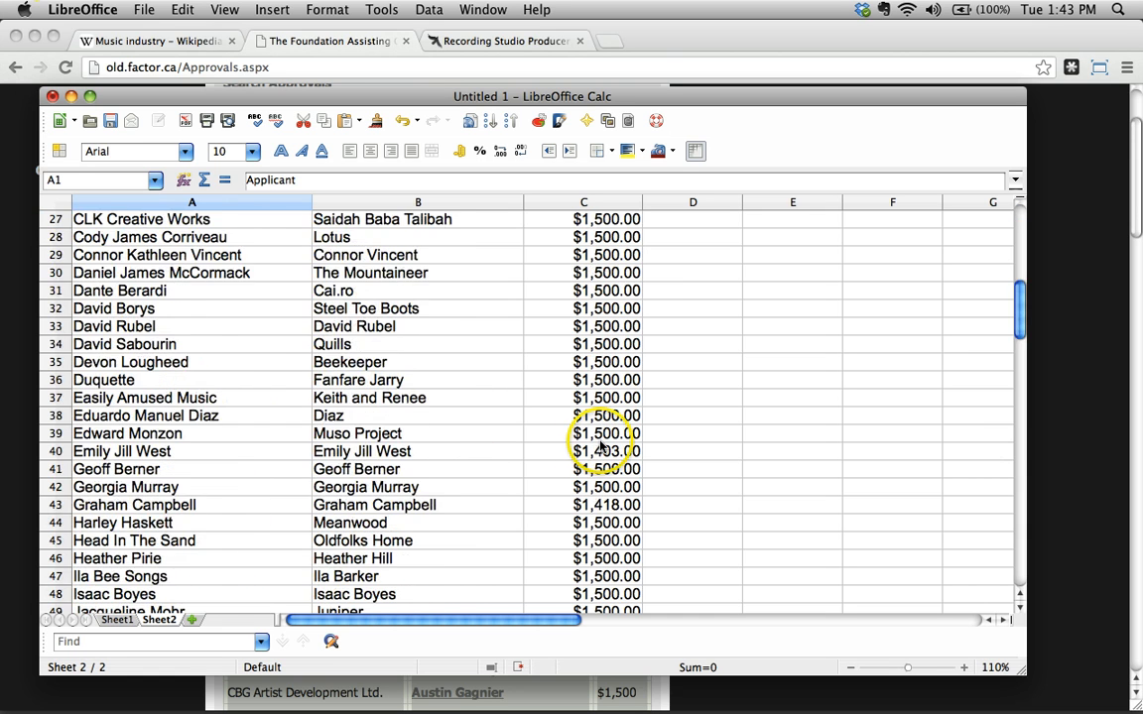
scroll(up, 3)
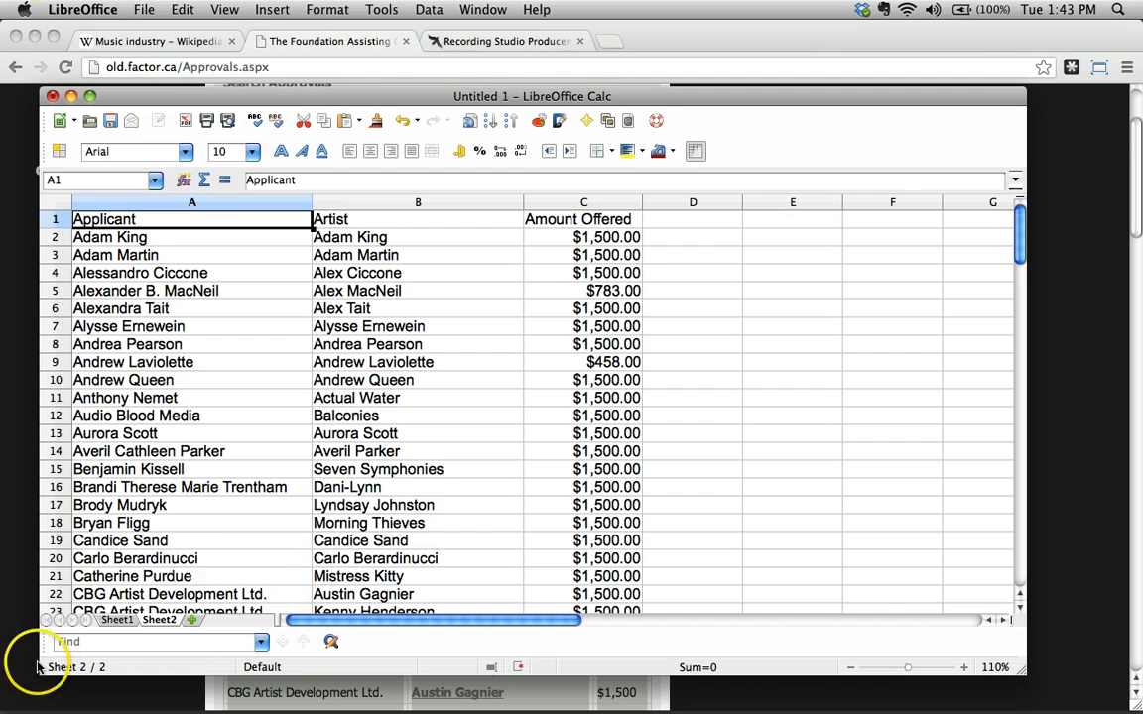
Switch to the Catherine North Studios producer page and scroll through it
click(504, 41)
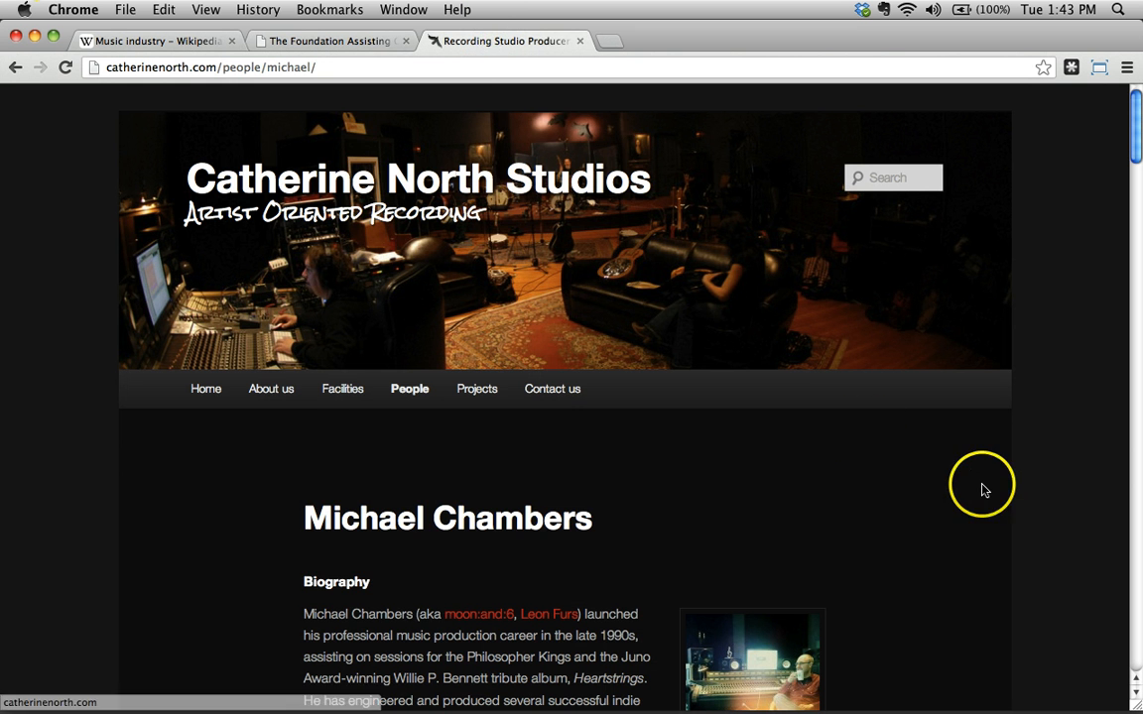
mouse_move(965, 521)
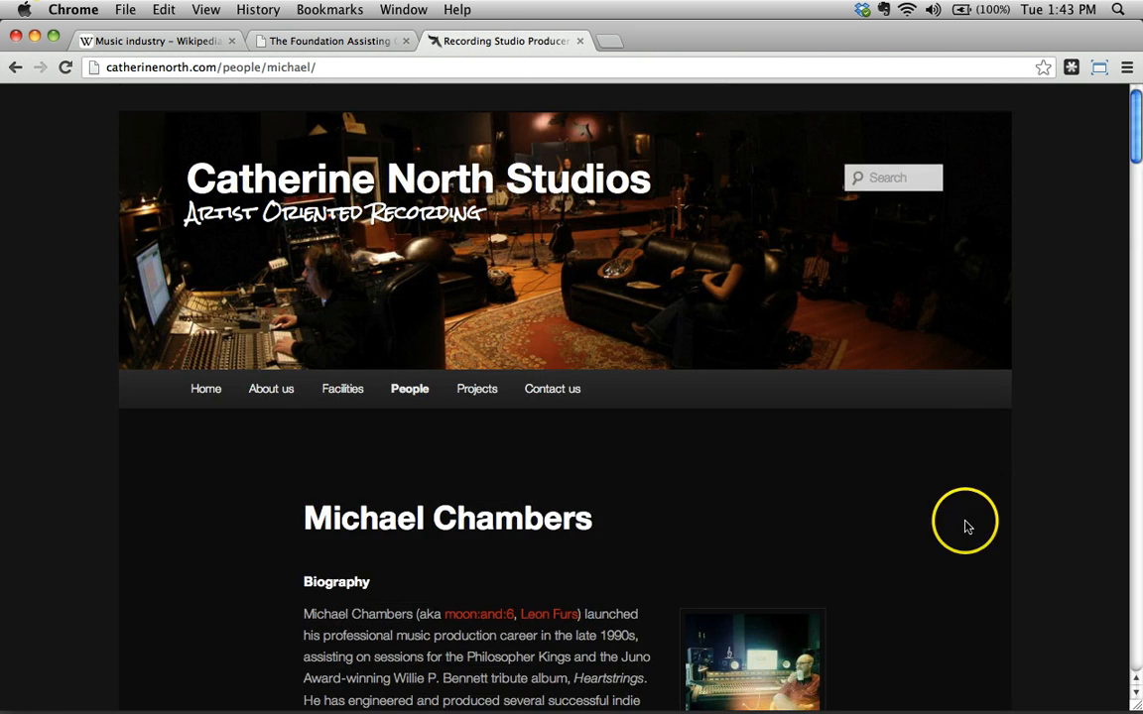
scroll(down, 3)
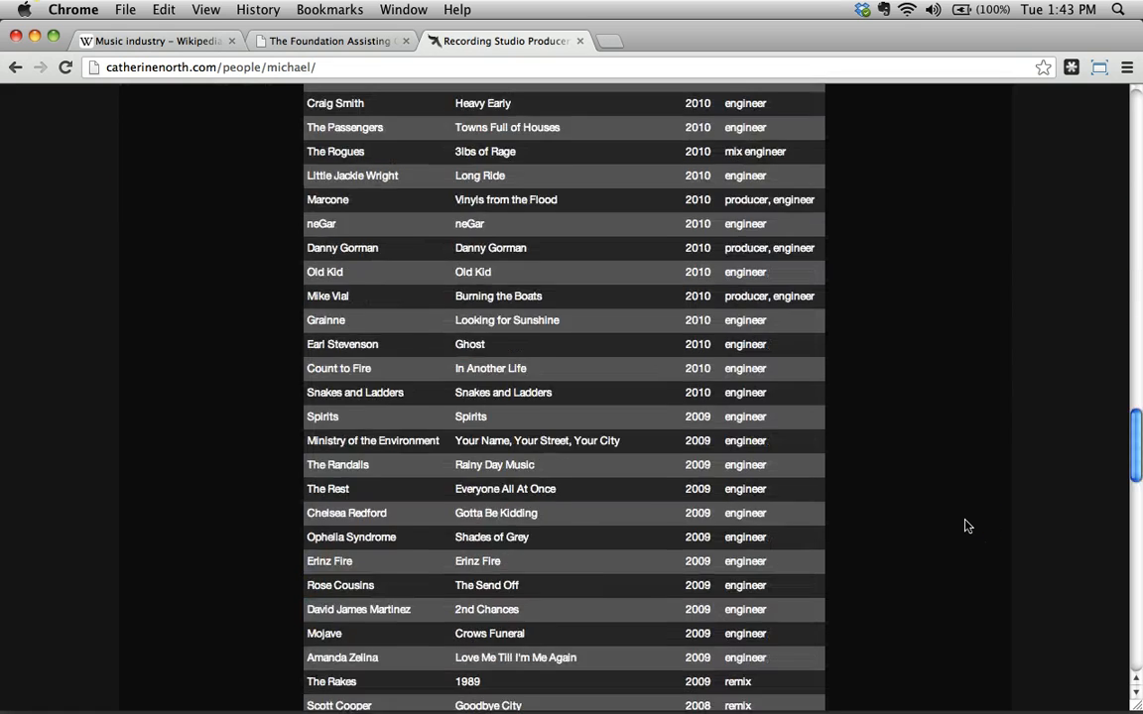
scroll(up, 3)
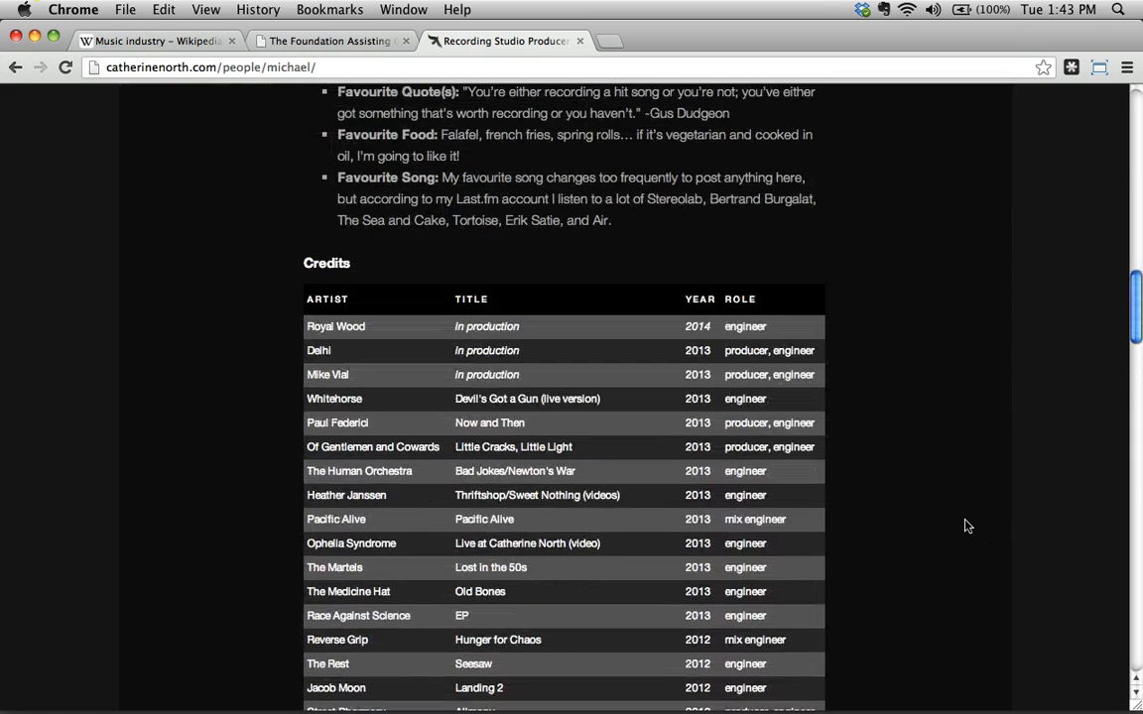
mouse_move(895, 298)
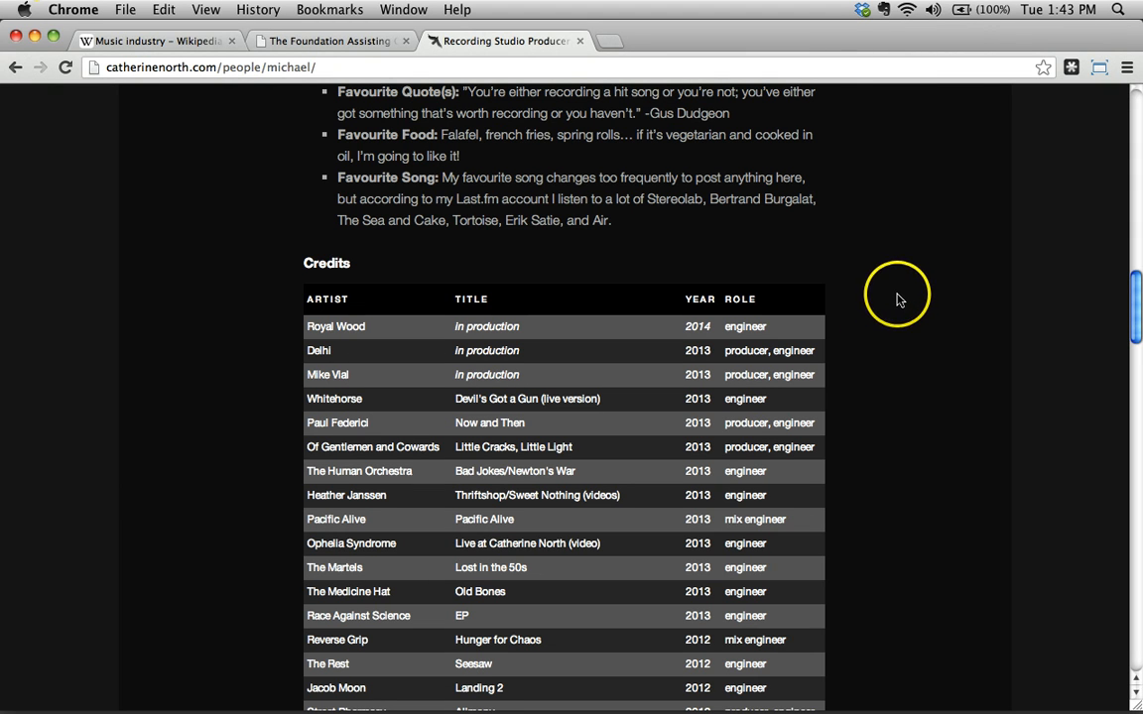
mouse_move(972, 447)
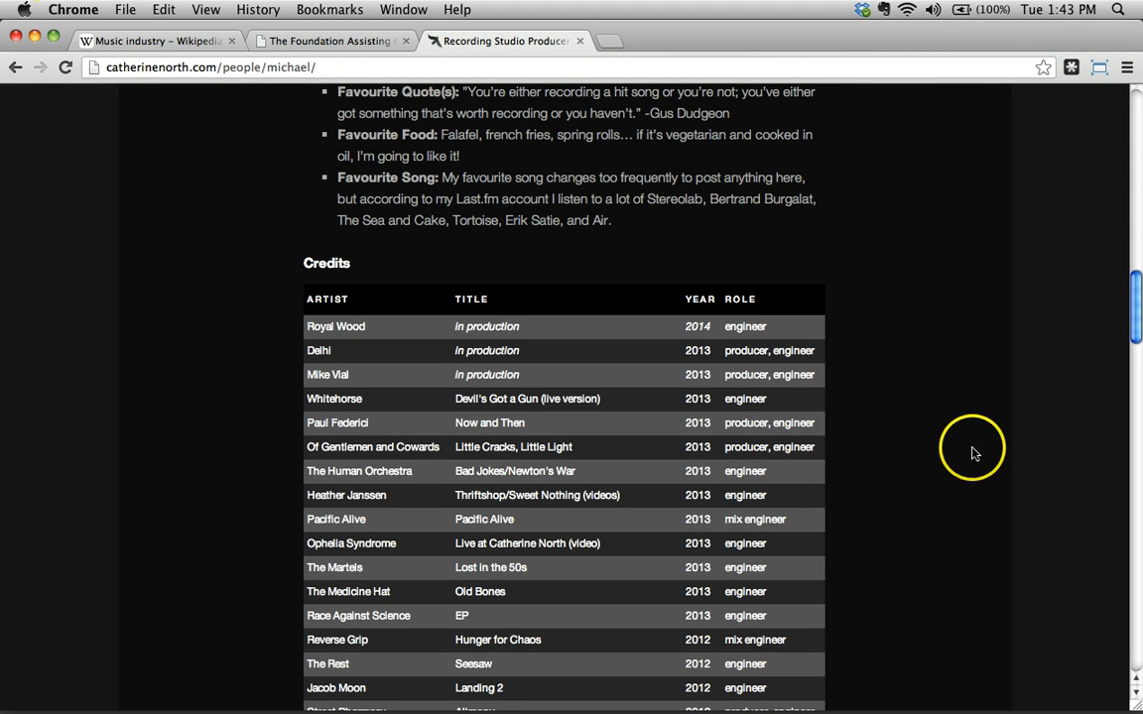
Check the Wikipedia and FACTOR tabs, then return to the producer's Credits table
click(154, 41)
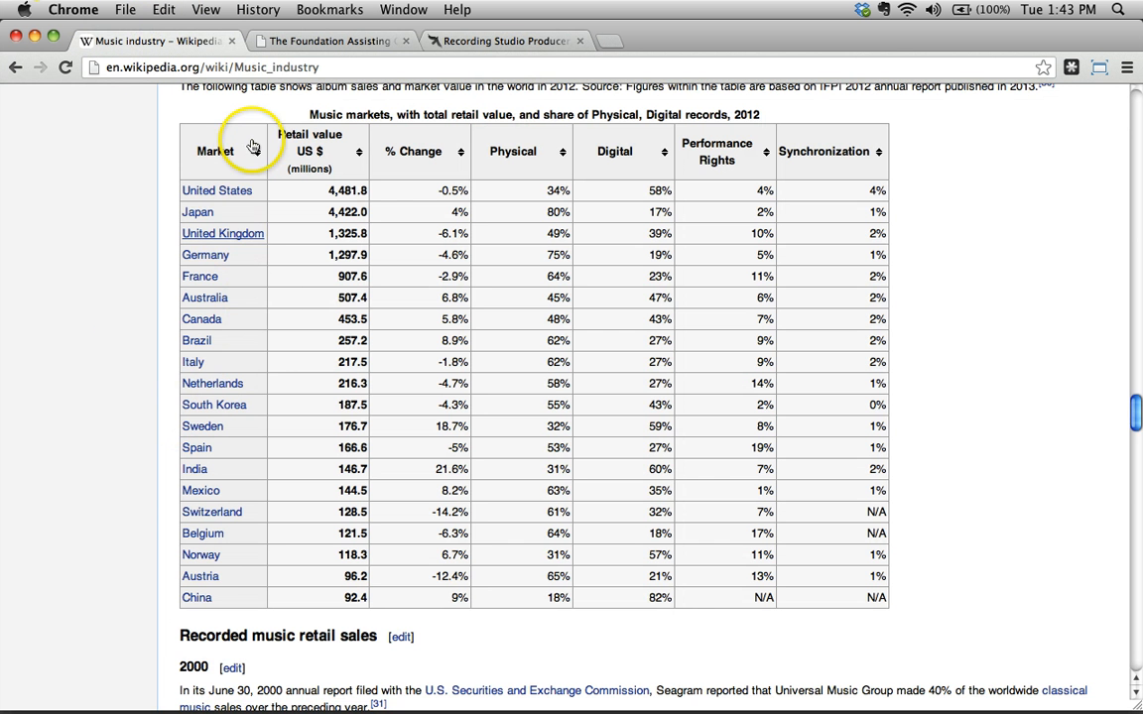
click(328, 41)
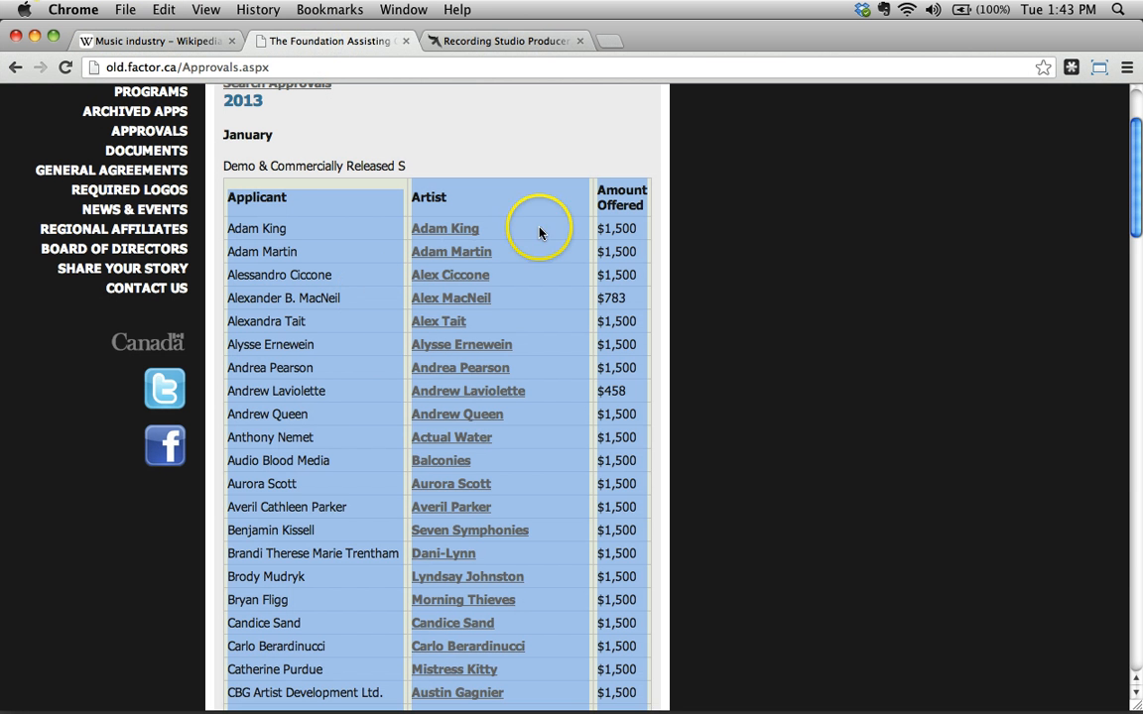
click(506, 41)
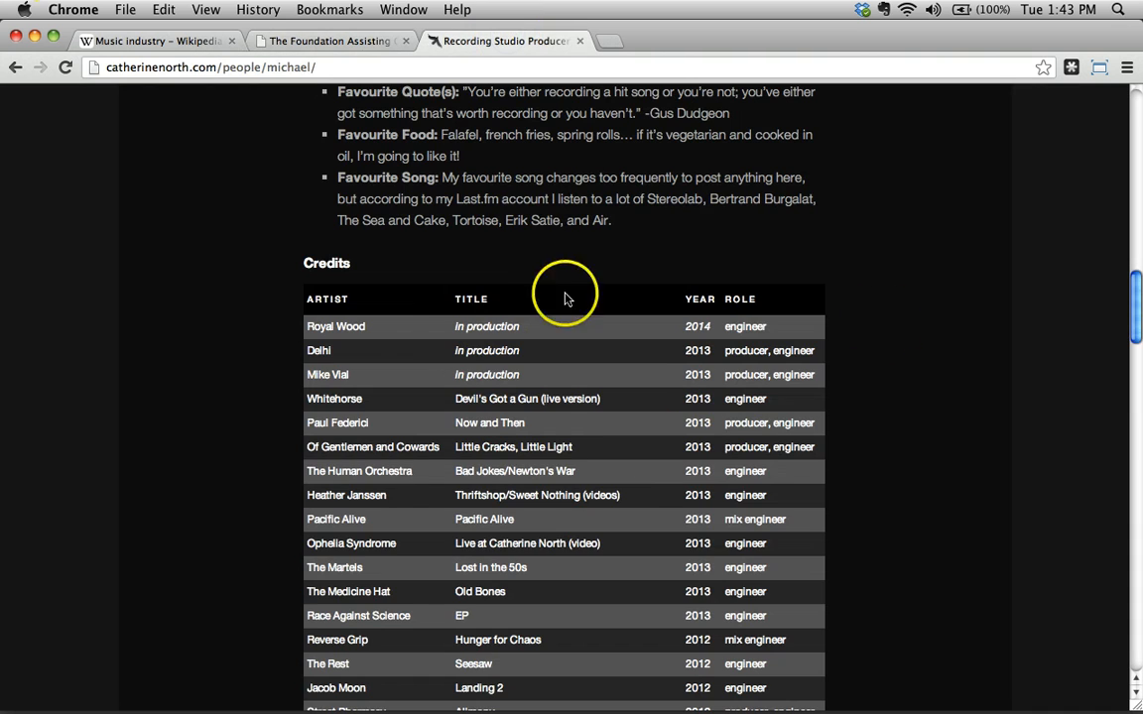
mouse_move(930, 365)
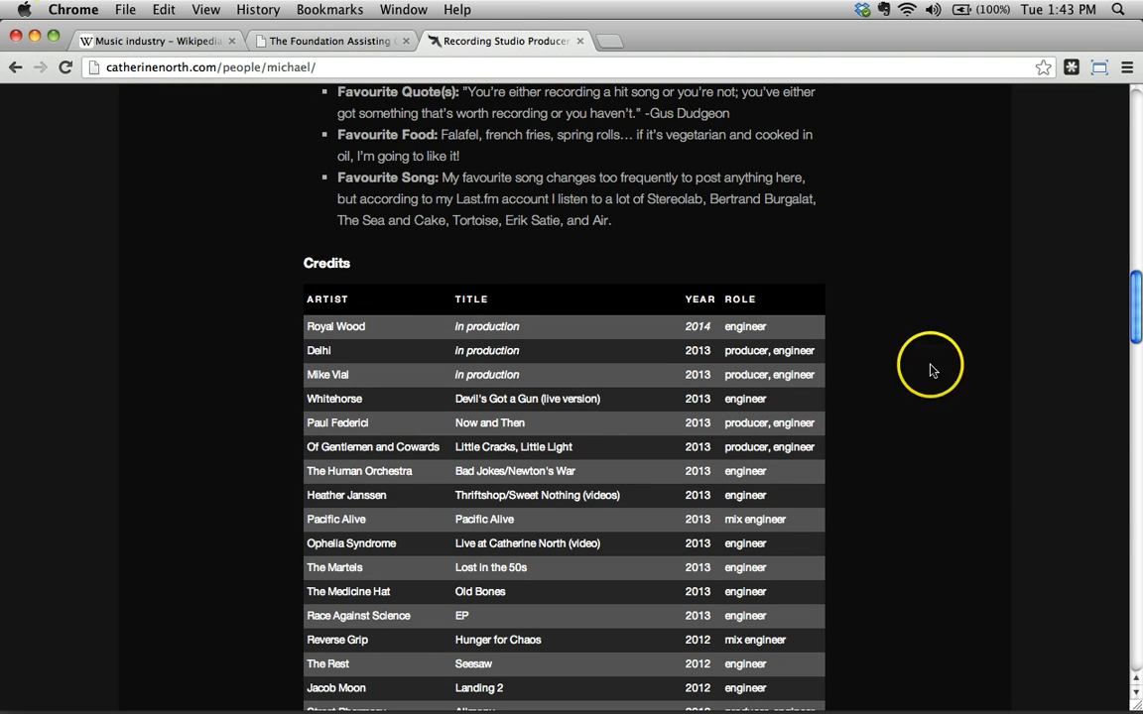
mouse_move(531, 378)
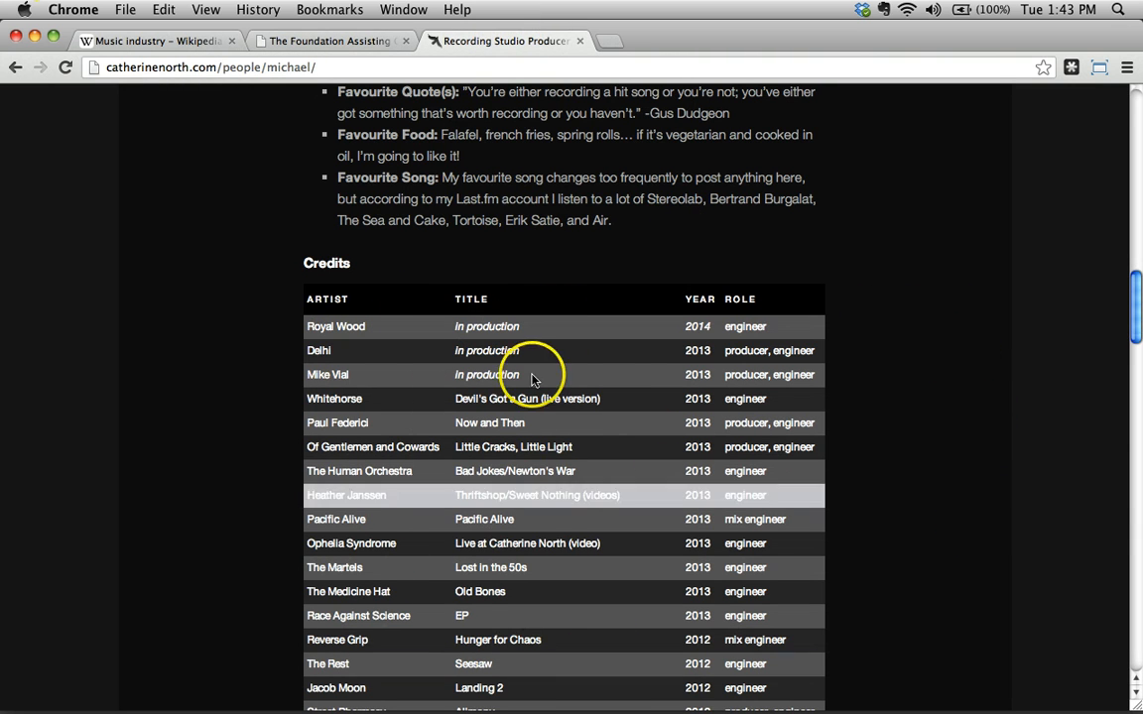
mouse_move(975, 547)
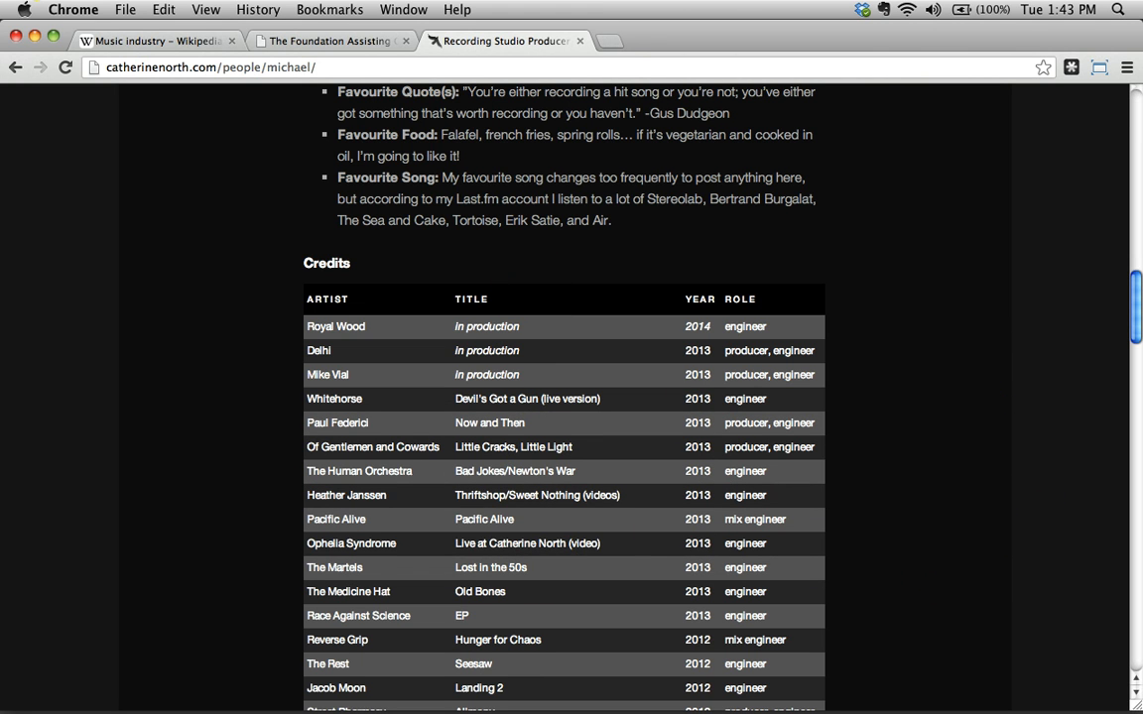
mouse_move(257, 8)
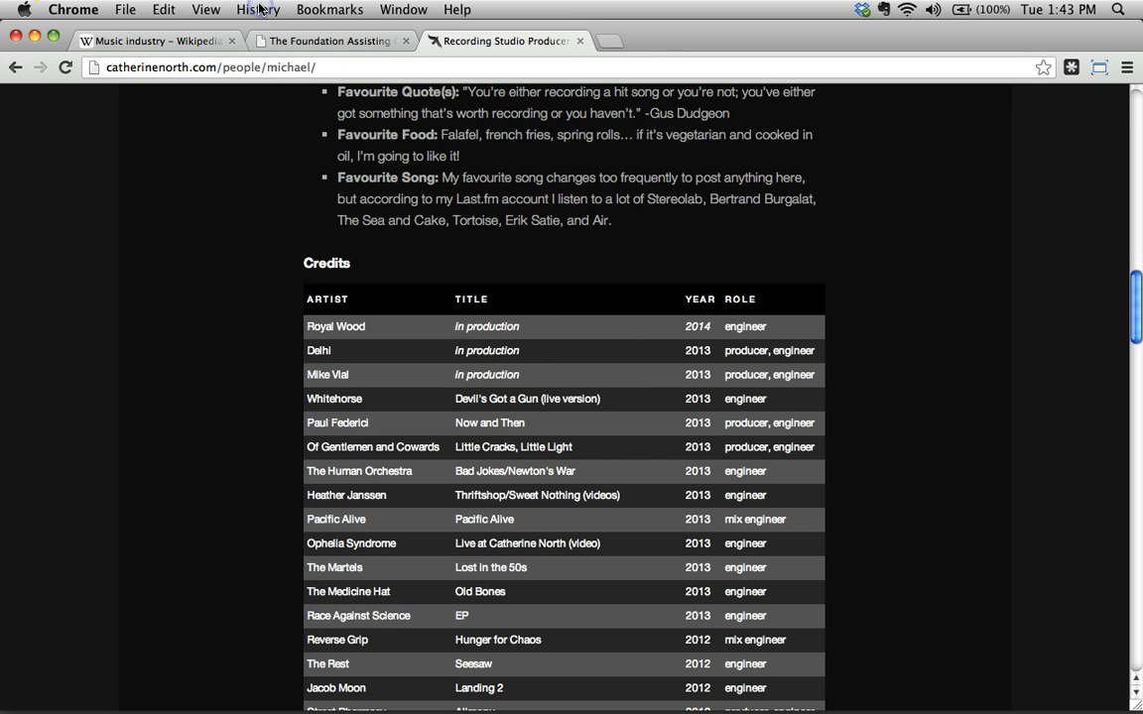
mouse_move(83, 385)
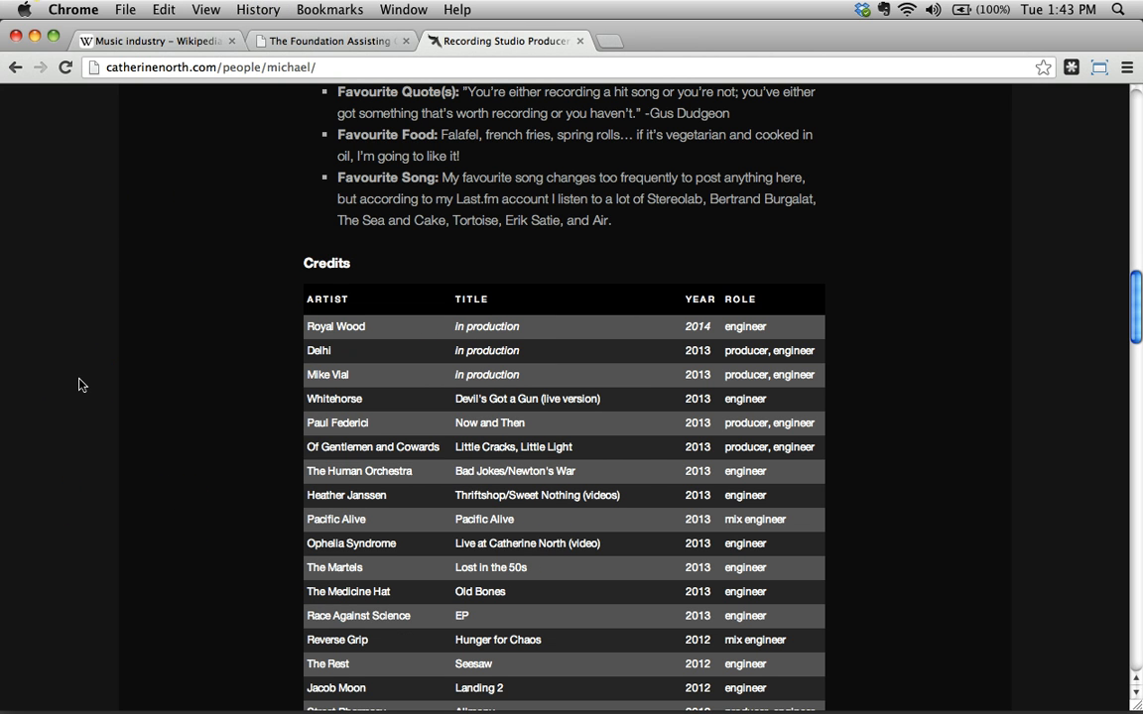
scroll(down, 3)
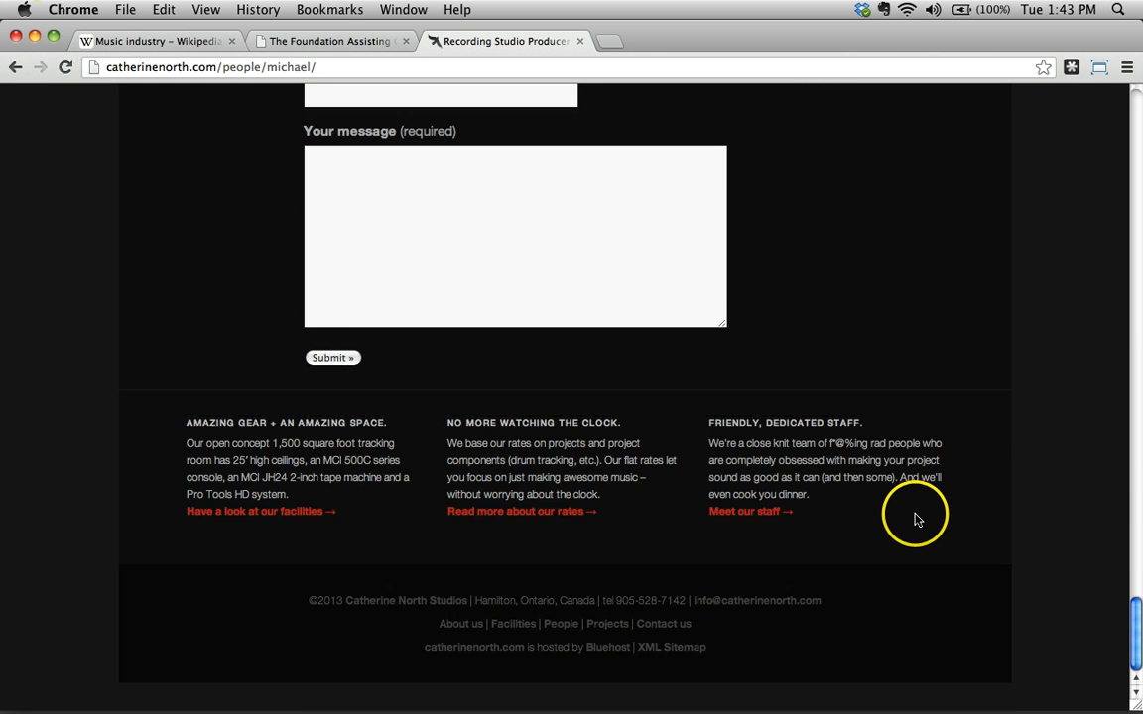
scroll(up, 3)
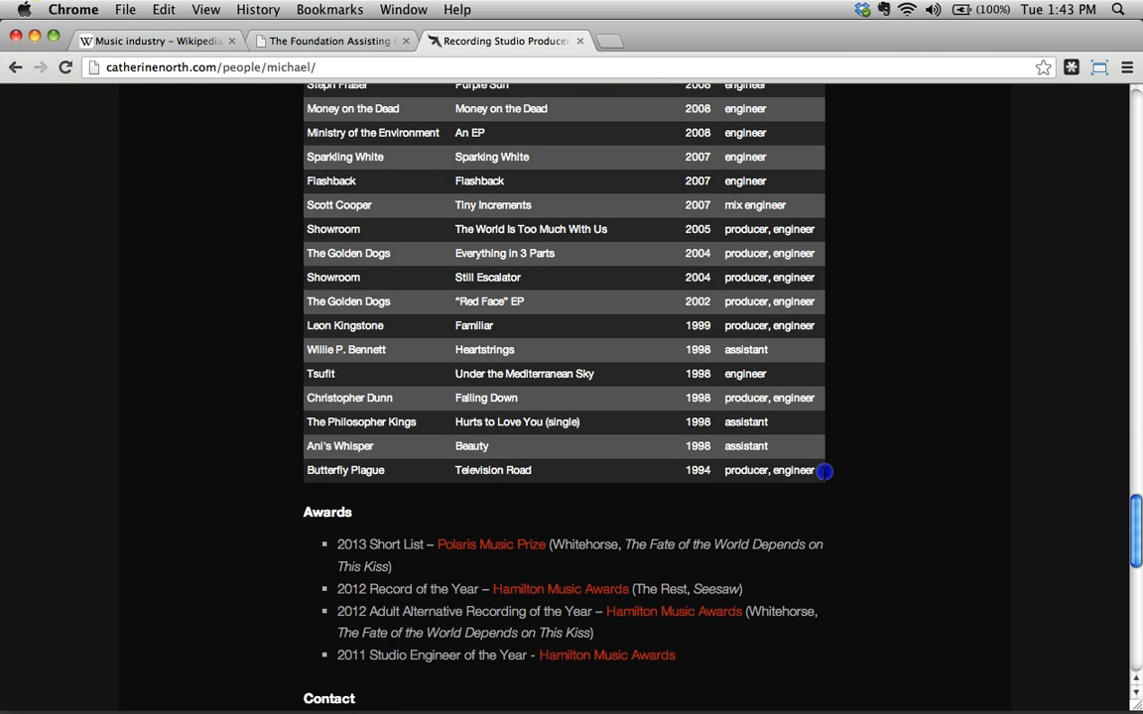
scroll(up, 3)
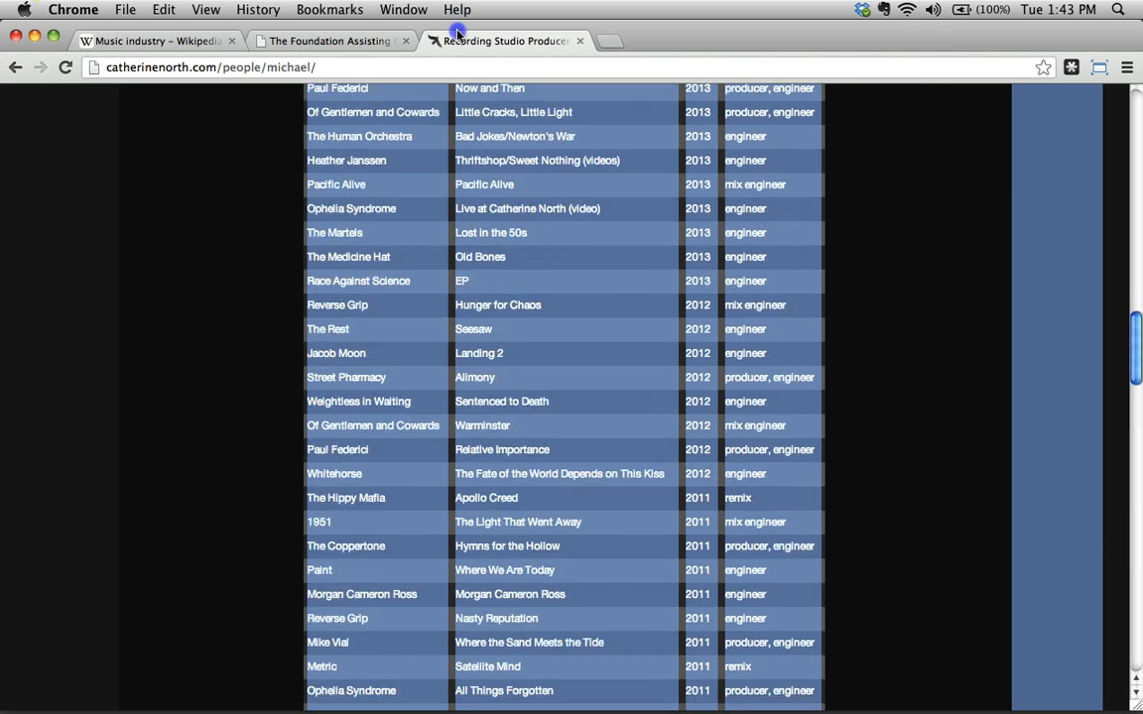
scroll(up, 3)
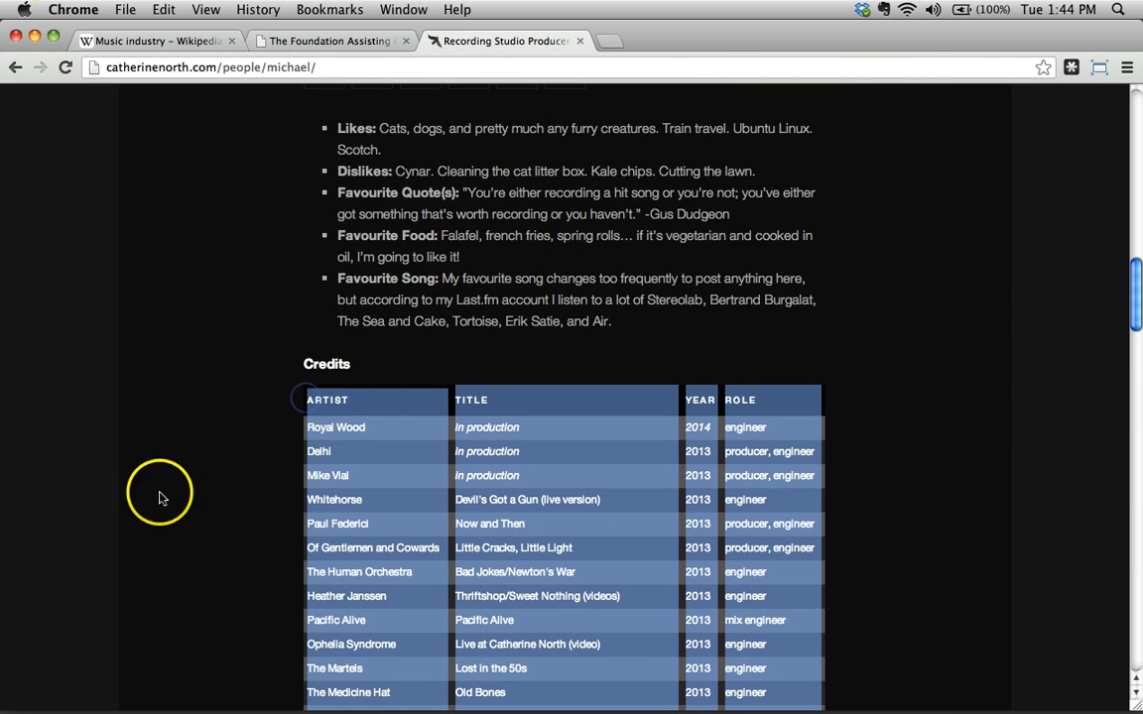
mouse_move(402, 208)
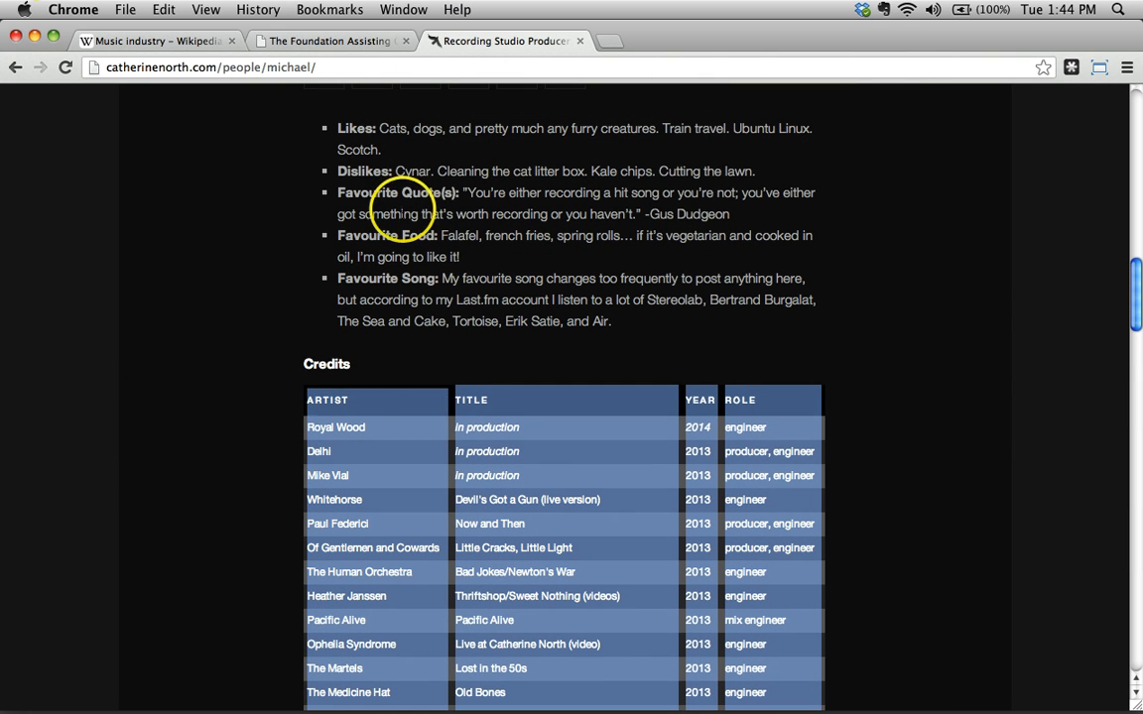
mouse_move(119, 354)
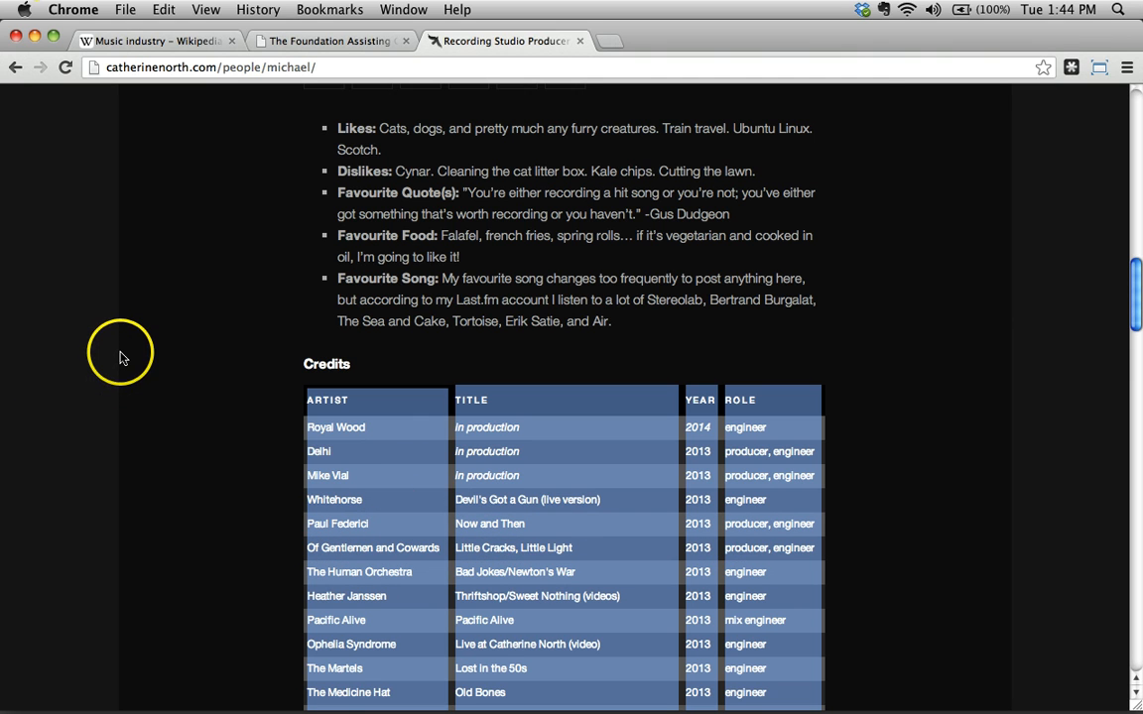
mouse_move(274, 692)
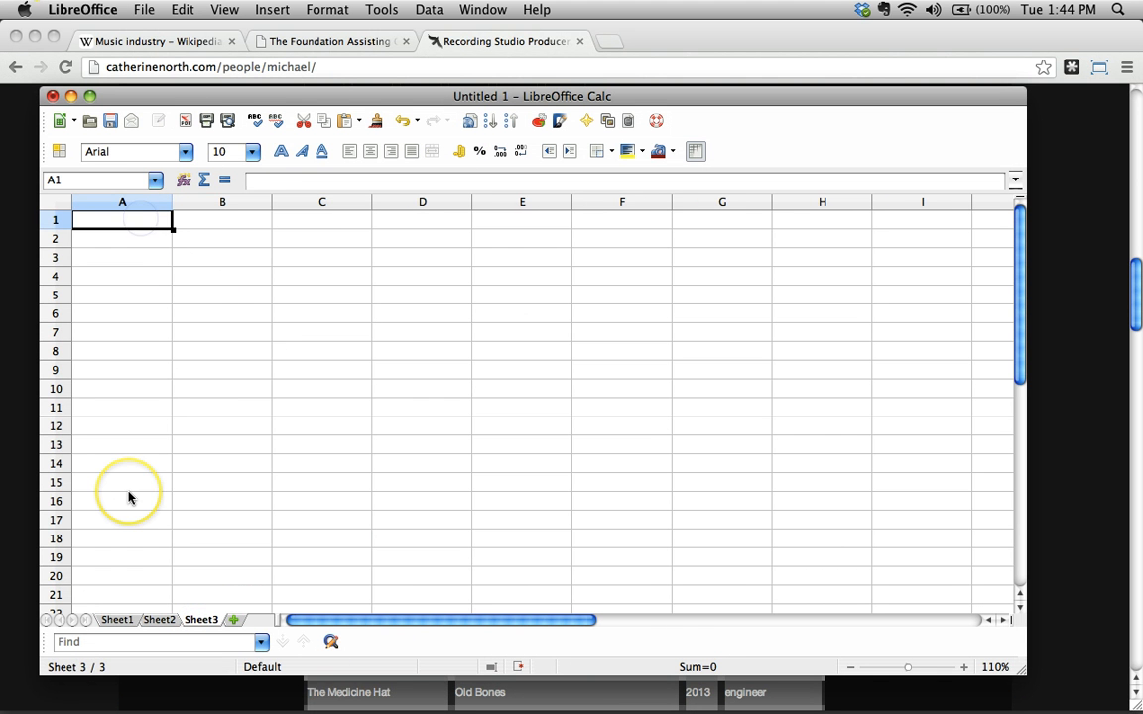
mouse_move(43, 286)
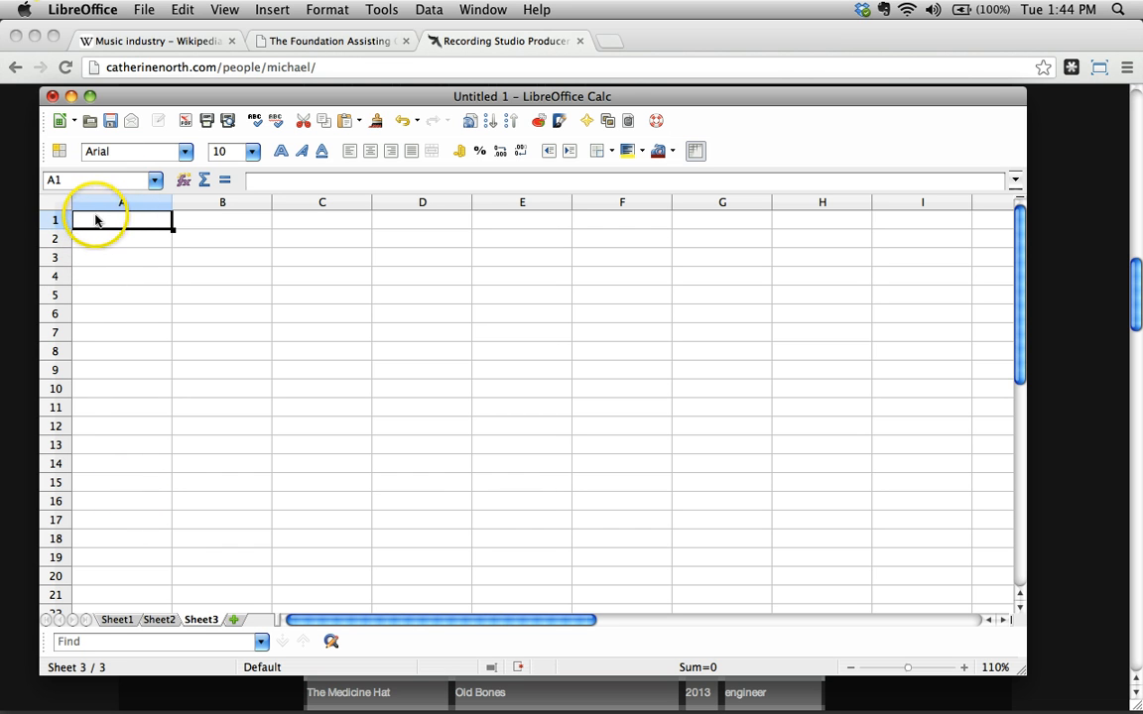
mouse_move(195, 343)
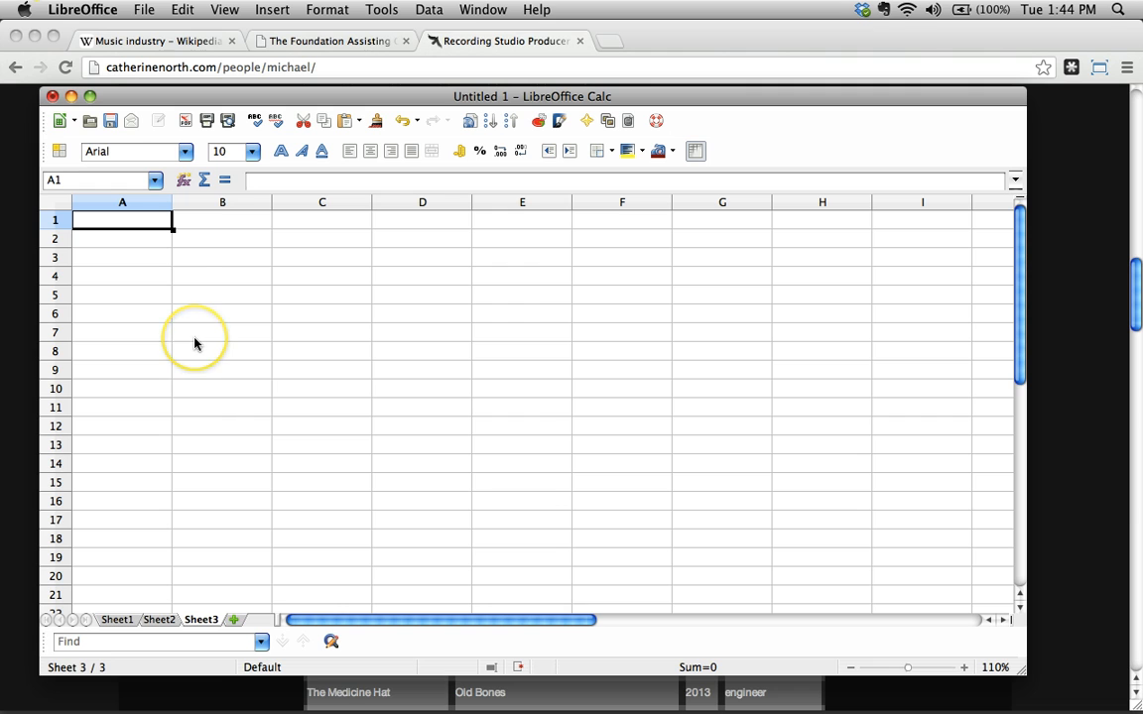
mouse_move(195, 344)
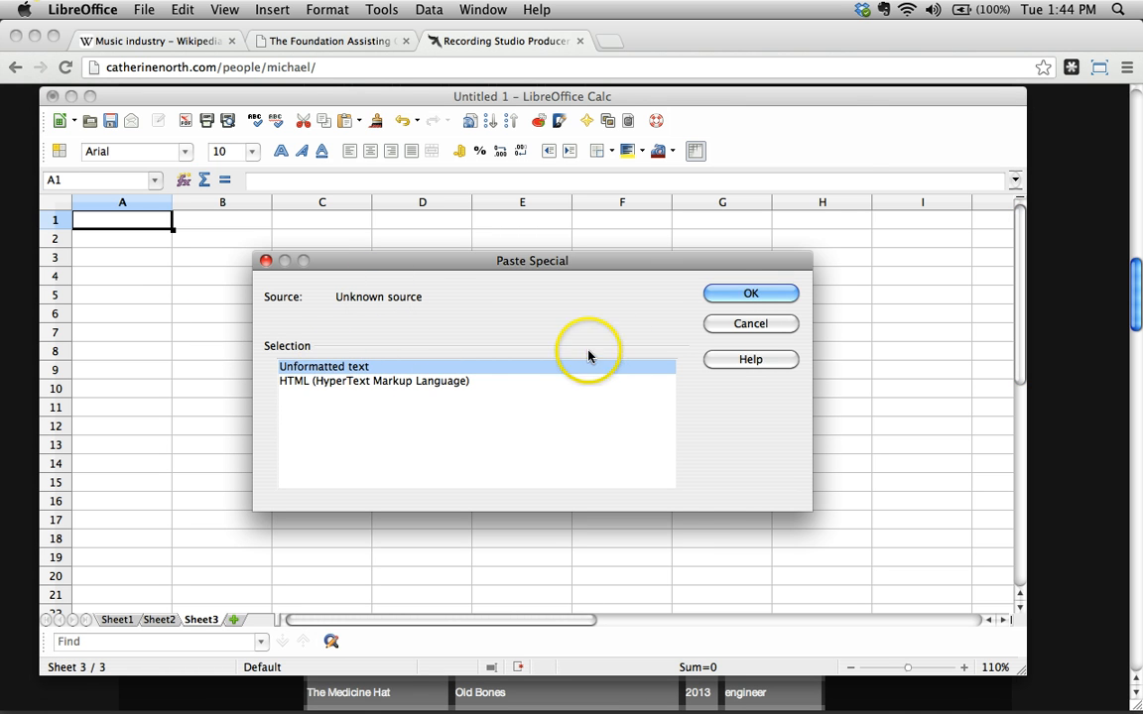
Paste the credits table into Sheet3 as unformatted, tab-separated text
click(749, 292)
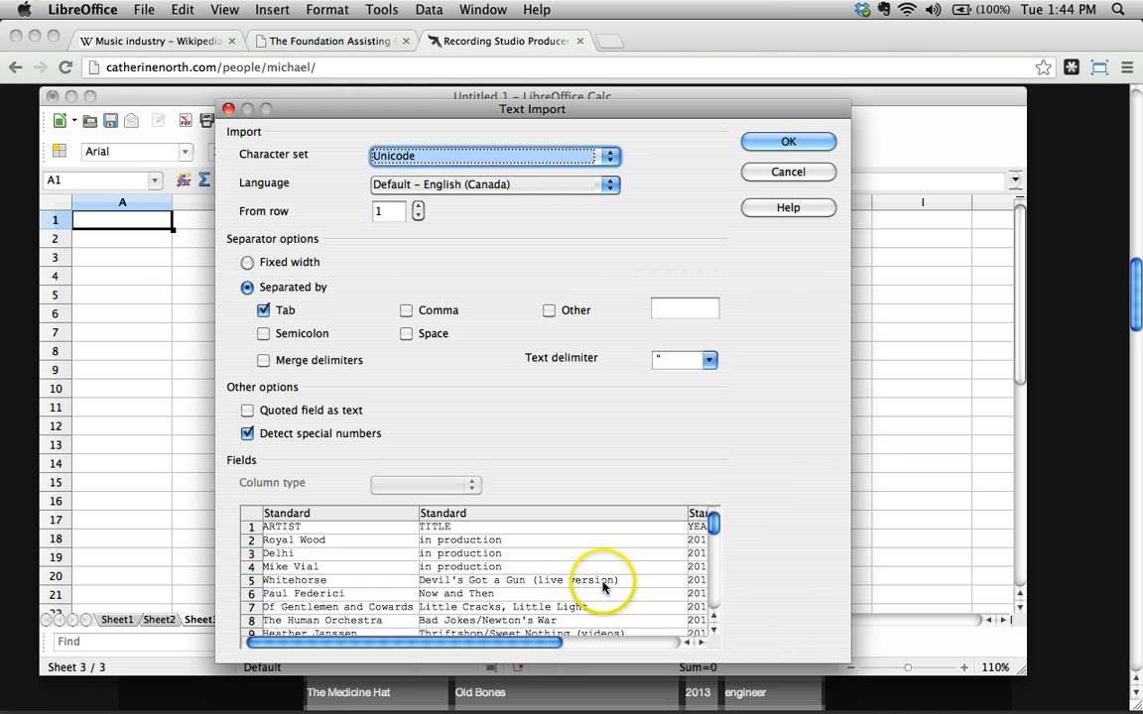
scroll(down, 3)
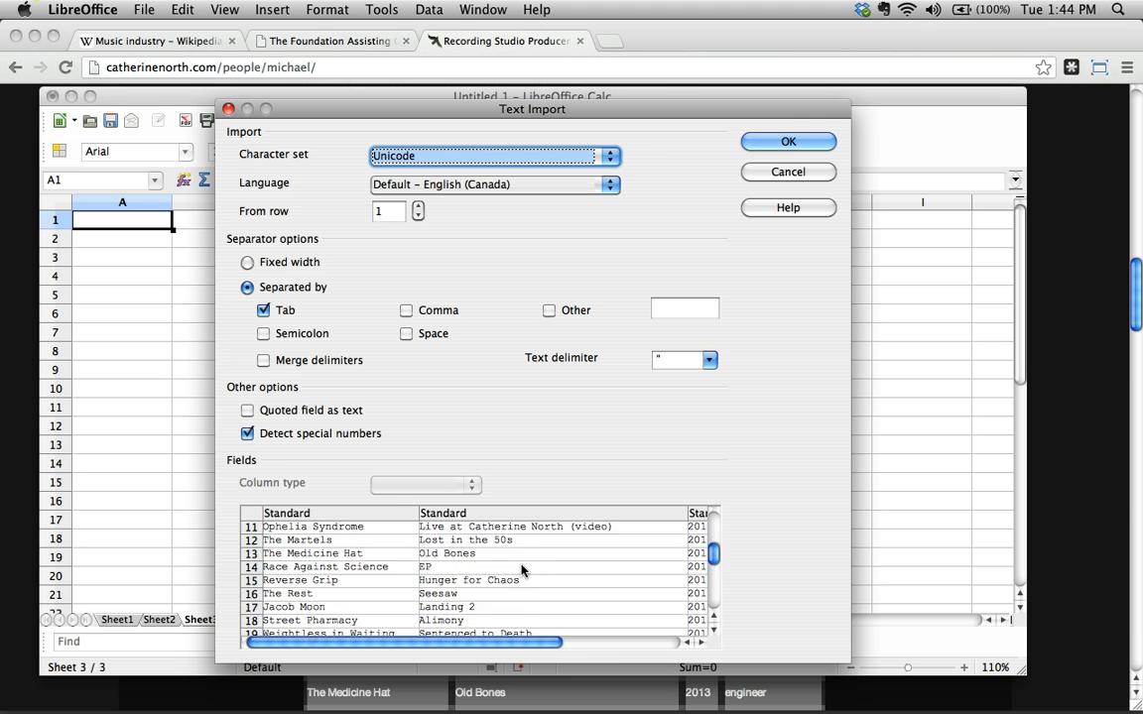
click(787, 141)
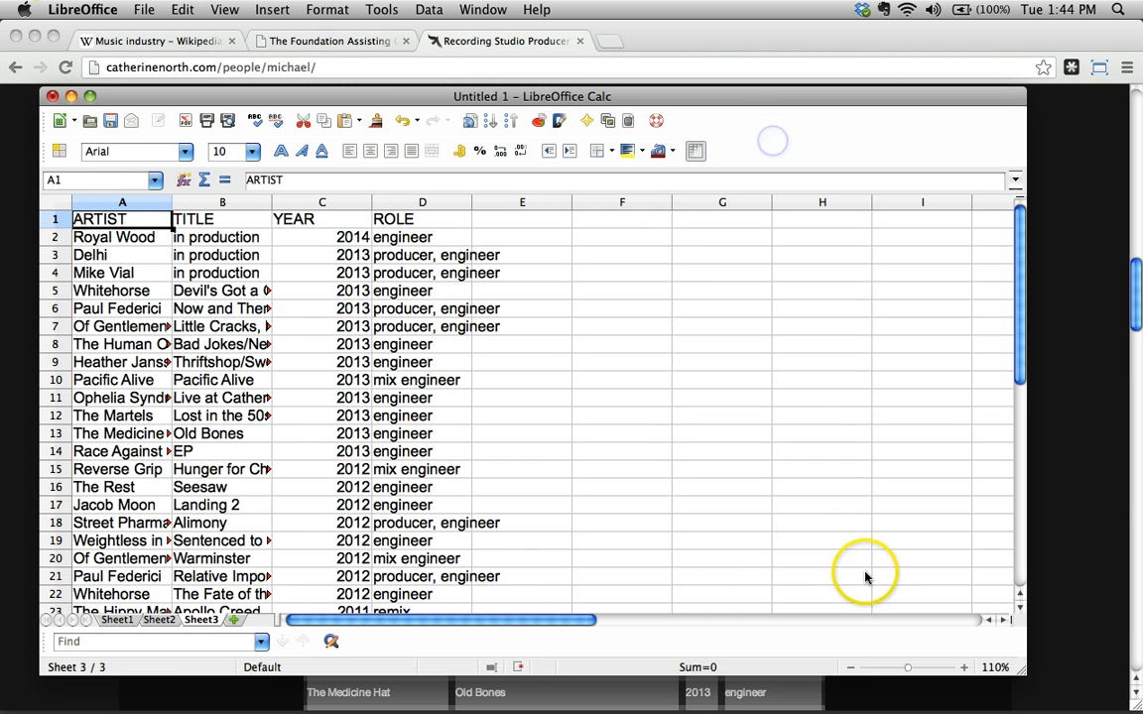
Auto-fit Sheet3's columns, check the full names and titles, and return to the ARTIST header
click(56, 202)
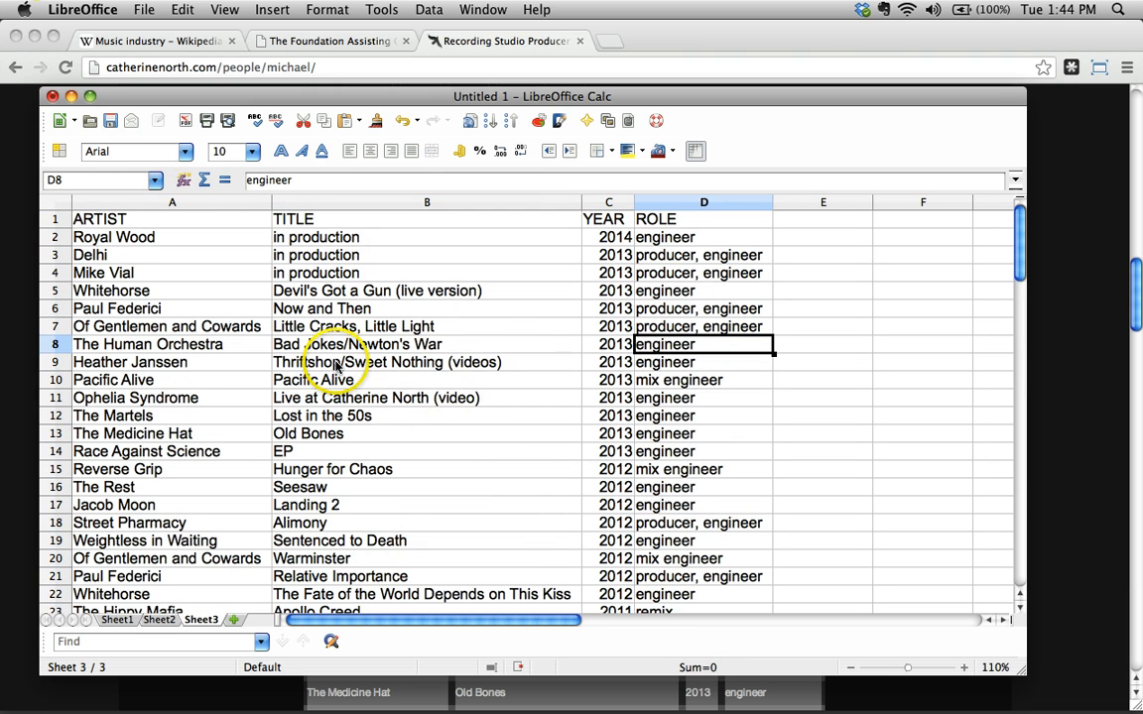
scroll(down, 3)
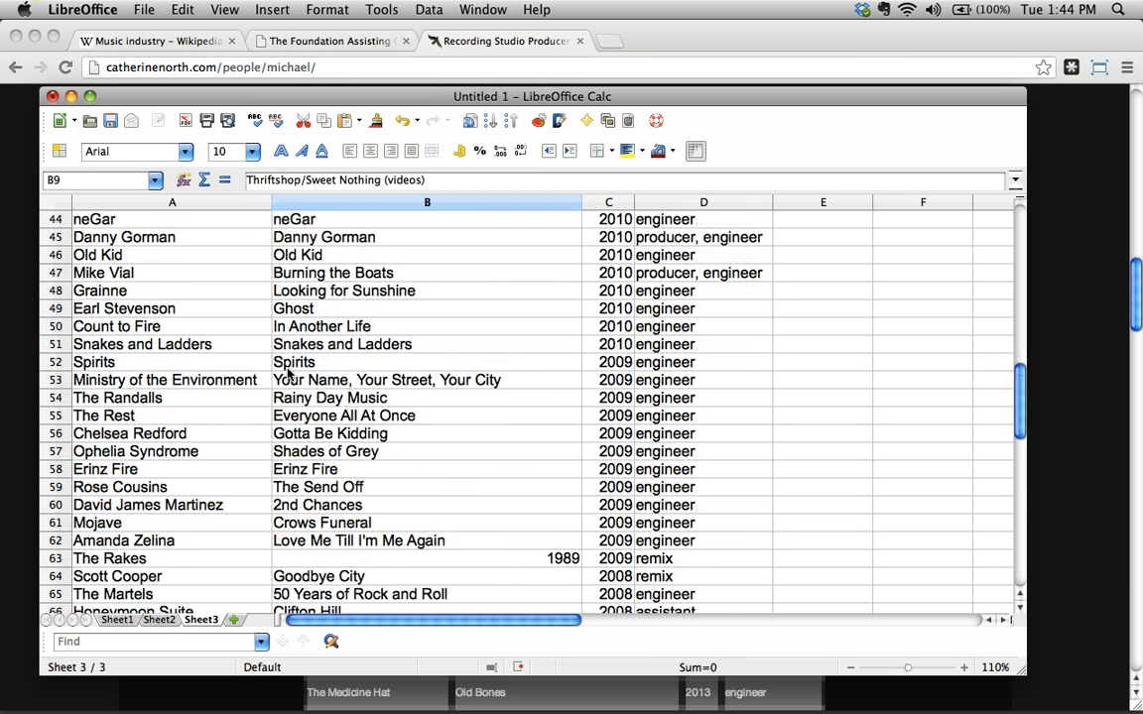
scroll(down, 3)
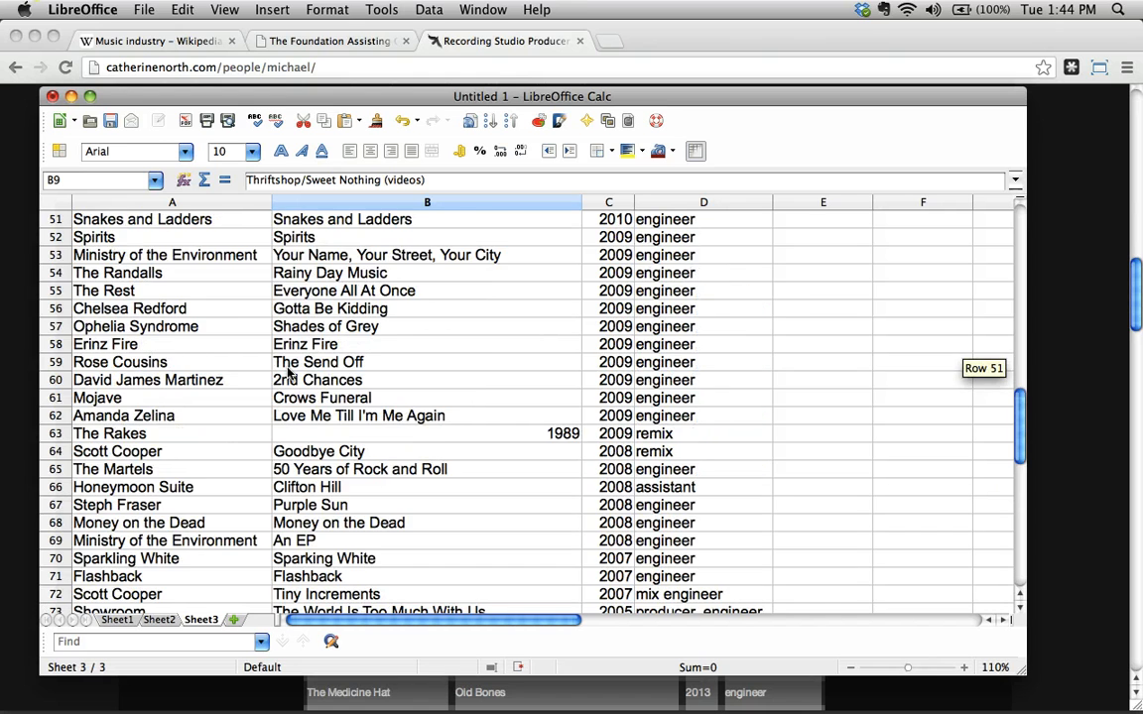
scroll(up, 3)
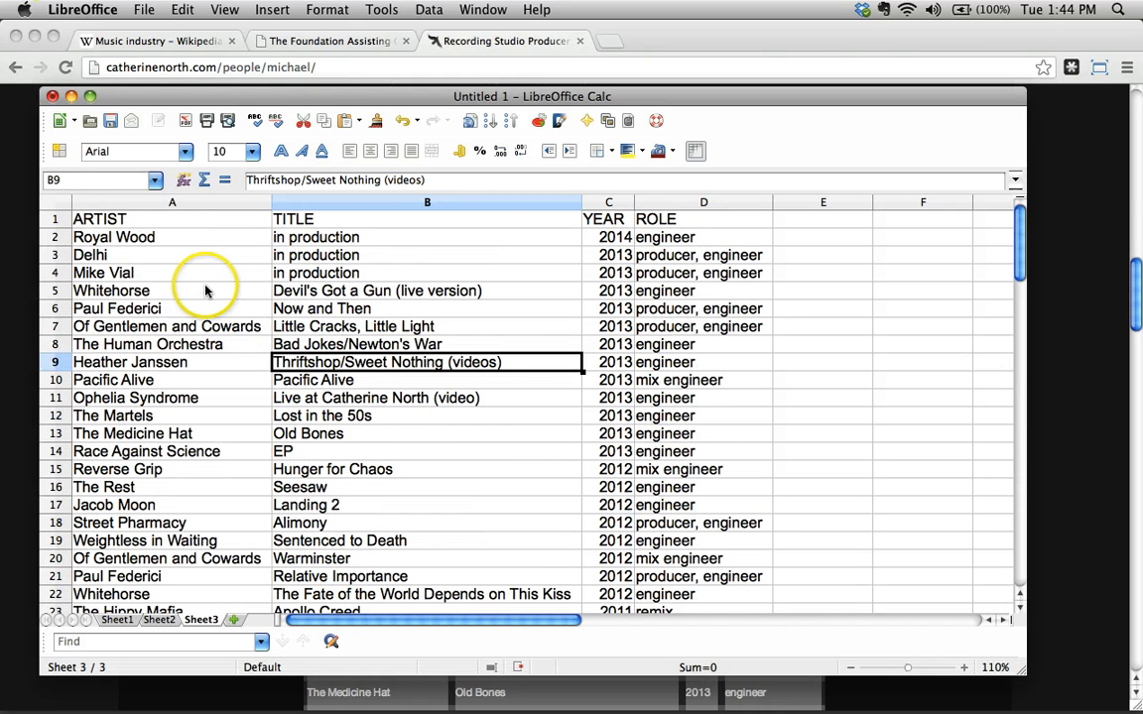
click(99, 218)
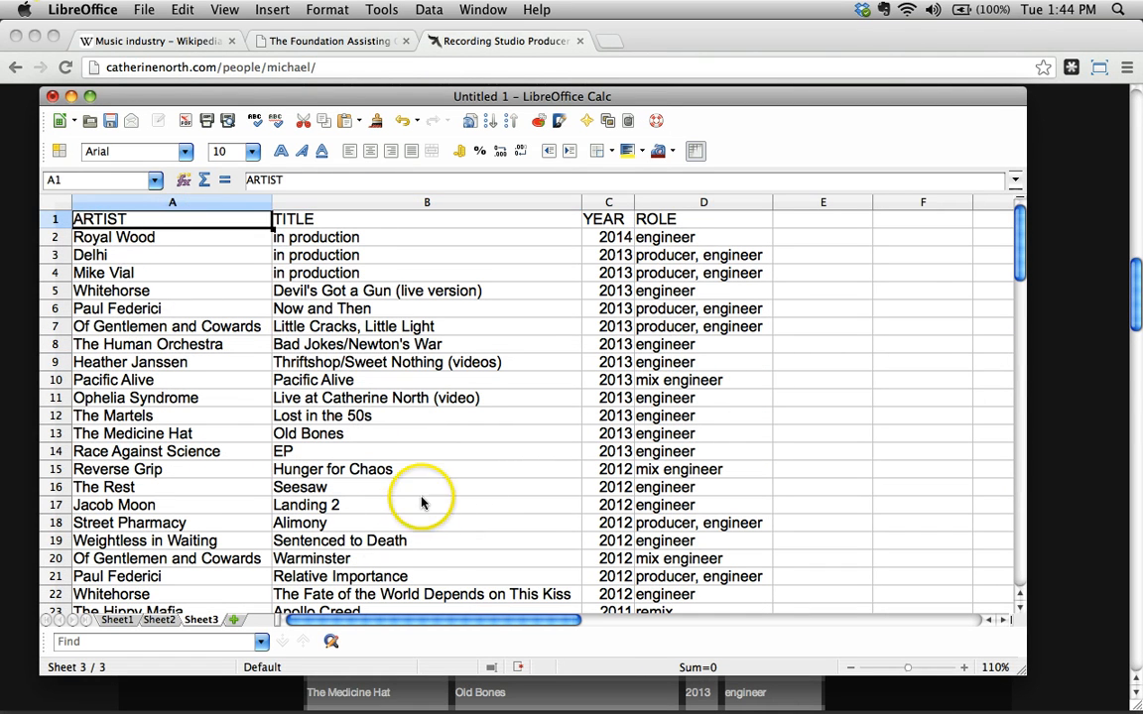